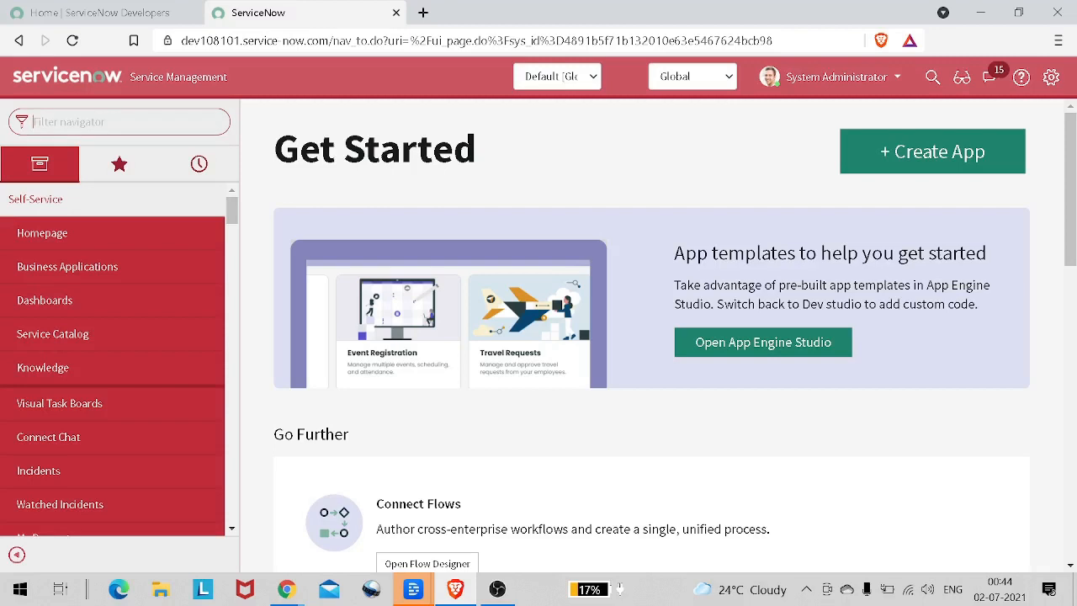
Filter the navigator for 'reports' and start Reports > Create New
{"action": "type", "text": "report"}
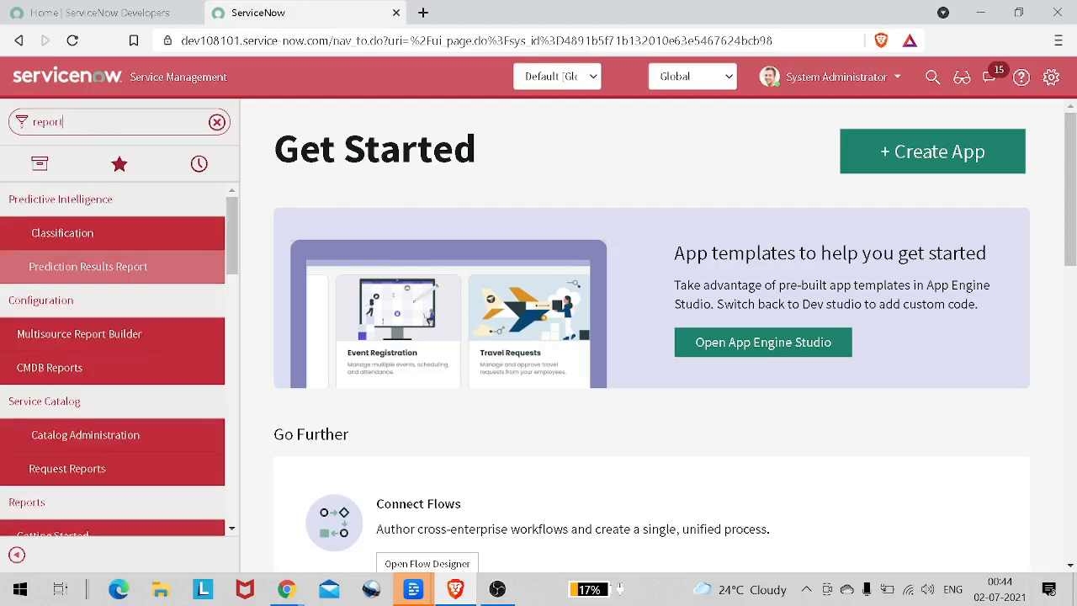
{"action": "type", "text": "s"}
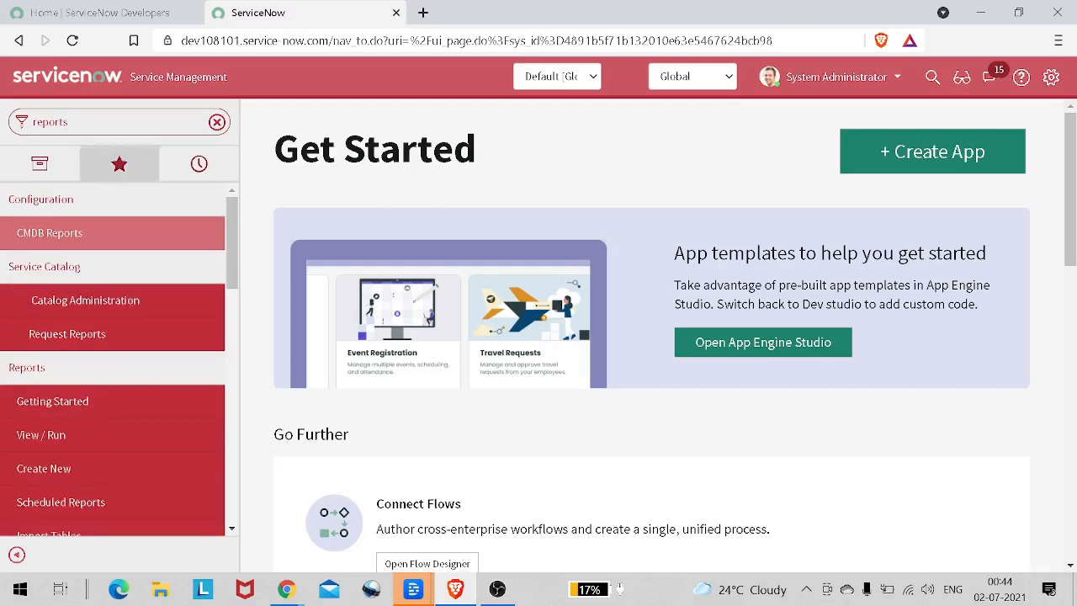
{"action": "mouse_move", "coordinate": [44, 468]}
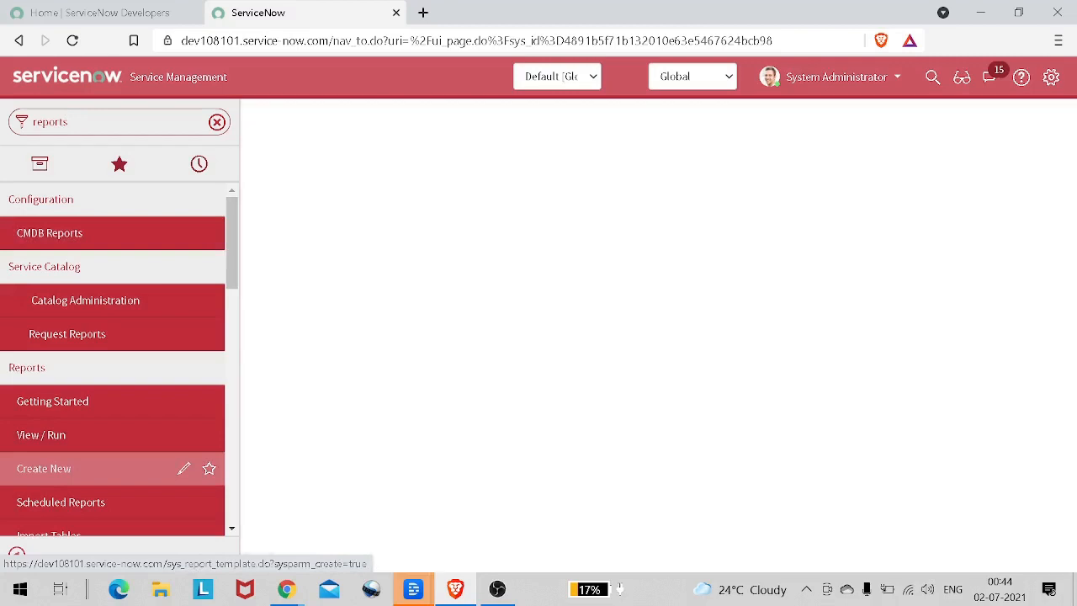
{"action": "mouse_move", "coordinate": [53, 400]}
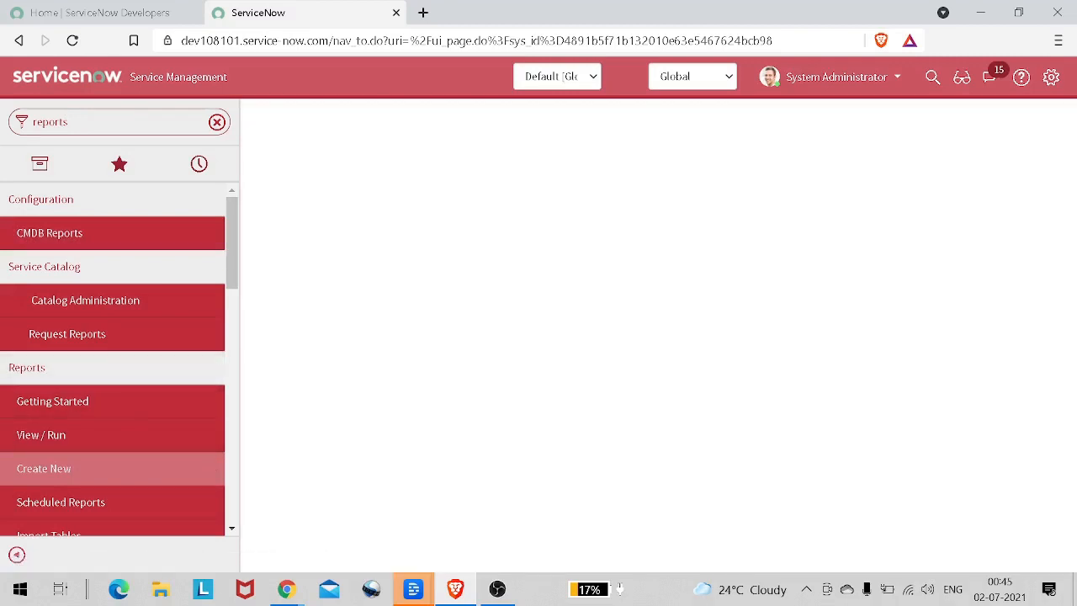
{"action": "scroll", "scroll_direction": "down", "scroll_amount": 3}
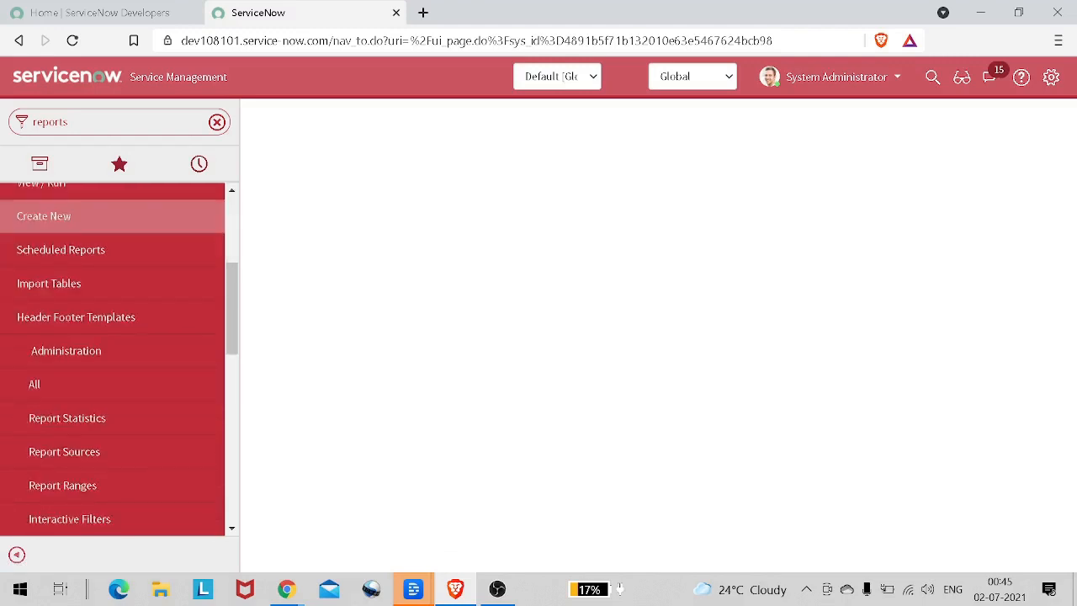
{"action": "left_click", "coordinate": [66, 350]}
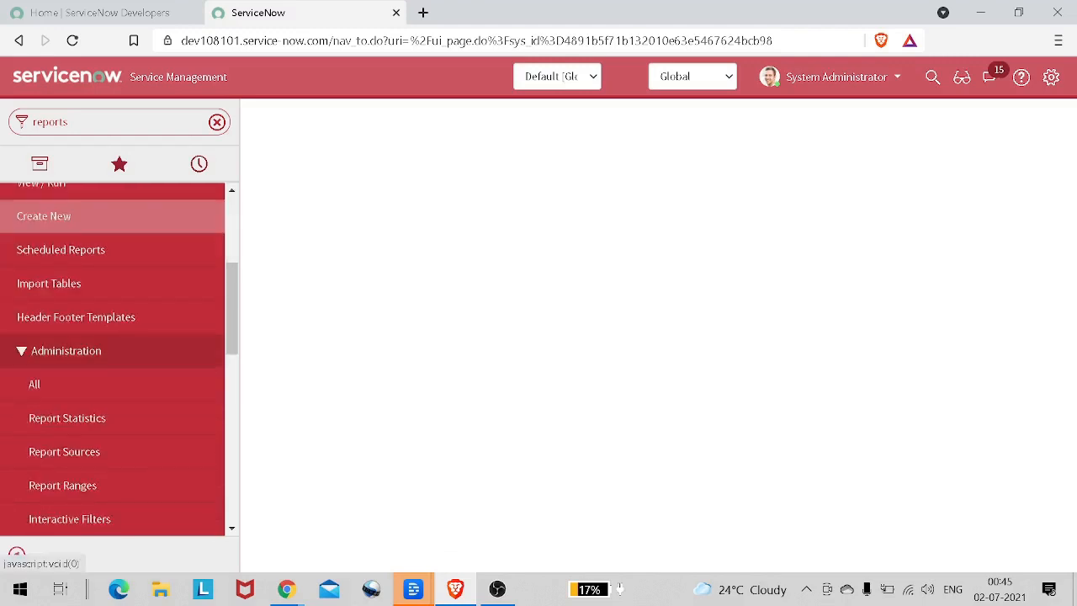
{"action": "left_click", "coordinate": [44, 215]}
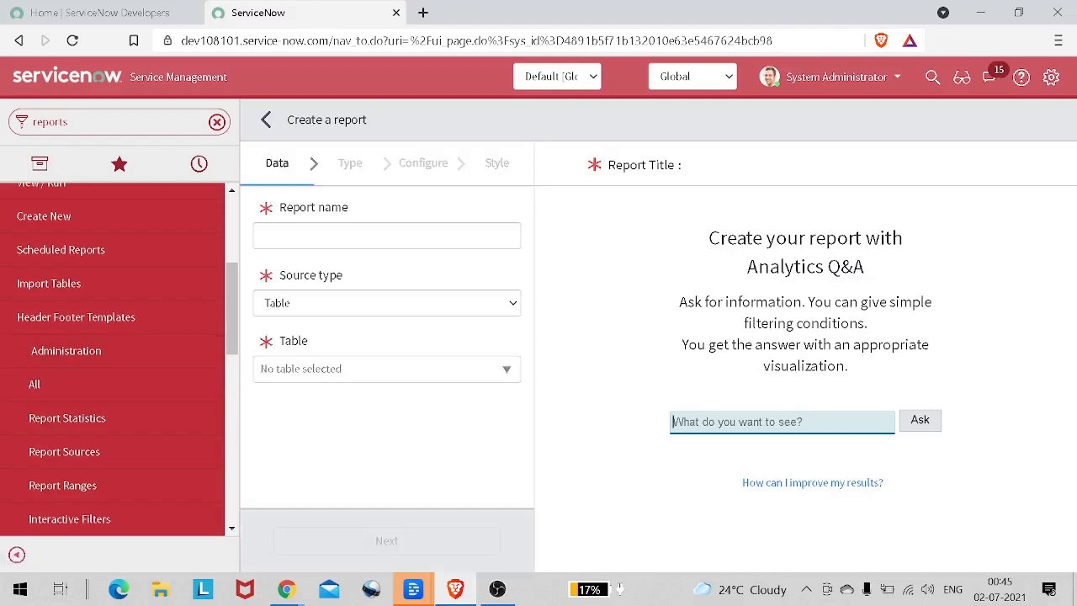
Enter 'Duplicate CI Reports' as the report name and move to choosing its table
{"action": "left_click", "coordinate": [387, 236]}
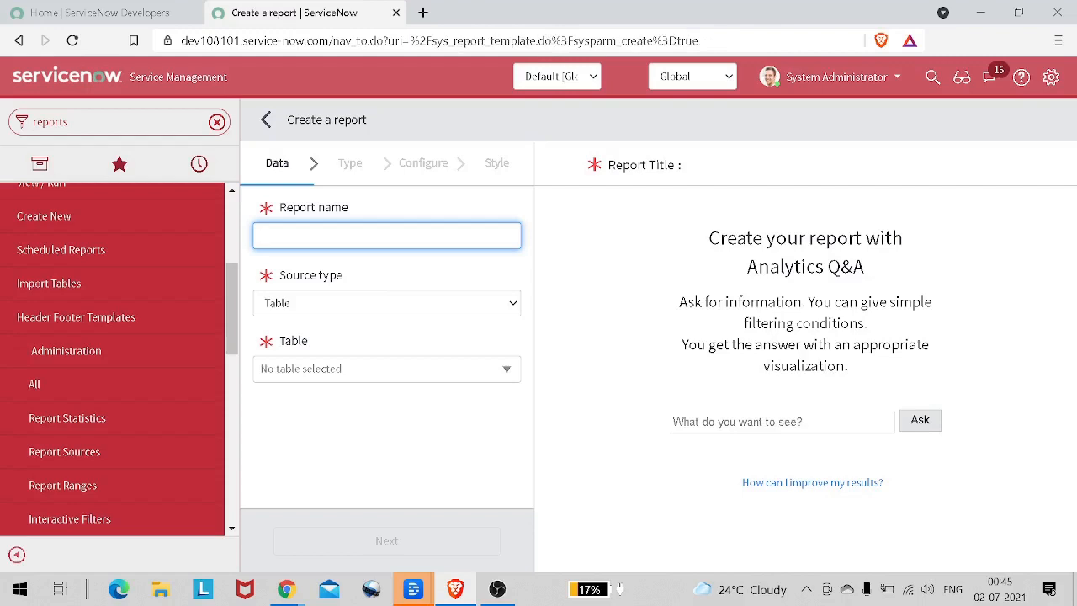
{"action": "type", "text": "GEt"}
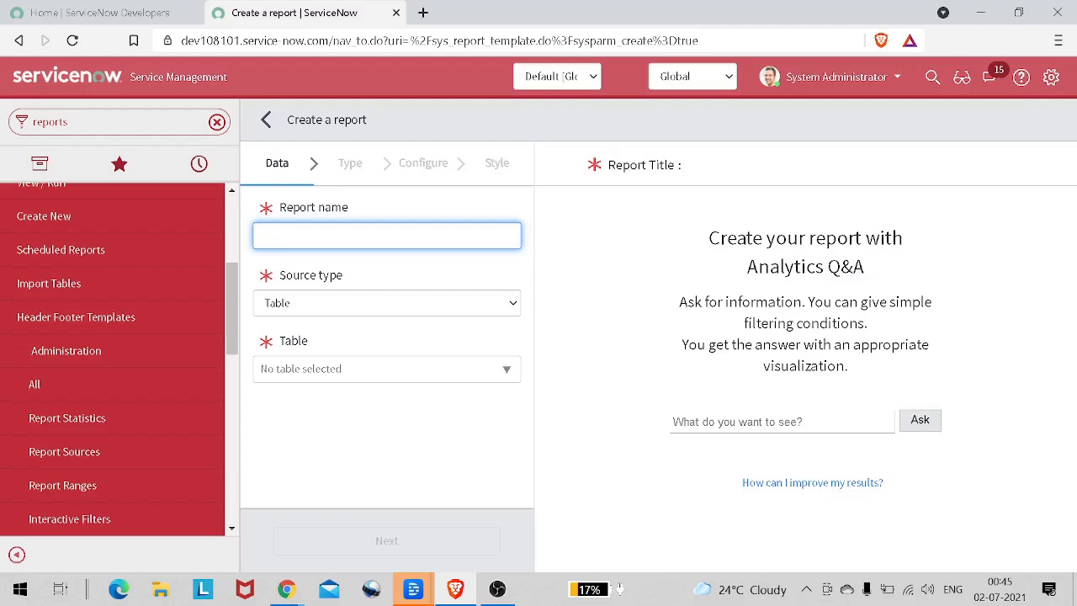
{"action": "type", "text": "Dupl"}
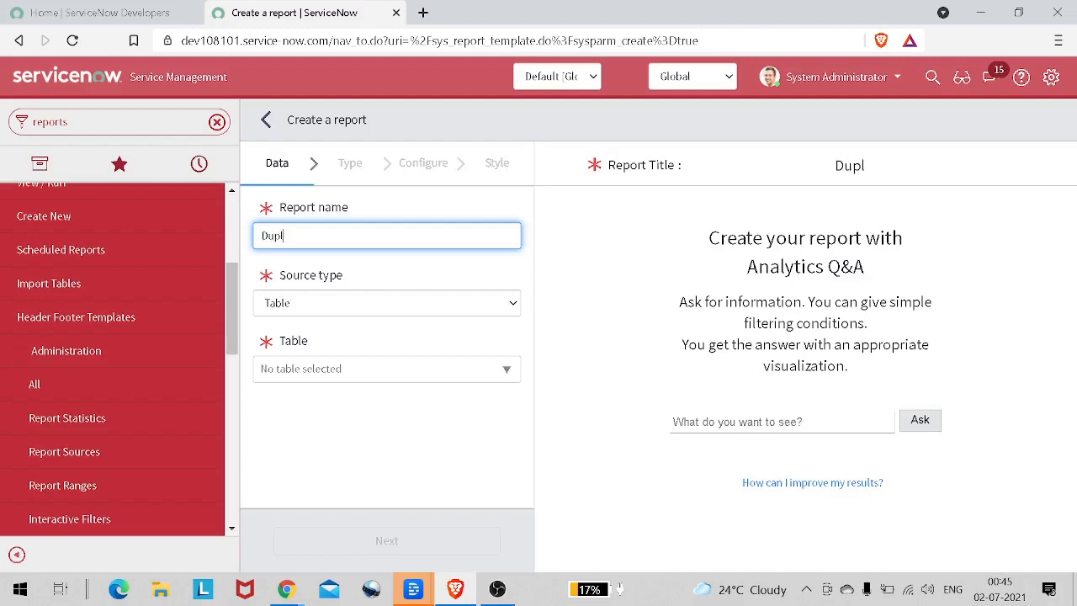
{"action": "type", "text": "licate CI"}
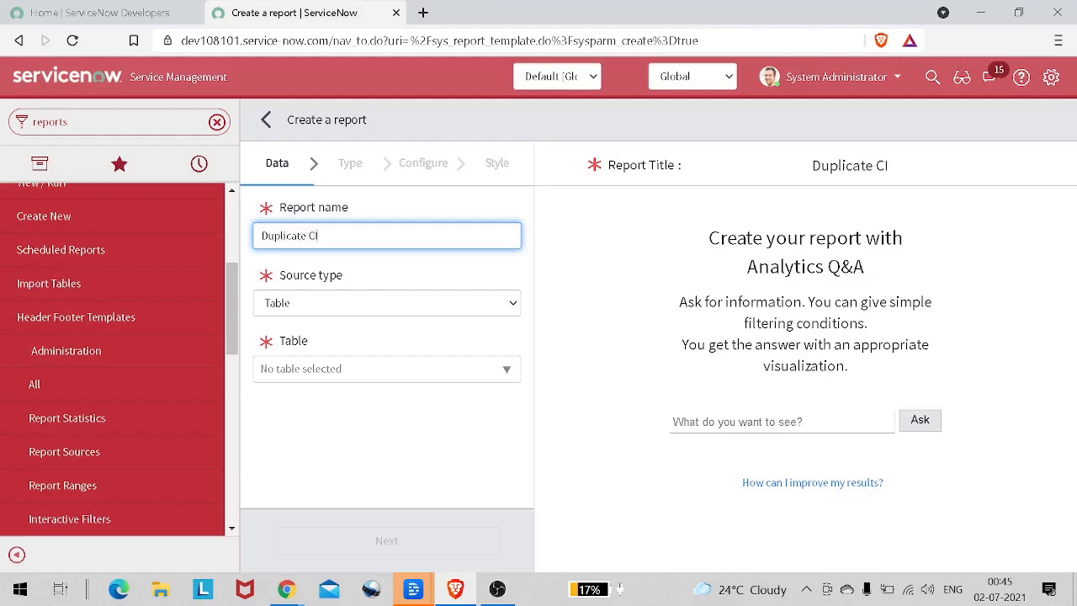
{"action": "type", "text": "REport"}
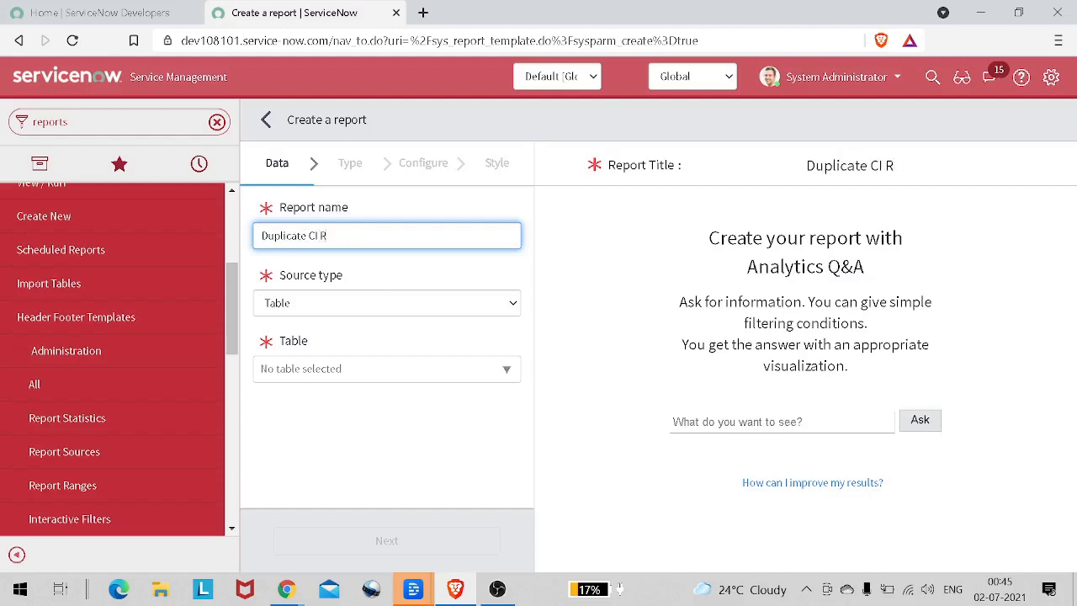
{"action": "type", "text": "eport"}
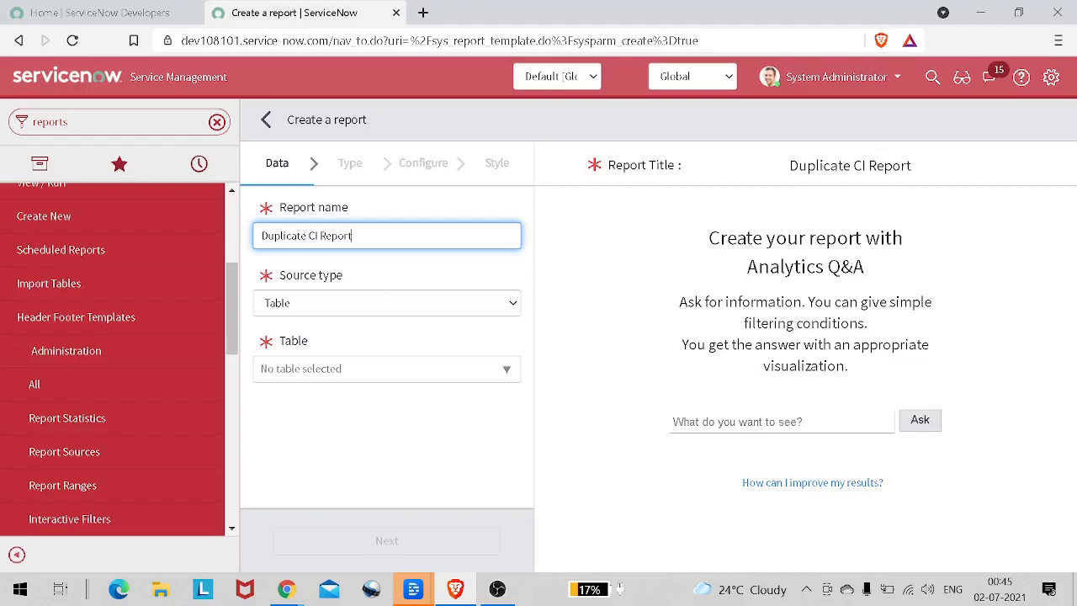
{"action": "type", "text": "s"}
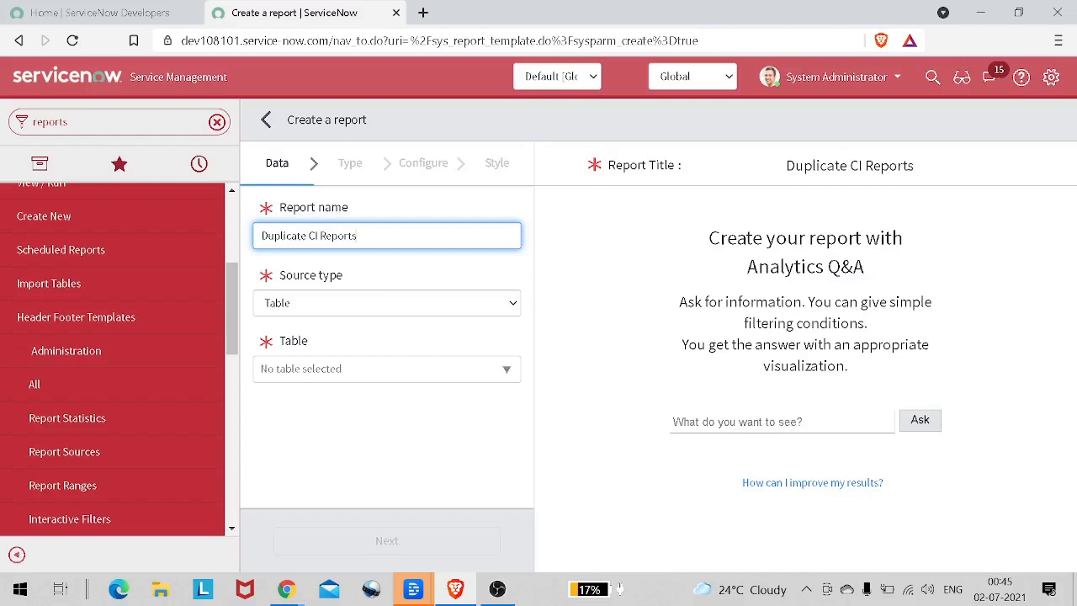
{"action": "left_click", "coordinate": [387, 303]}
{"action": "type", "text": "cm"}
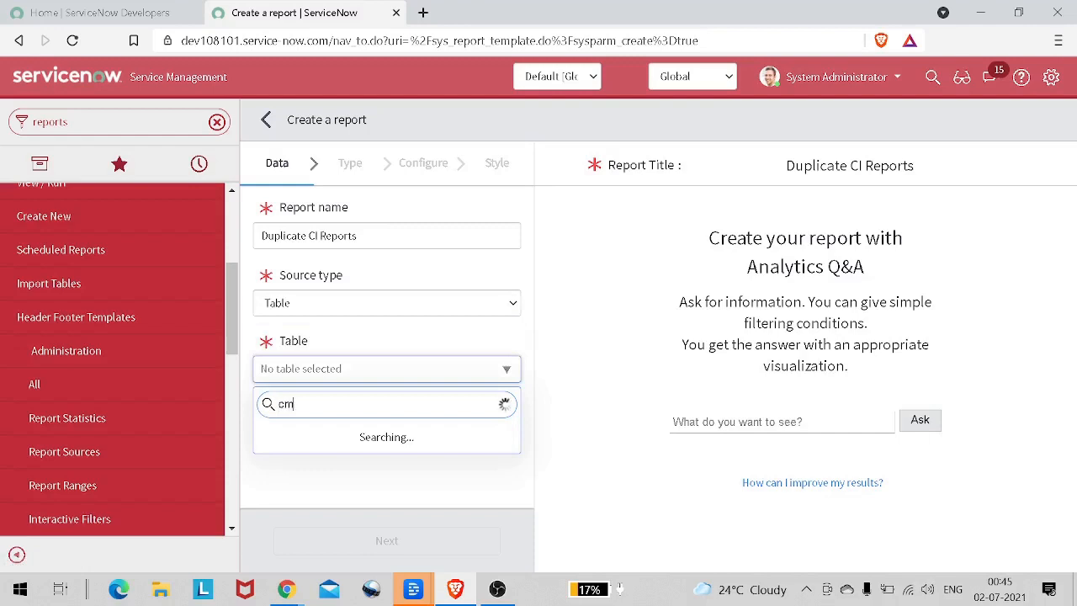
Search the table list for 'cmdb_ci' and then 'configuration'
{"action": "type", "text": "db"}
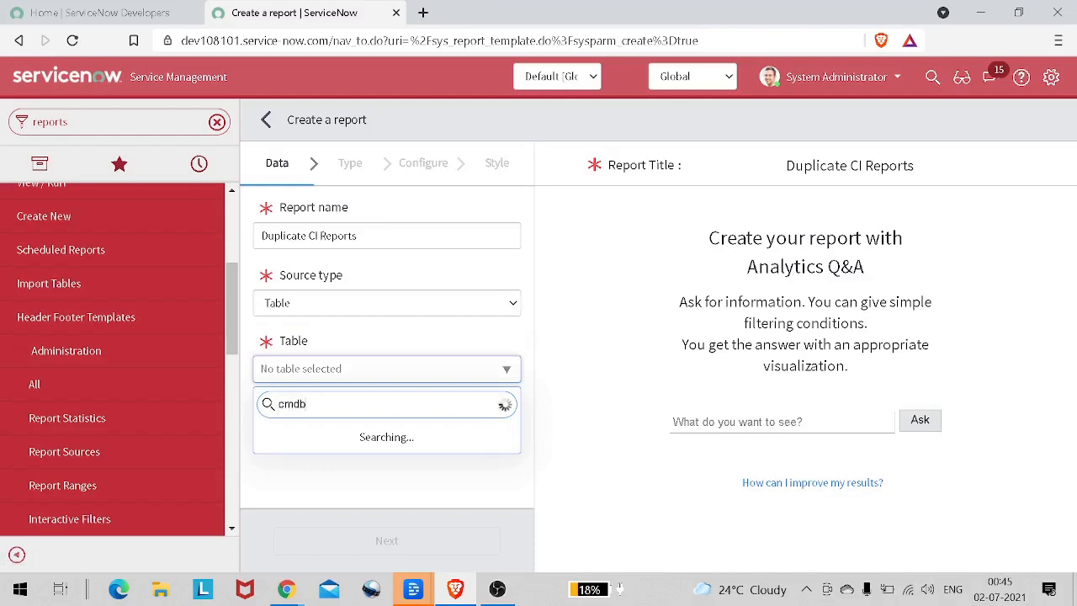
{"action": "type", "text": "_"}
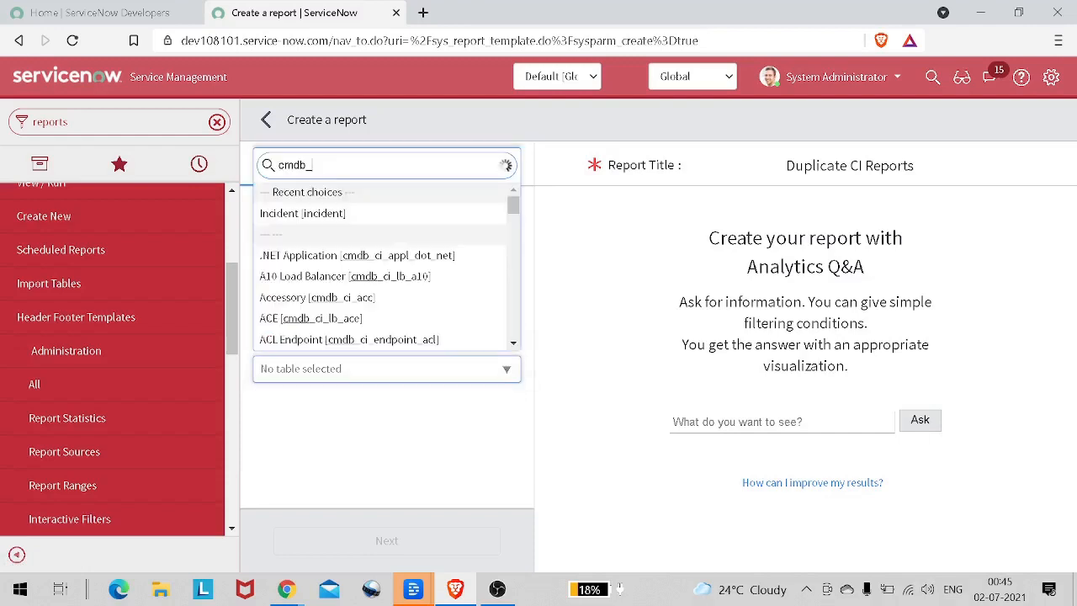
{"action": "type", "text": "c"}
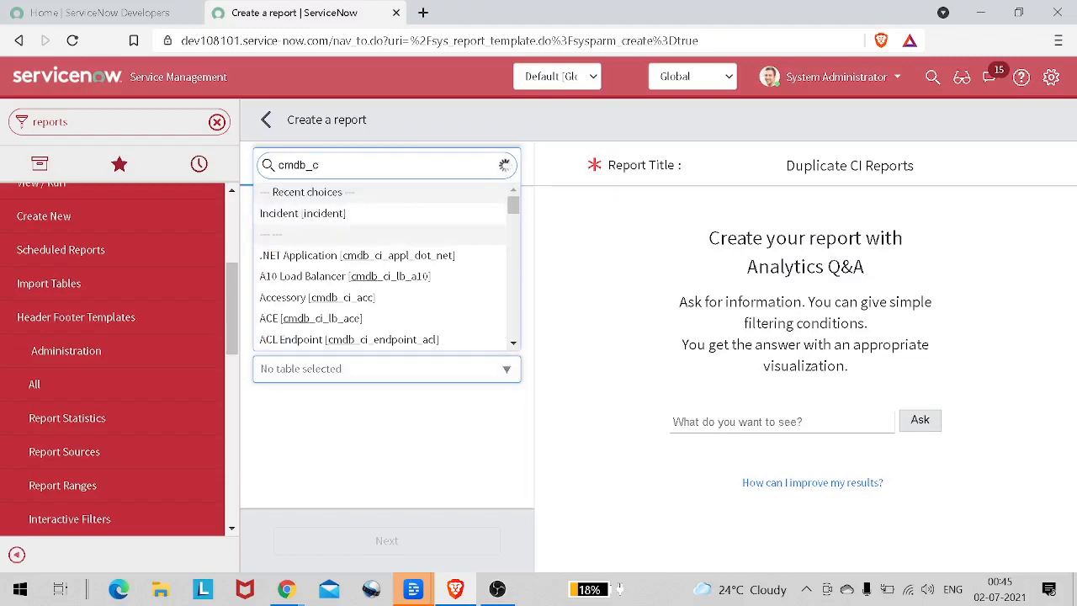
{"action": "type", "text": "cd"}
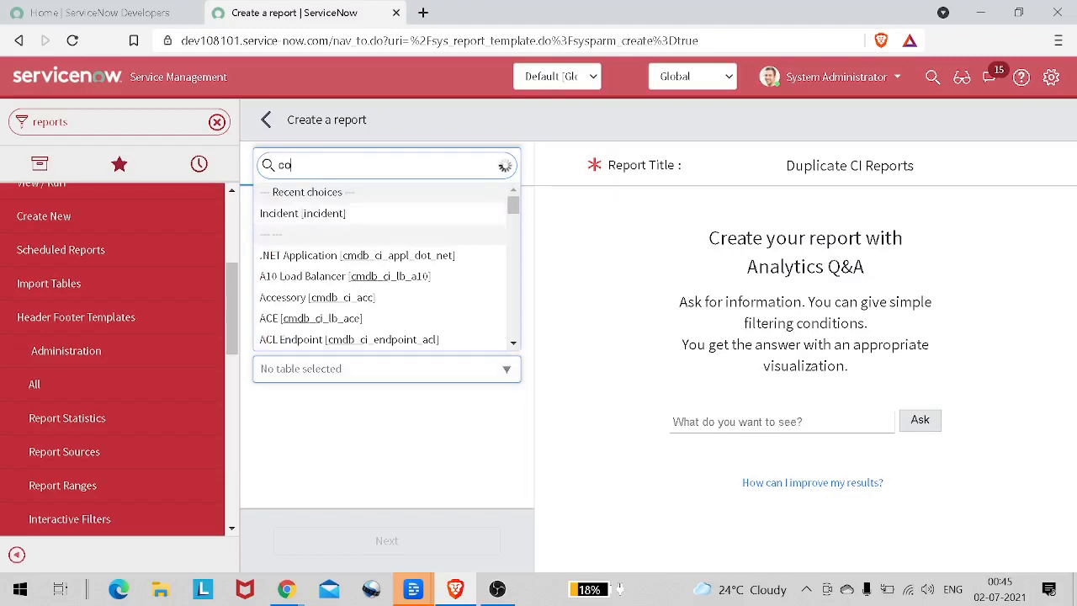
{"action": "type", "text": "config"}
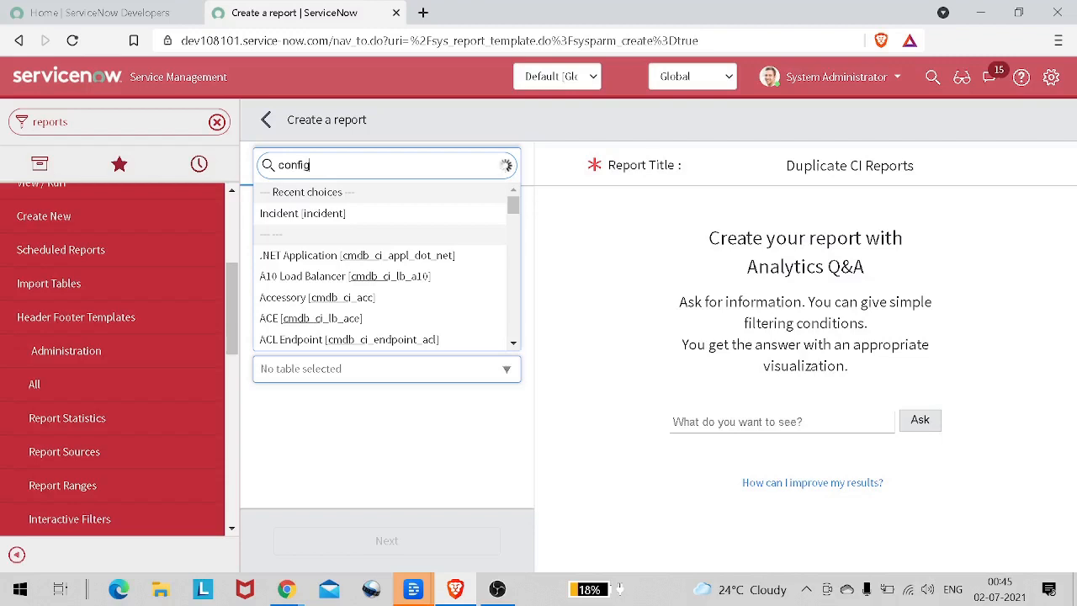
{"action": "type", "text": "urat"}
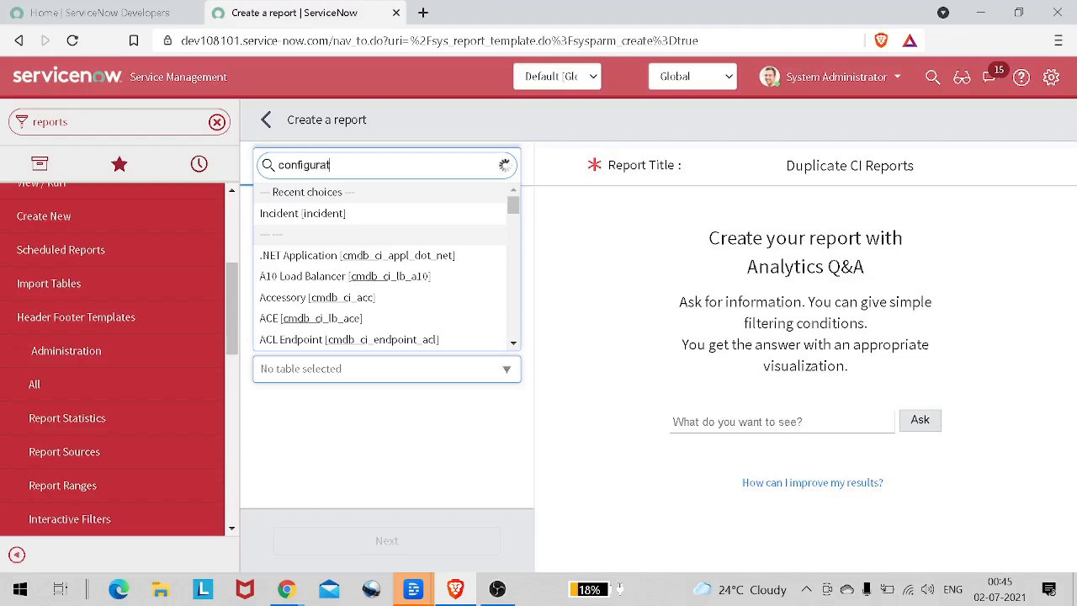
{"action": "type", "text": "ion"}
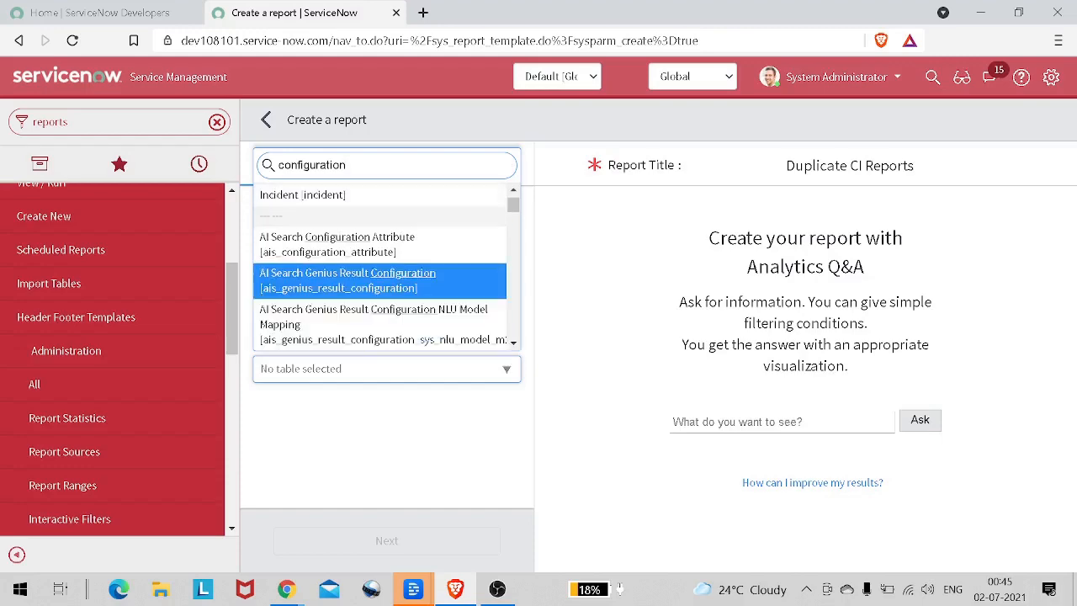
Select Configuration Item [cmdb_ci] from the results as the report's table
{"action": "scroll", "scroll_direction": "down", "scroll_amount": 3}
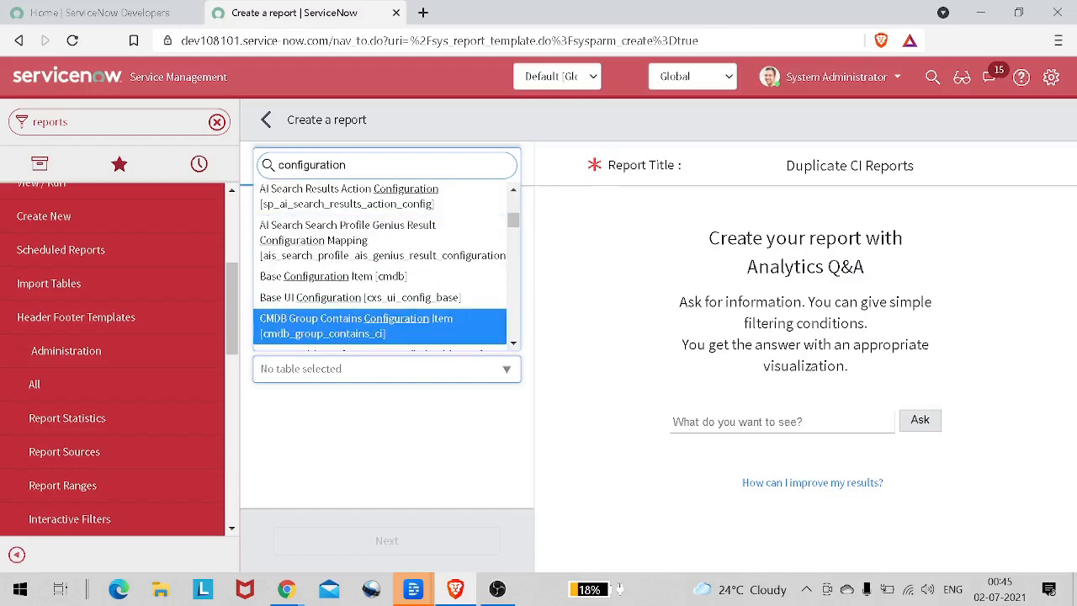
{"action": "scroll", "scroll_direction": "down", "scroll_amount": 3}
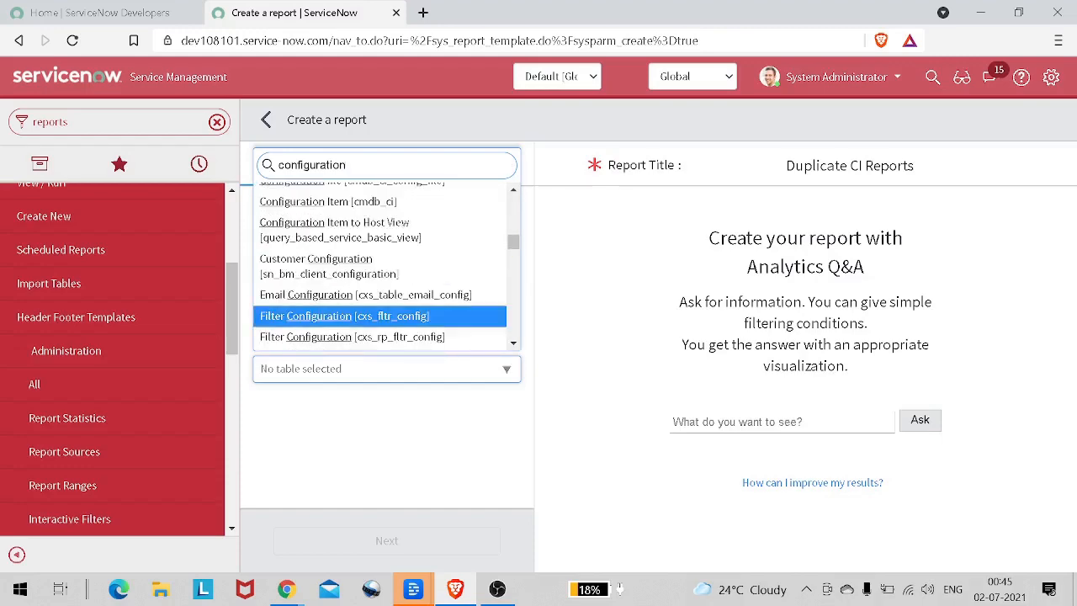
{"action": "scroll", "scroll_direction": "down", "scroll_amount": 3}
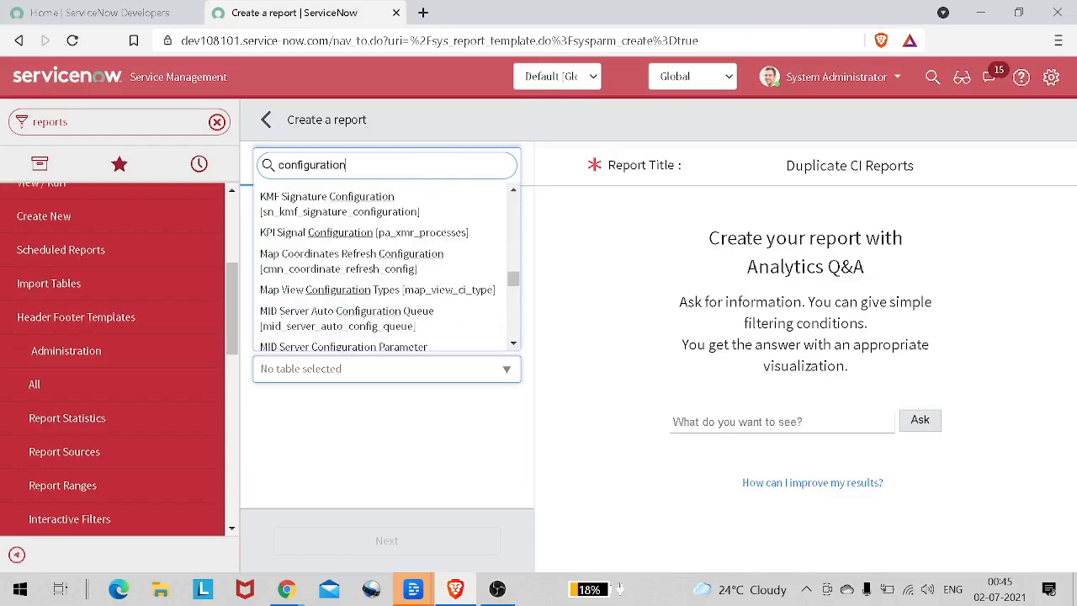
{"action": "scroll", "scroll_direction": "down", "scroll_amount": 3}
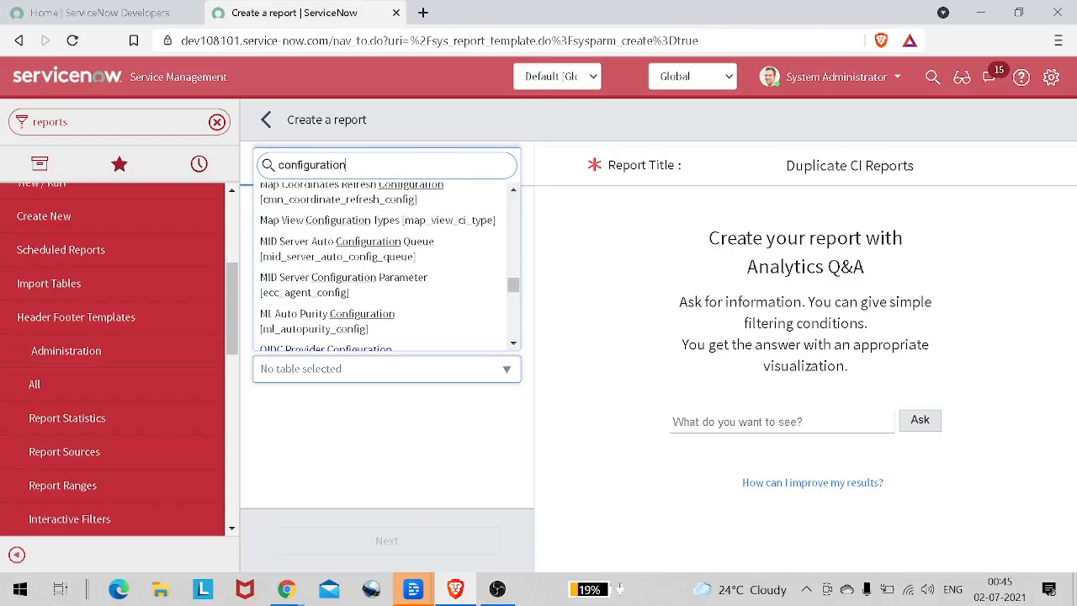
{"action": "scroll", "scroll_direction": "up", "scroll_amount": 3}
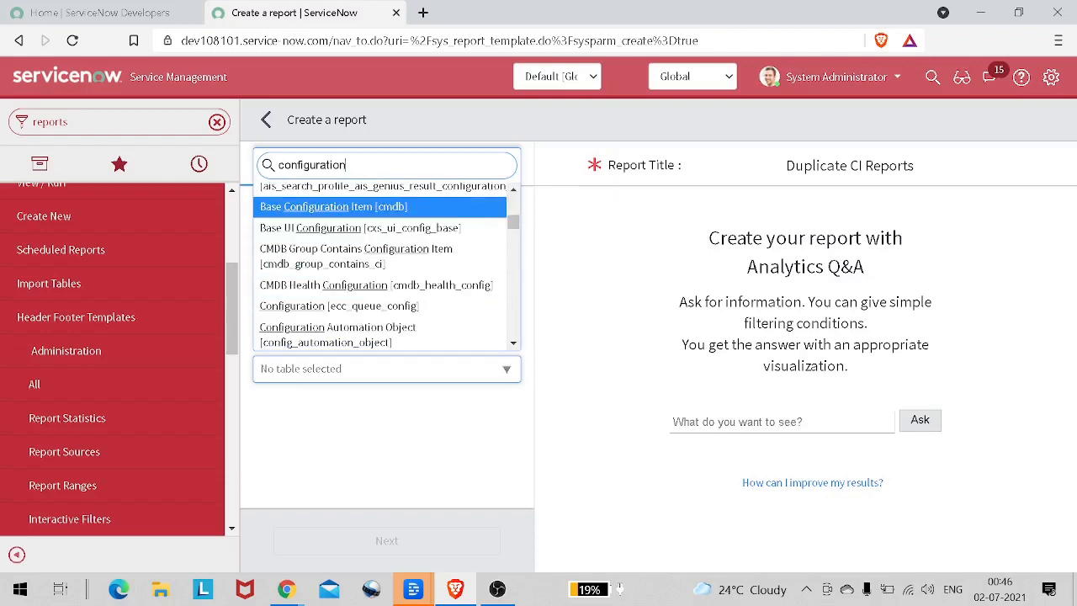
{"action": "scroll", "scroll_direction": "up", "scroll_amount": 3}
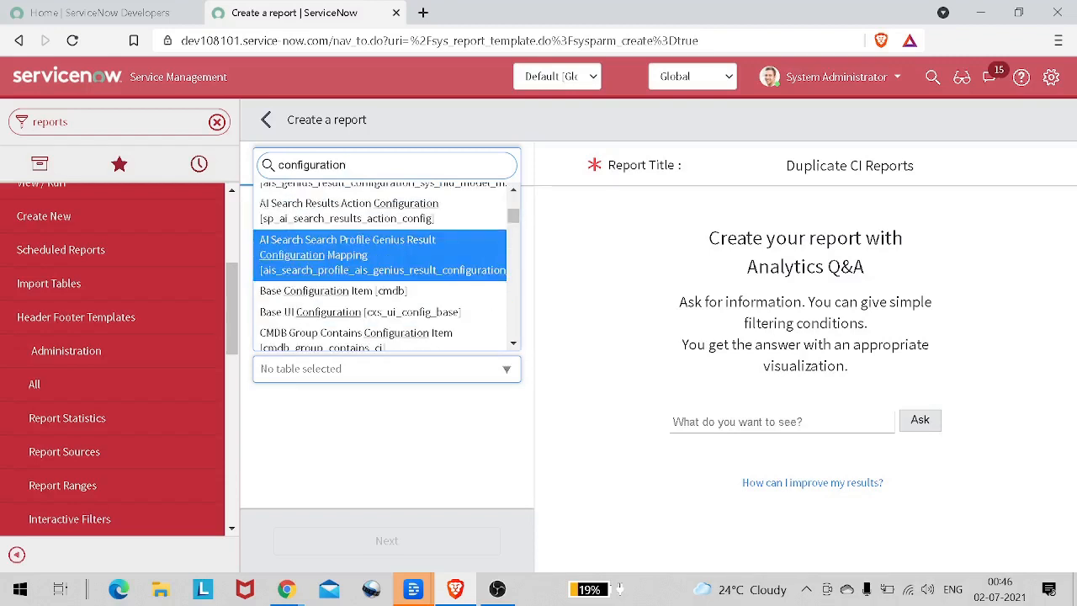
{"action": "scroll", "scroll_direction": "down", "scroll_amount": 3}
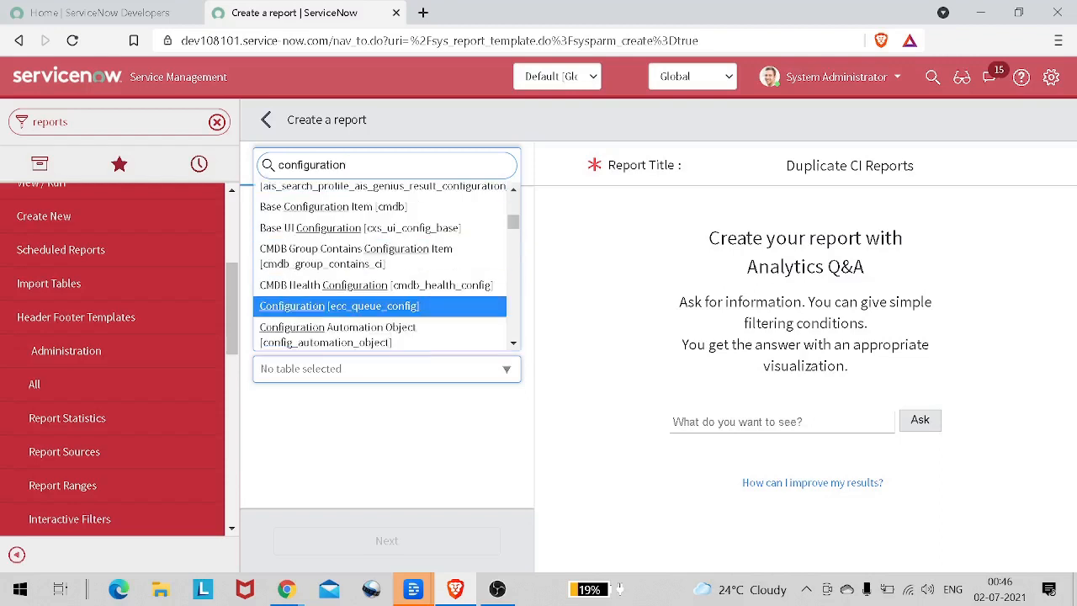
{"action": "scroll", "scroll_direction": "down", "scroll_amount": 3}
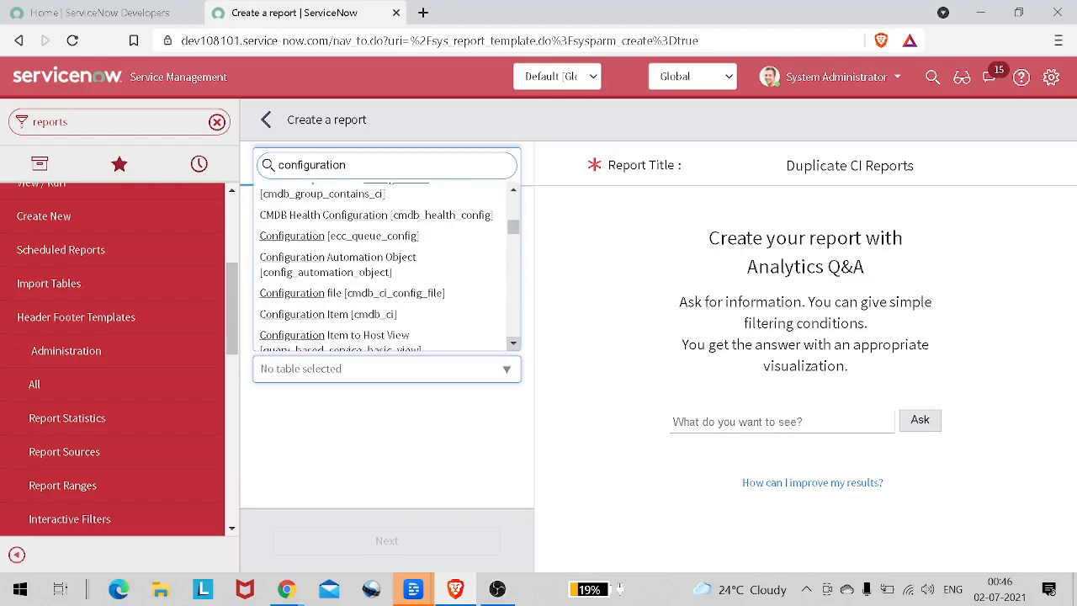
{"action": "left_click", "coordinate": [326, 314]}
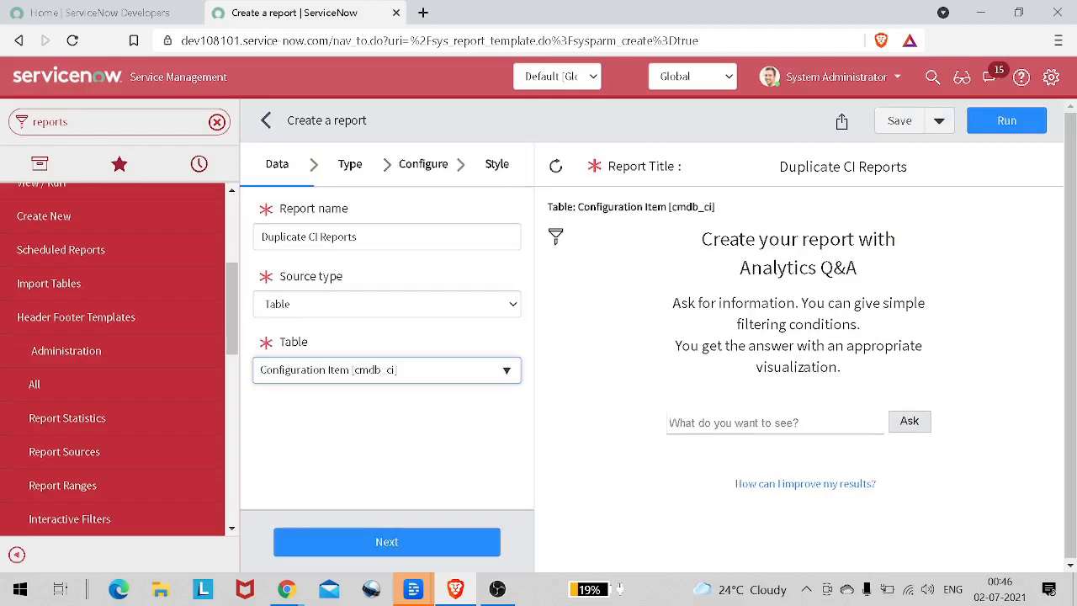
Collapse the navigator and advance to the Type step, previewing the configuration items list
{"action": "left_click", "coordinate": [555, 236]}
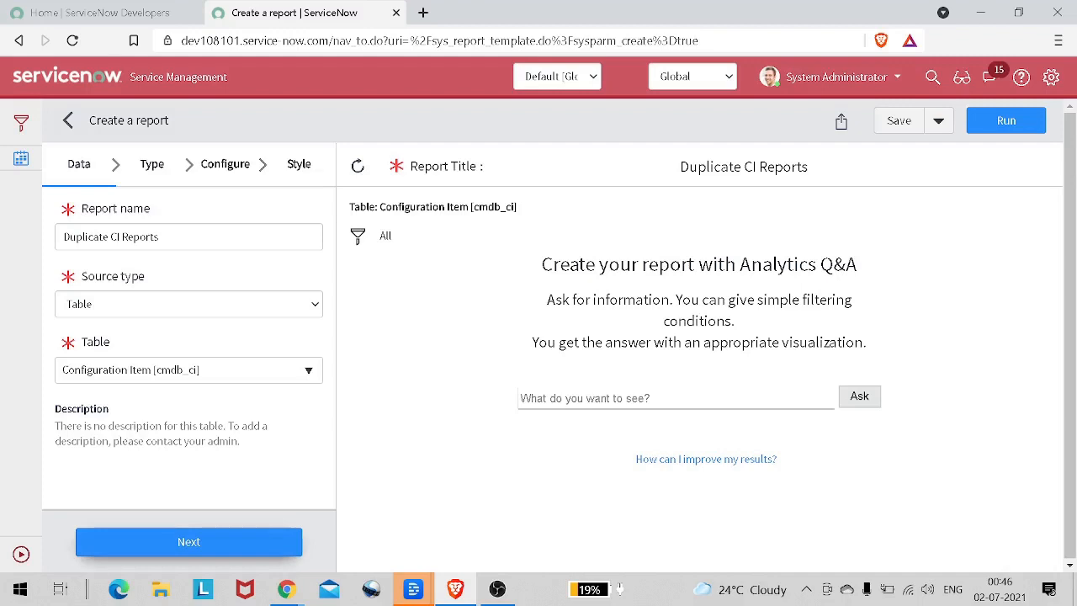
{"action": "left_click", "coordinate": [189, 542]}
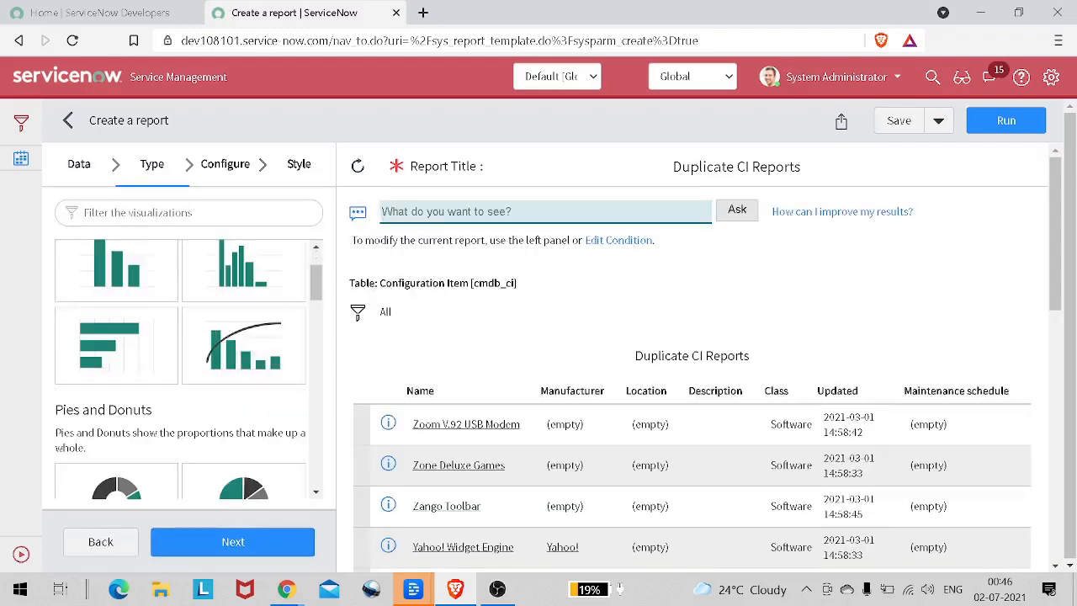
{"action": "scroll", "scroll_direction": "up", "scroll_amount": 3}
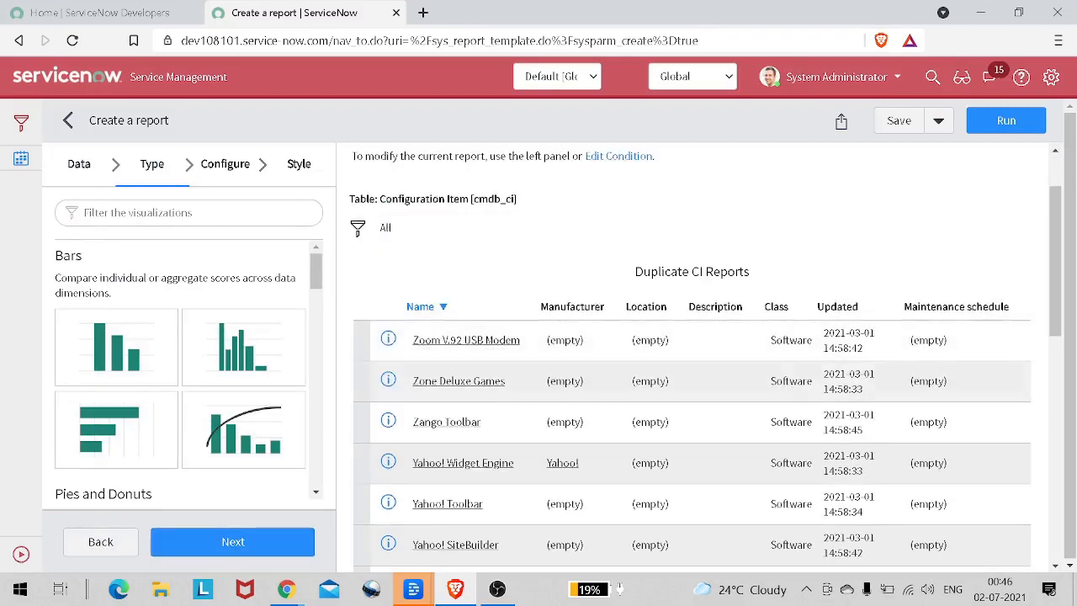
{"action": "scroll", "scroll_direction": "down", "scroll_amount": 3}
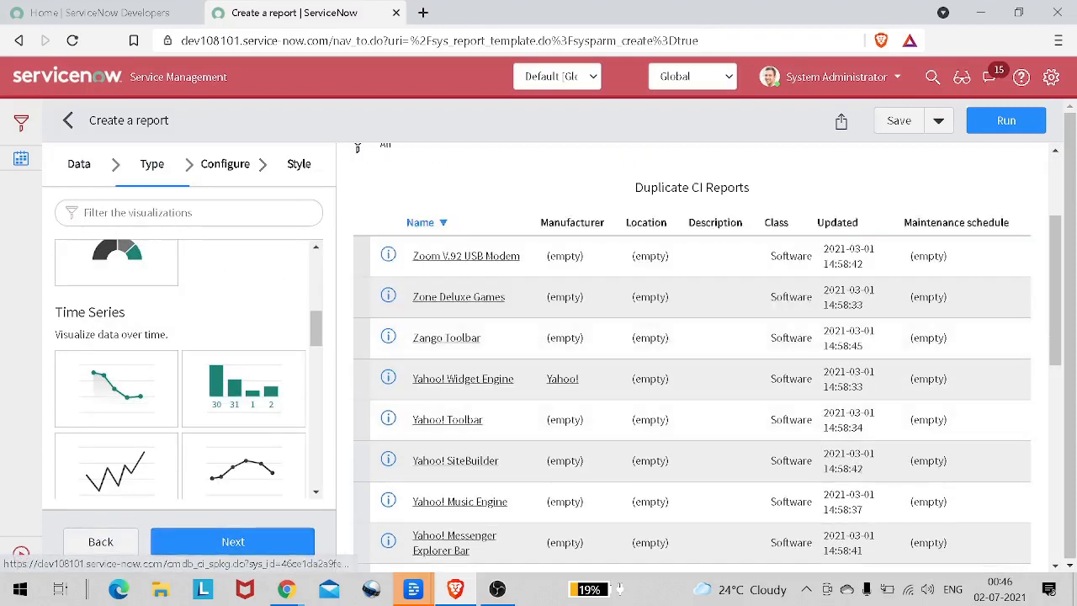
In the Configure step, set Group by to Name
{"action": "left_click", "coordinate": [226, 165]}
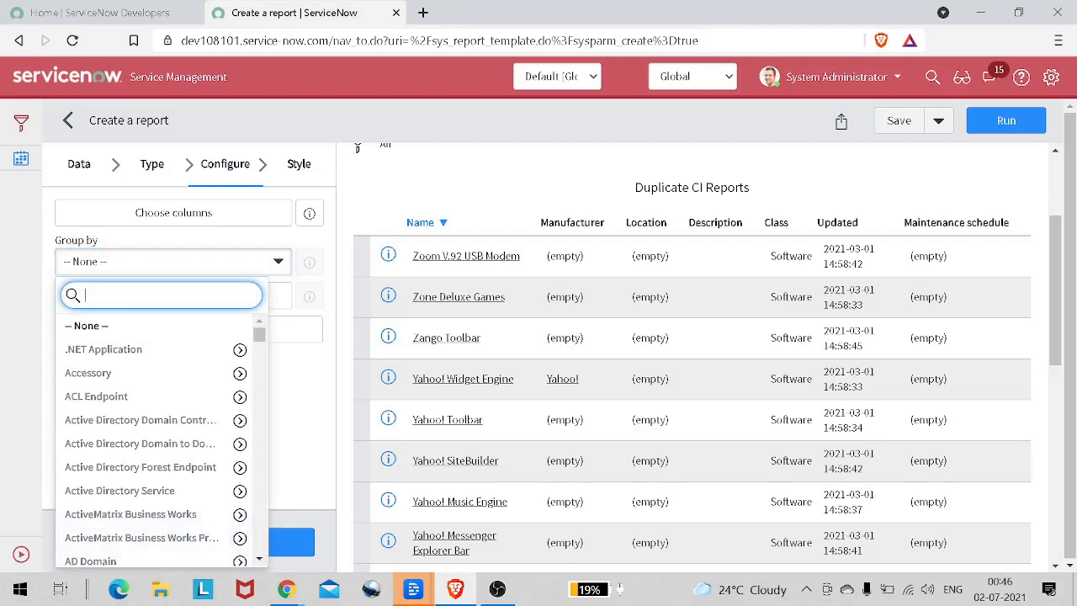
{"action": "type", "text": "nam"}
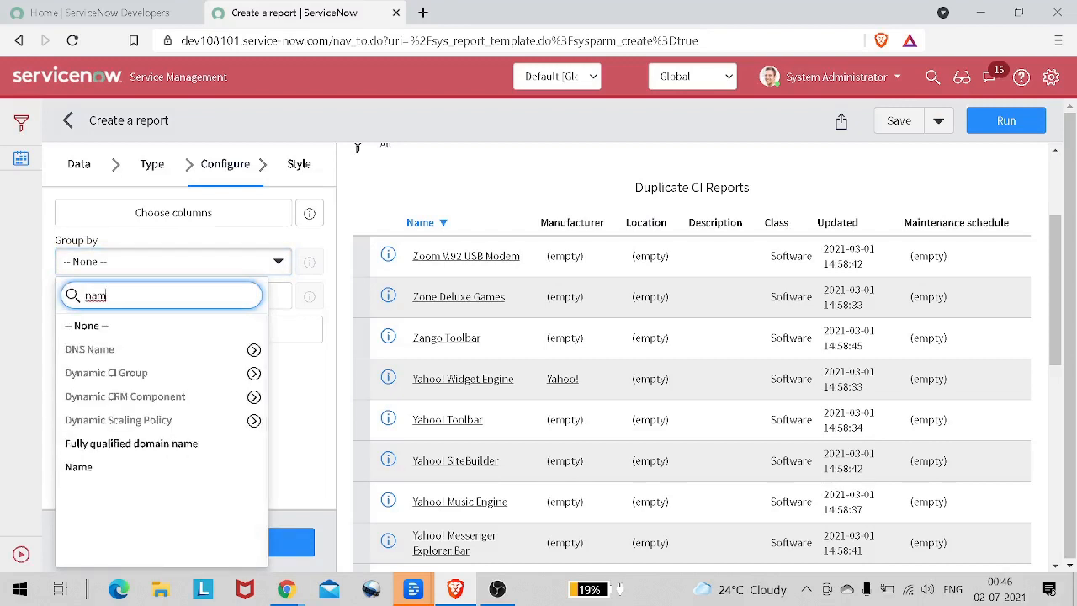
{"action": "left_click", "coordinate": [77, 468]}
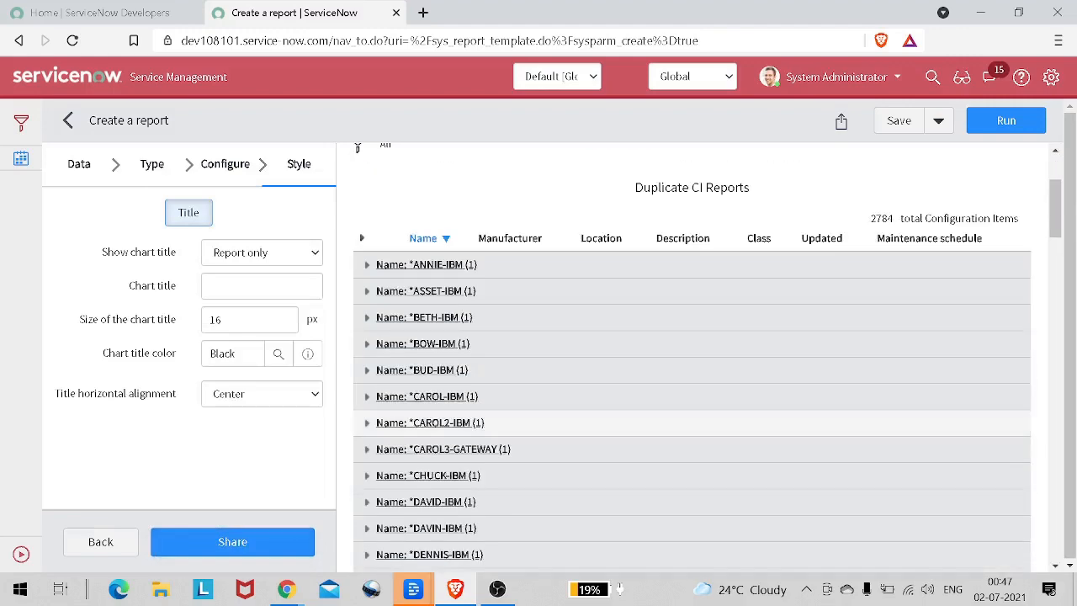
{"action": "scroll", "scroll_direction": "down", "scroll_amount": 3}
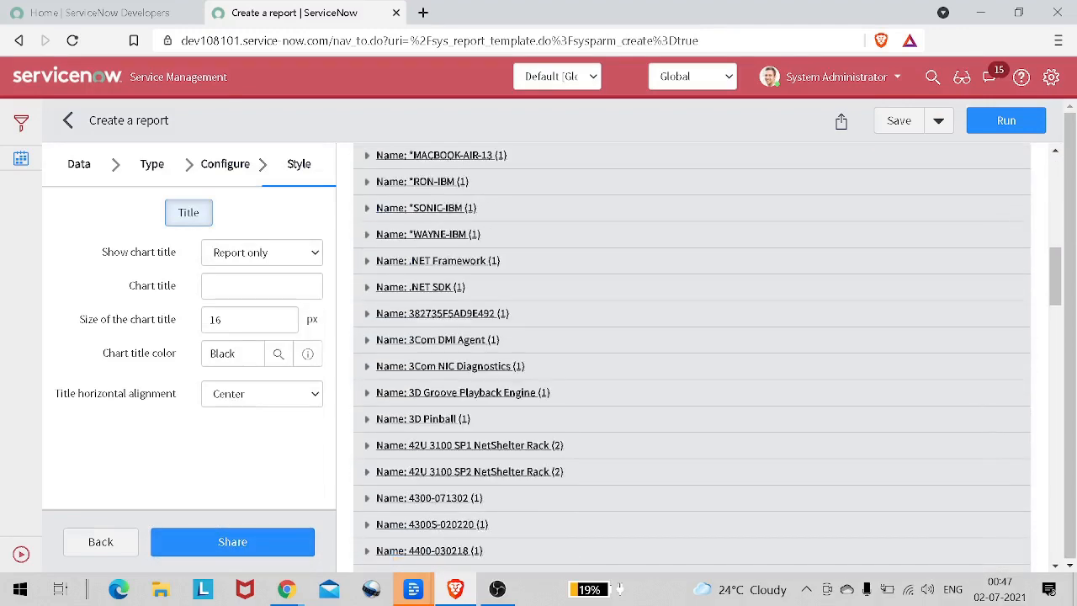
{"action": "scroll", "scroll_direction": "down", "scroll_amount": 3}
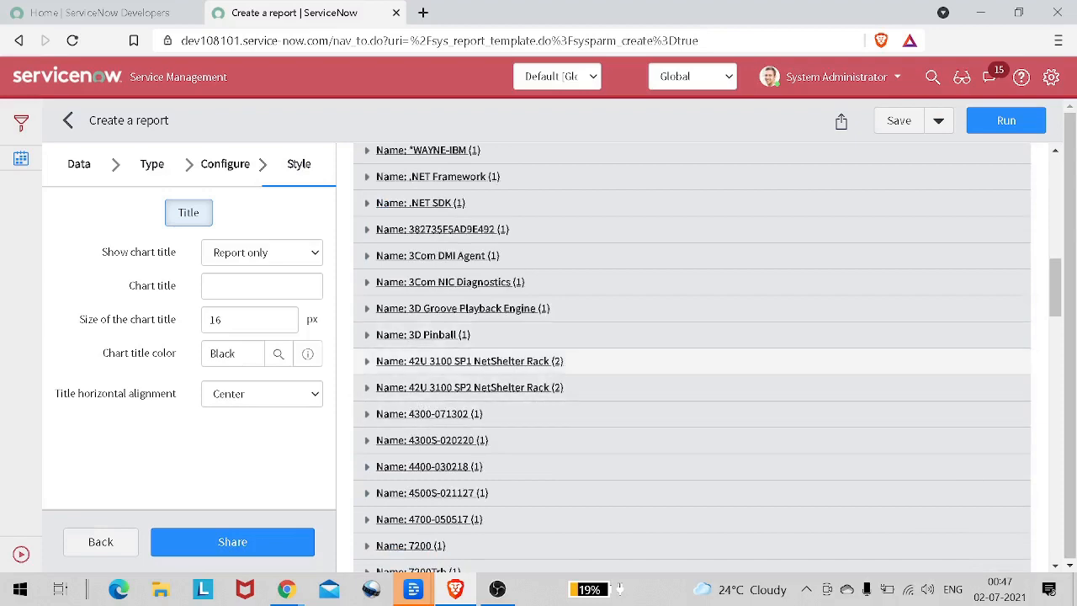
{"action": "scroll", "scroll_direction": "down", "scroll_amount": 3}
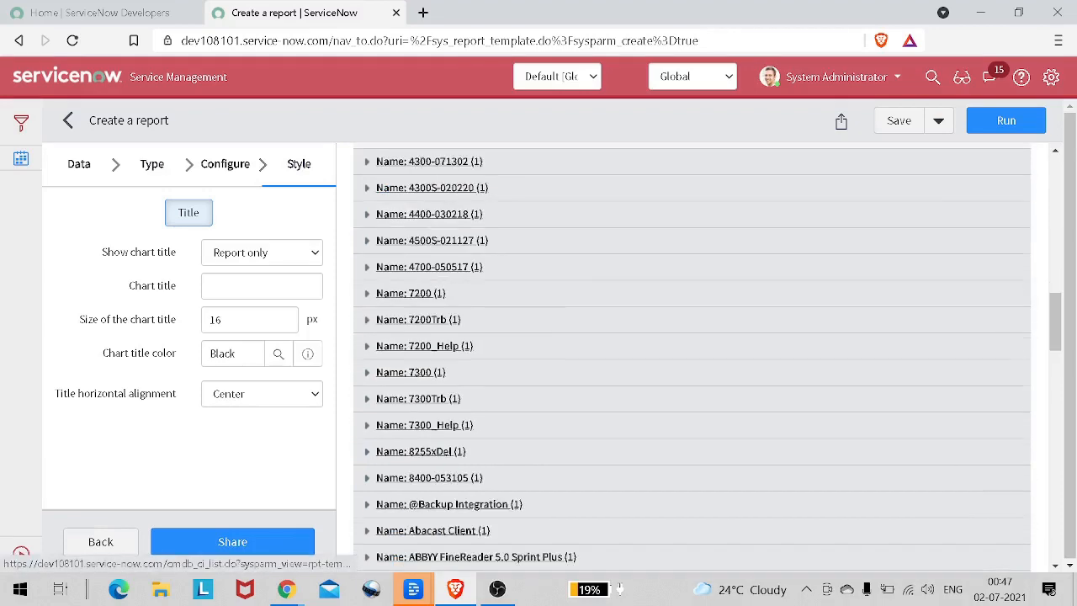
{"action": "scroll", "scroll_direction": "down", "scroll_amount": 3}
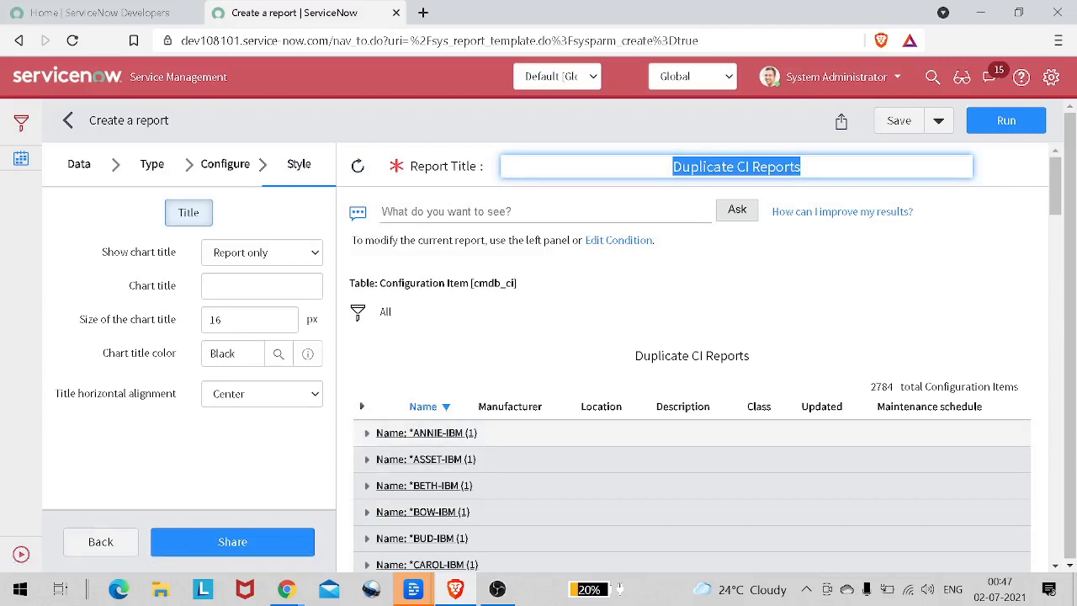
{"action": "scroll", "scroll_direction": "down", "scroll_amount": 3}
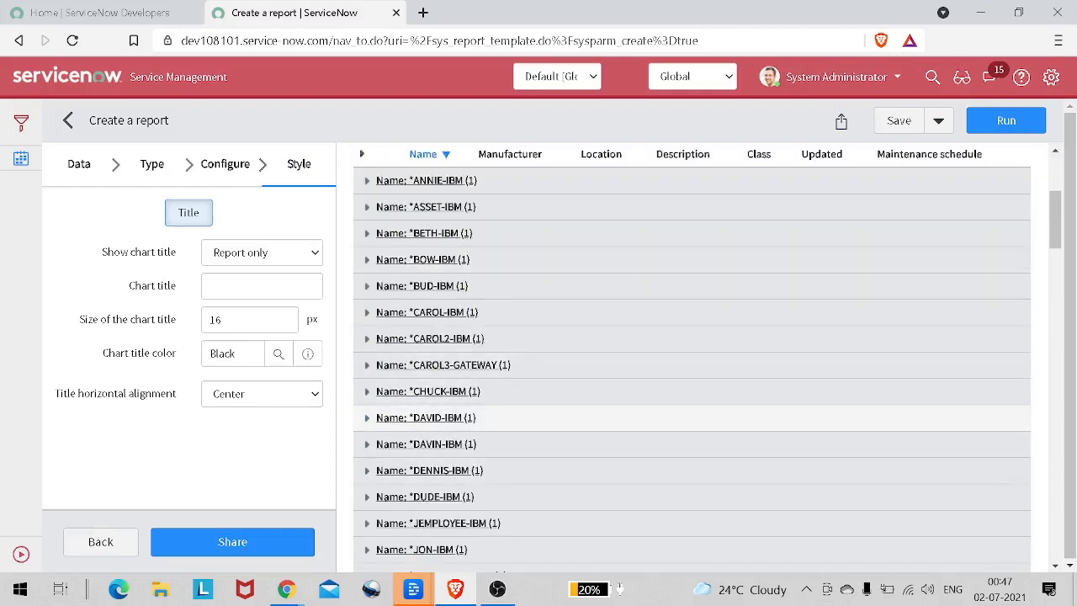
{"action": "scroll", "scroll_direction": "down", "scroll_amount": 3}
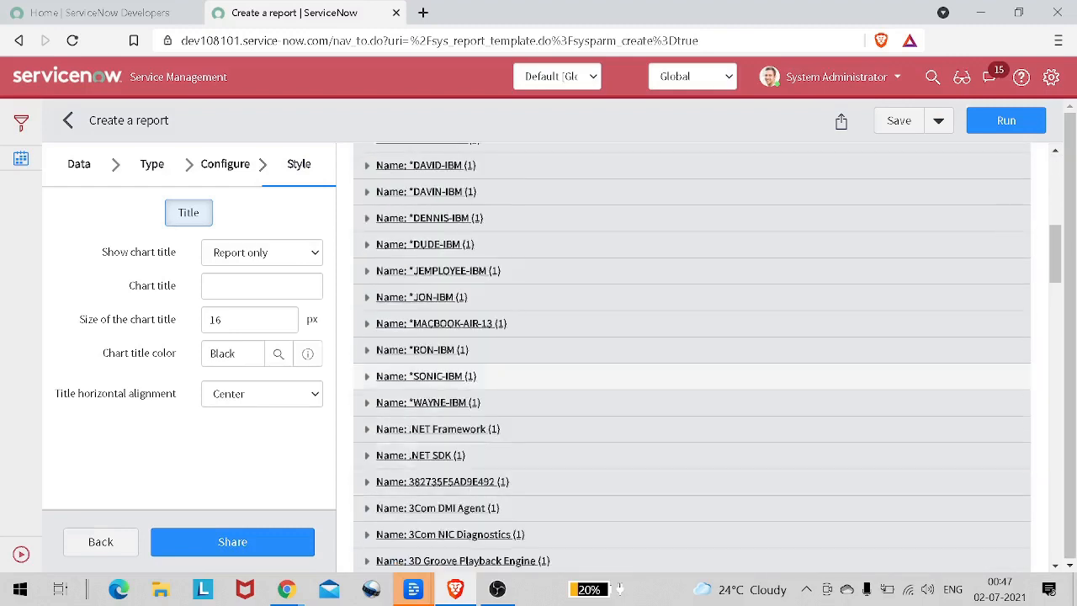
{"action": "scroll", "scroll_direction": "down", "scroll_amount": 3}
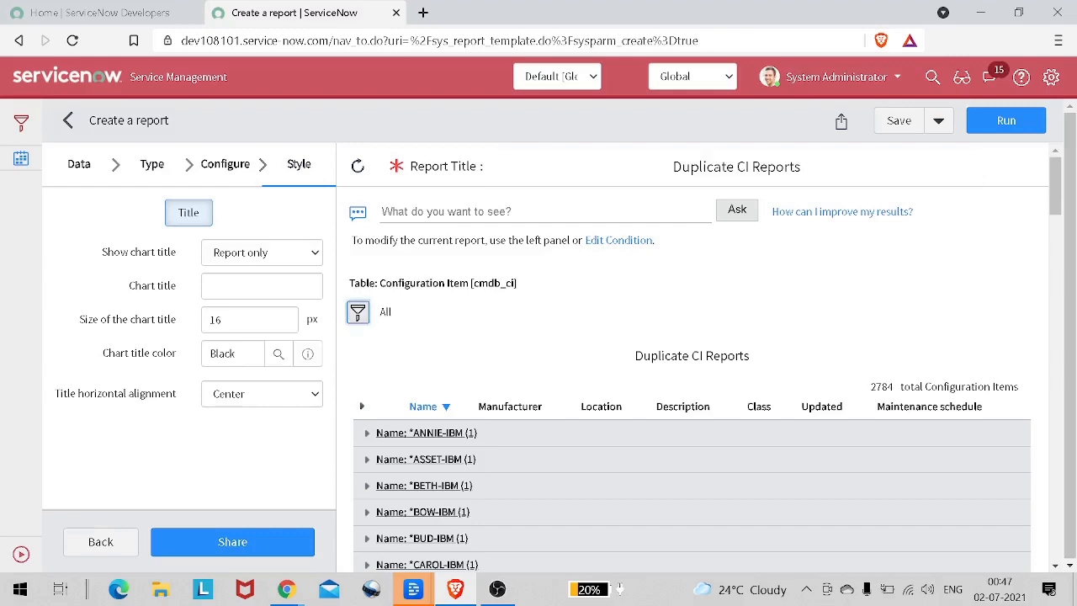
Bring up the filter condition builder above the report preview
{"action": "left_click", "coordinate": [357, 311]}
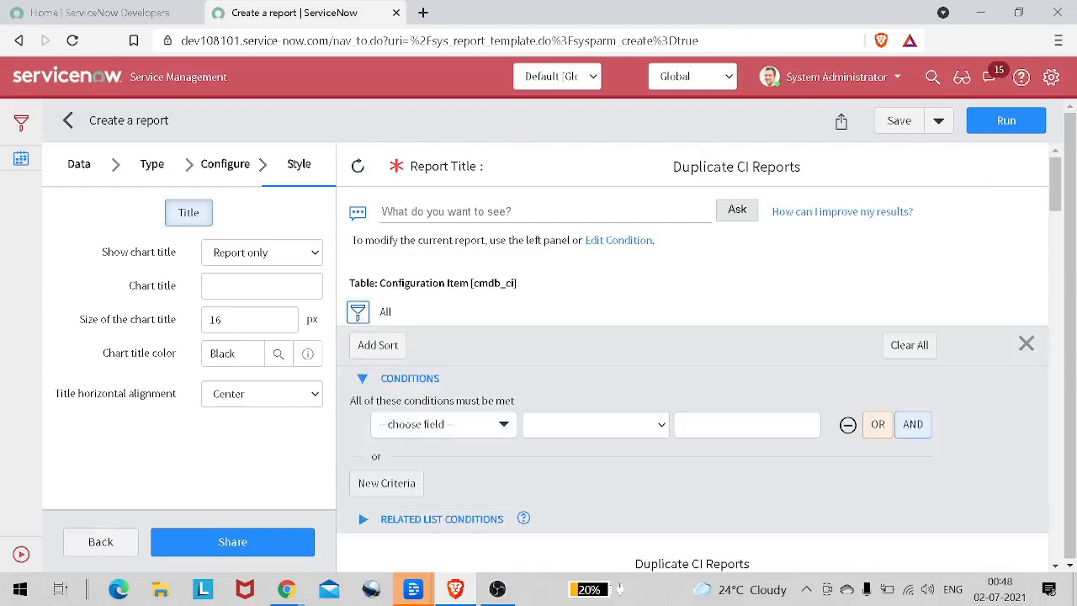
{"action": "scroll", "scroll_direction": "down", "scroll_amount": 3}
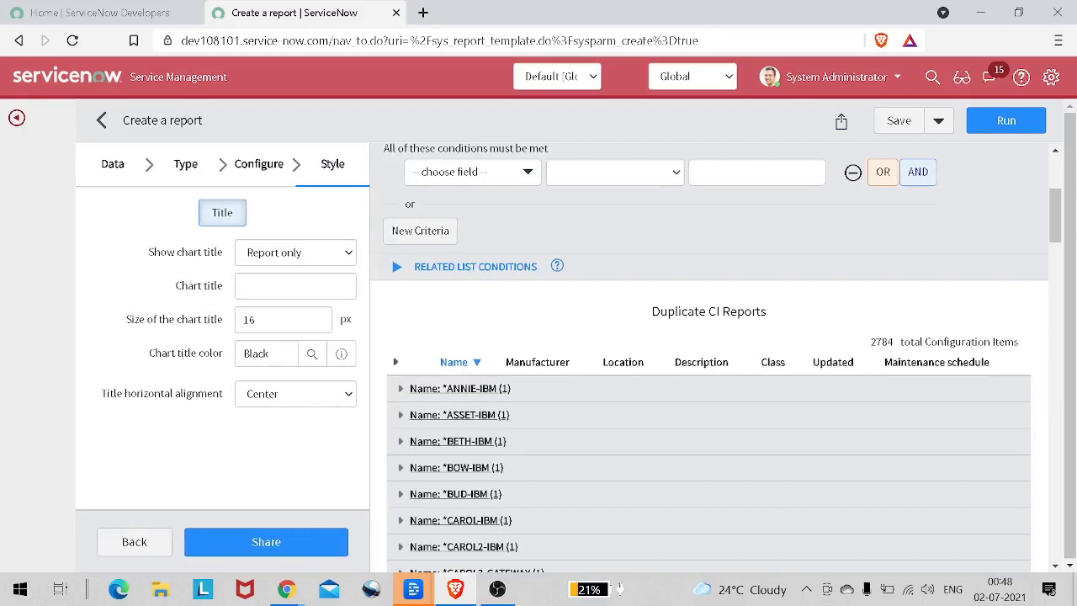
Filter the navigator for 'script inc' and open Script Includes in a new tab
{"action": "left_click", "coordinate": [17, 118]}
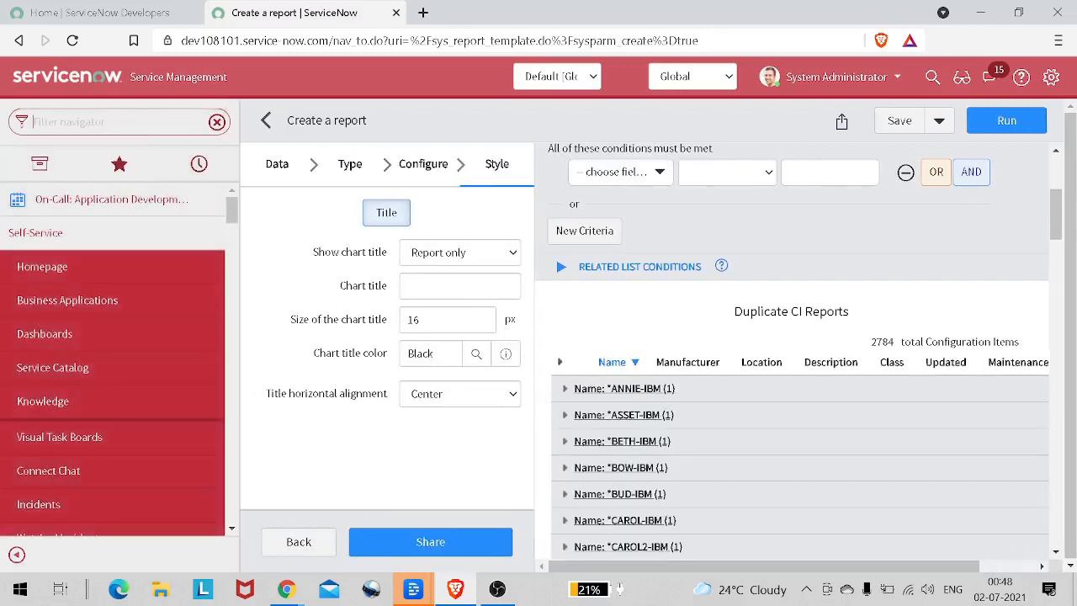
{"action": "type", "text": "script inc"}
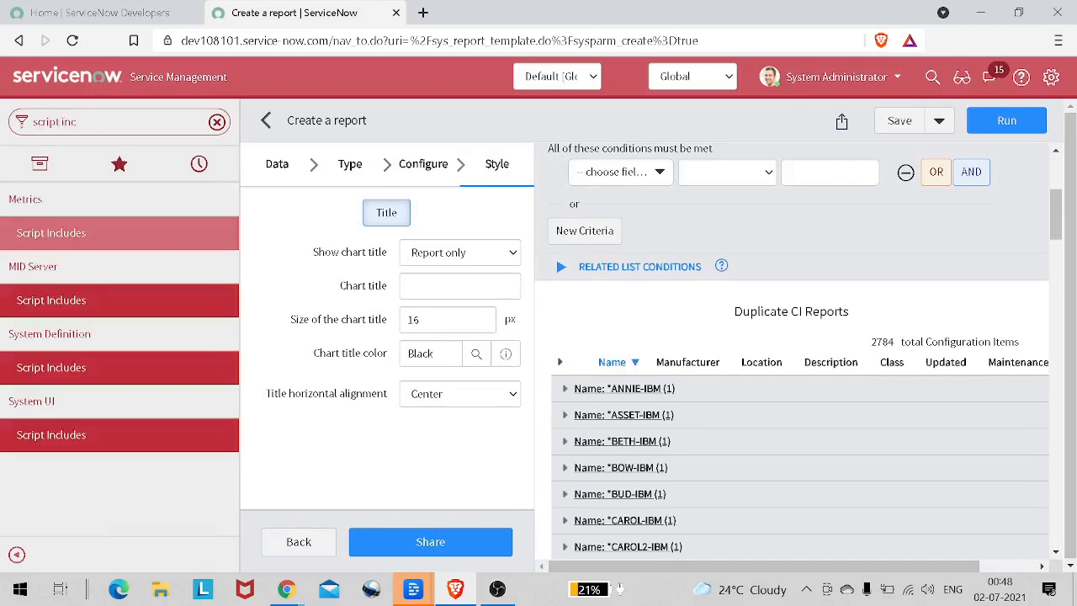
{"action": "right_click", "coordinate": [51, 367]}
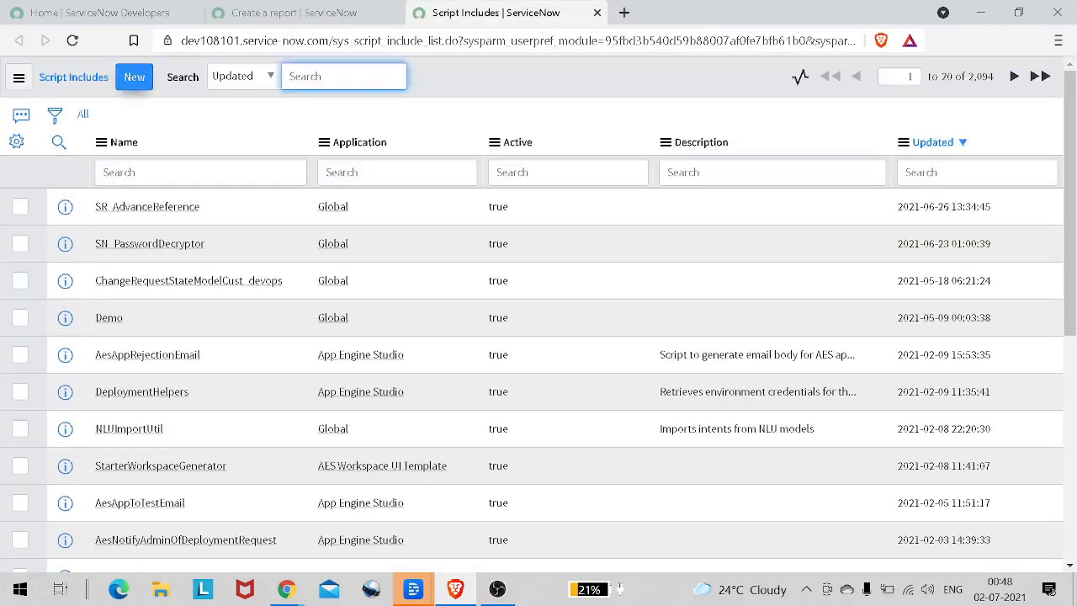
Create a new script include and name it getDupCIName so the API name fills in
{"action": "left_click", "coordinate": [135, 78]}
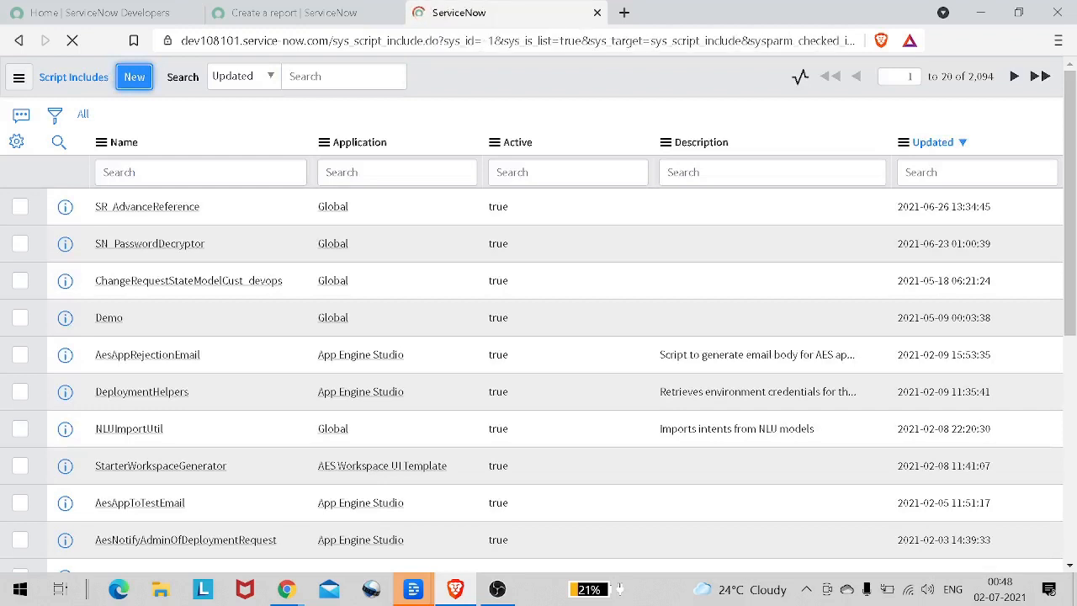
{"action": "left_click", "coordinate": [135, 77]}
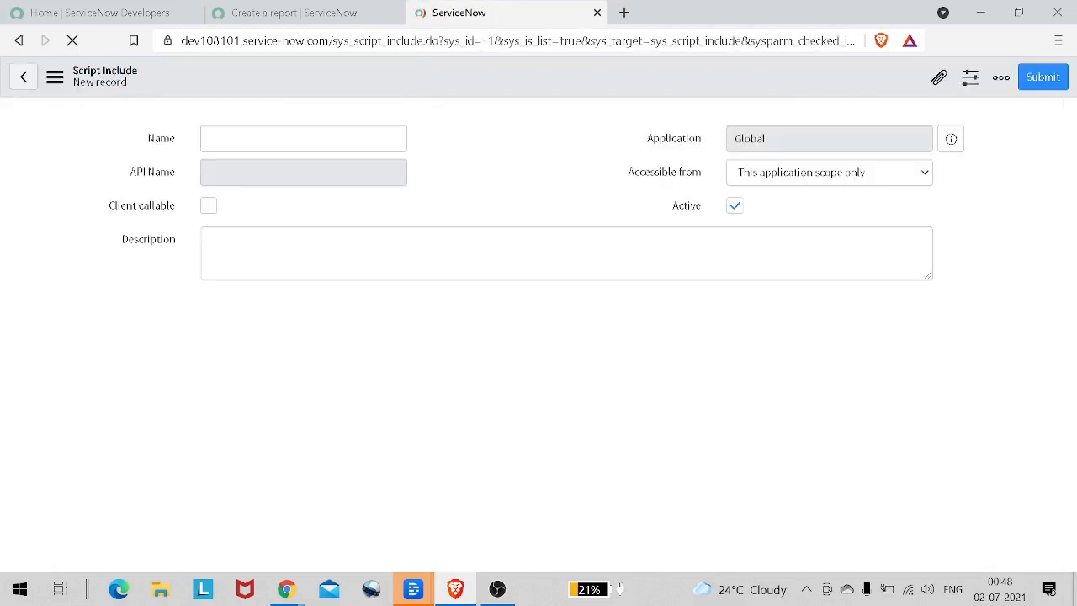
{"action": "left_click", "coordinate": [303, 138]}
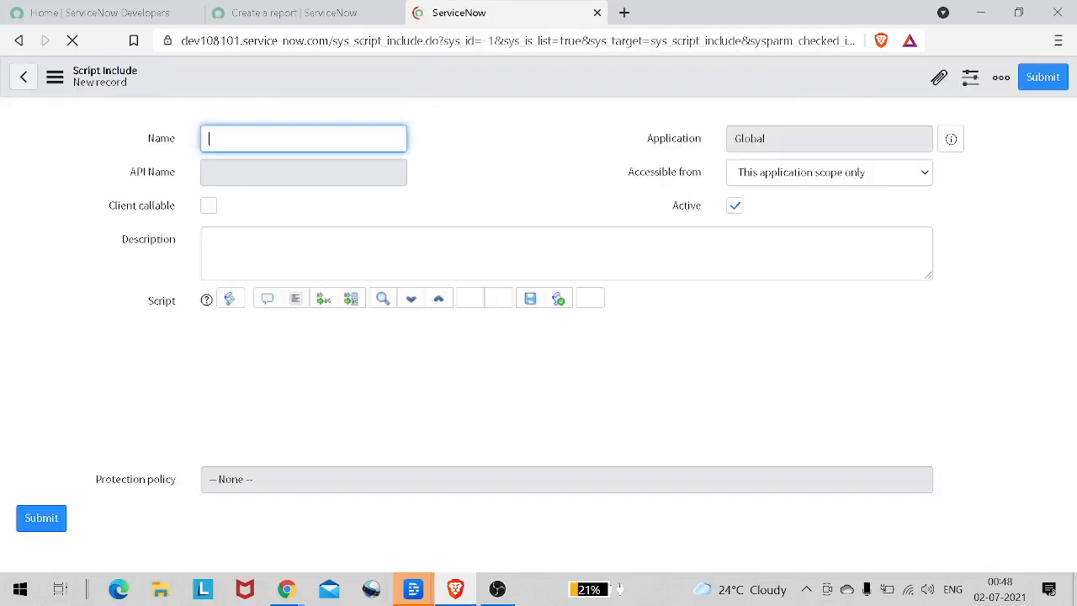
{"action": "type", "text": "get"}
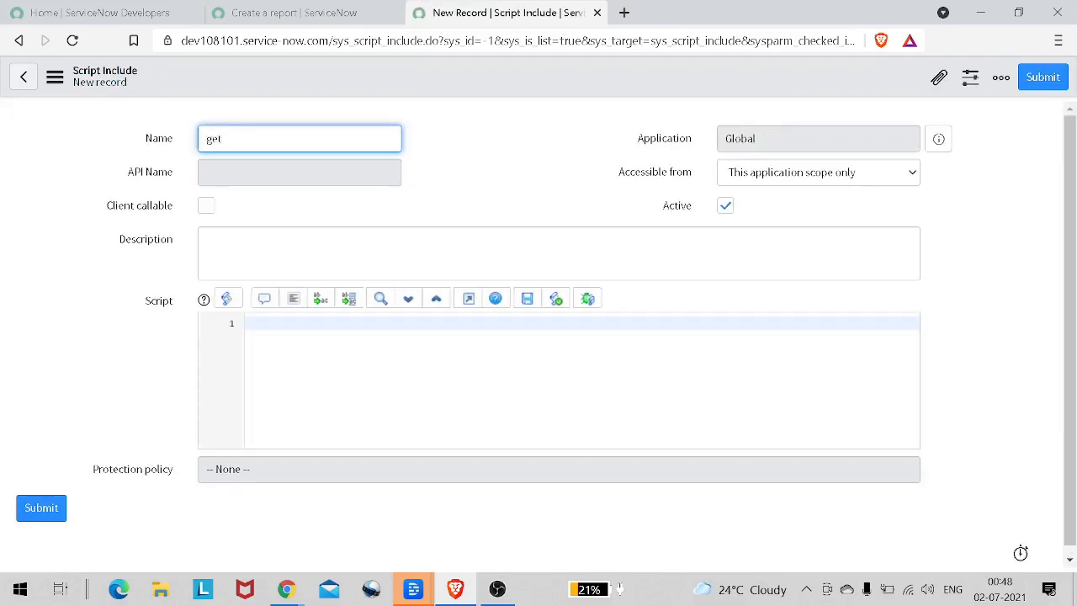
{"action": "type", "text": "Dup"}
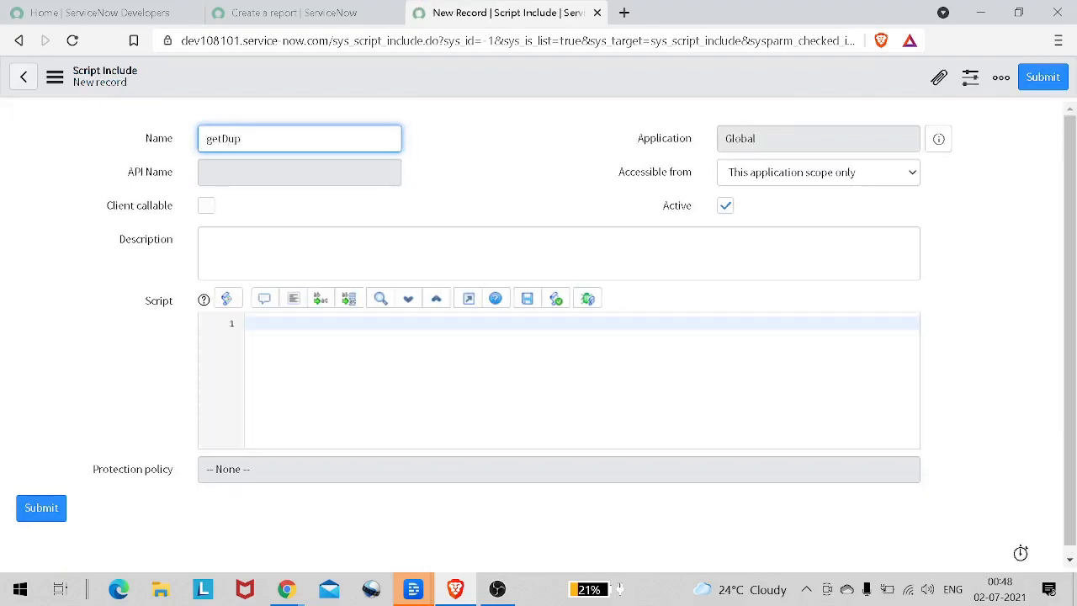
{"action": "type", "text": "C"}
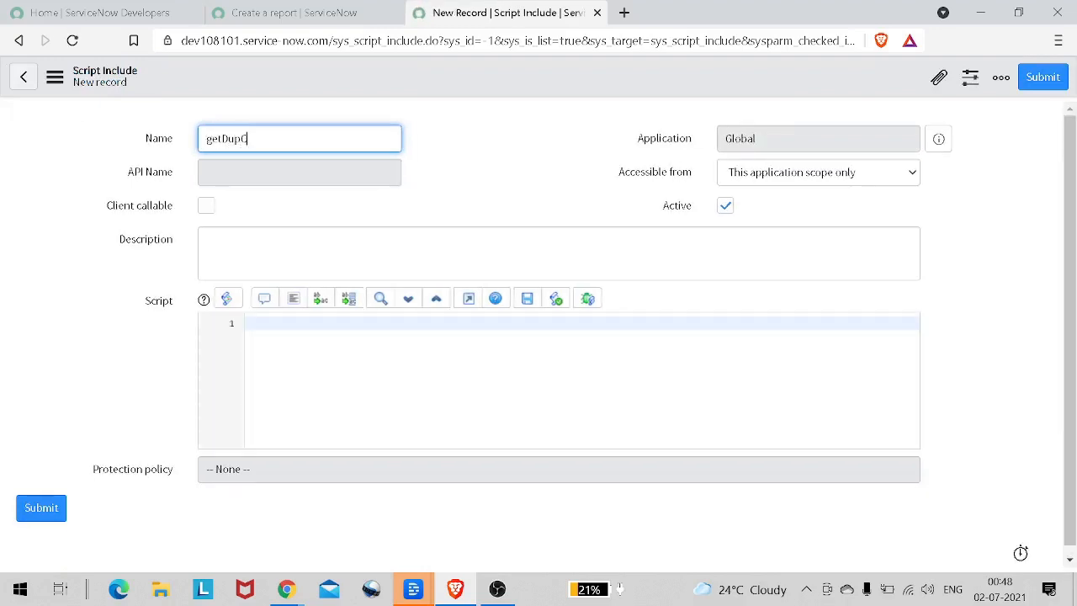
{"action": "type", "text": "INAm"}
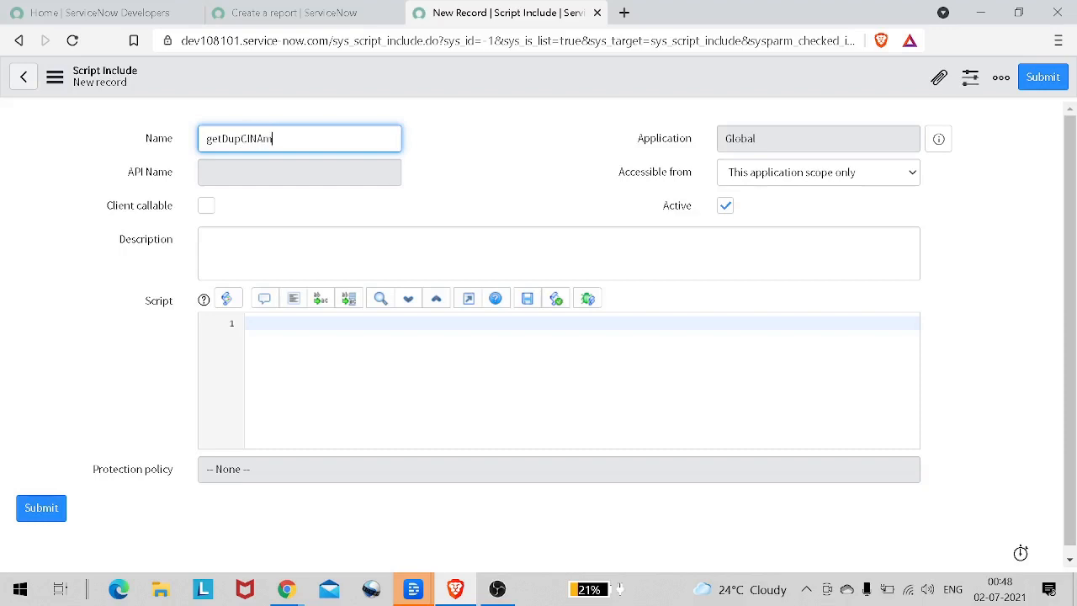
{"action": "key", "text": "Backspace"}
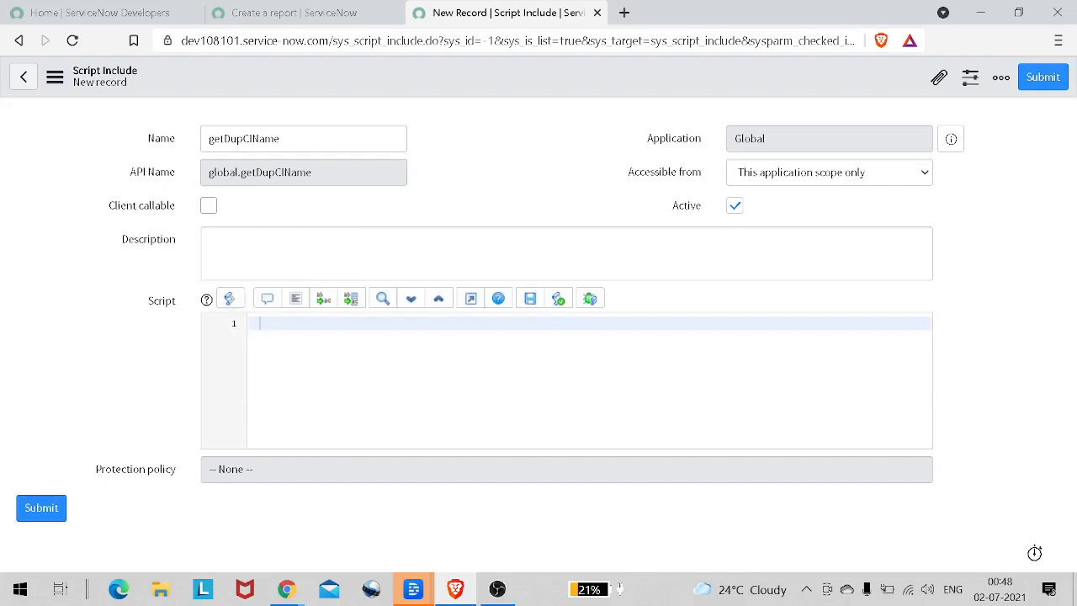
Mark getDupCIName client callable and clear its Script field for new code
{"action": "left_click", "coordinate": [209, 205]}
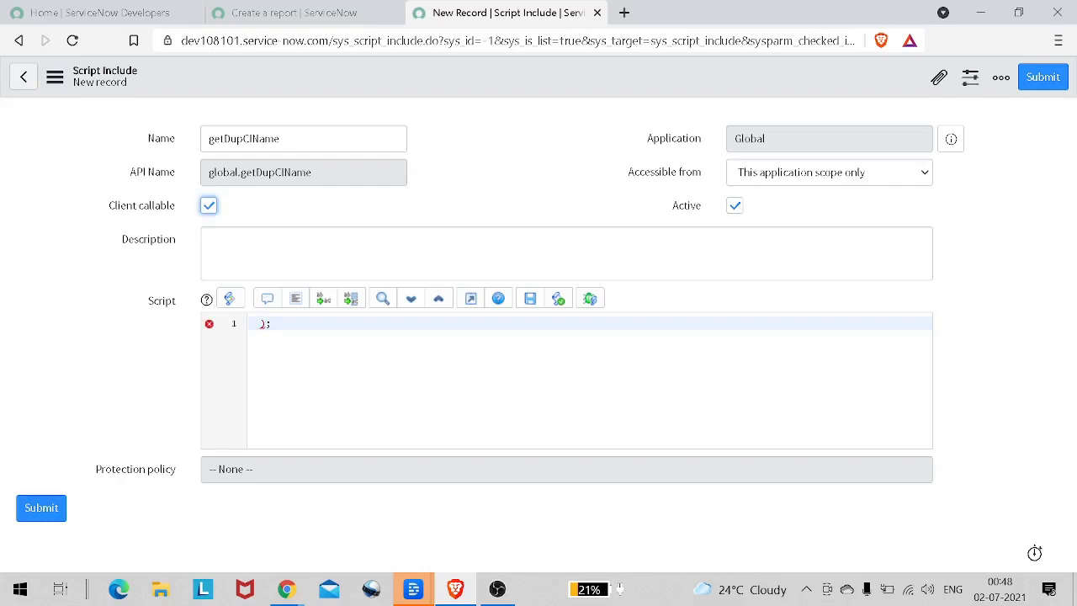
{"action": "left_click", "coordinate": [828, 171]}
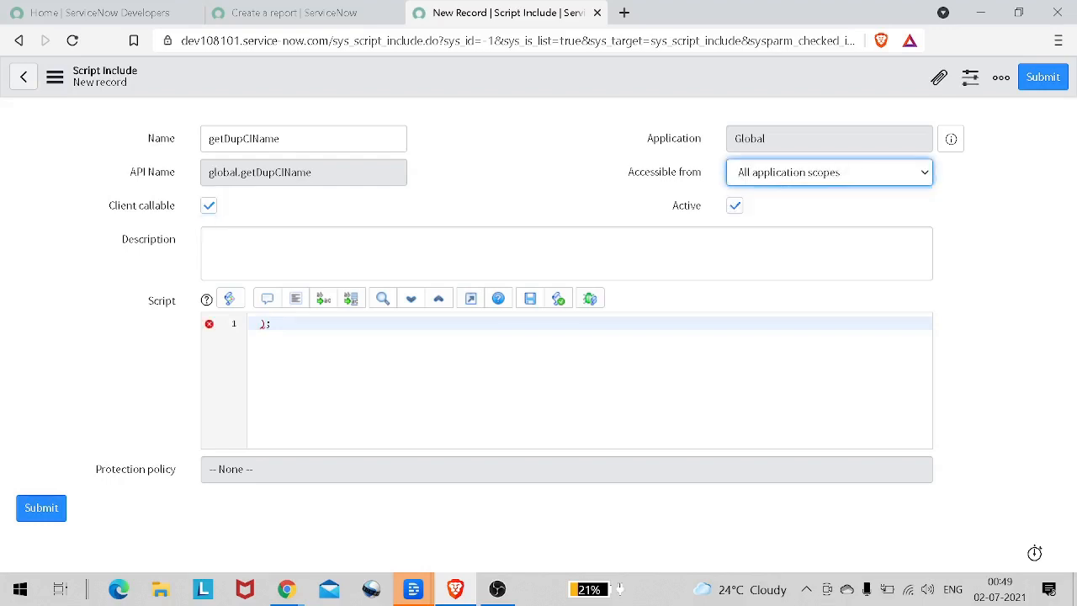
{"action": "mouse_move", "coordinate": [209, 323]}
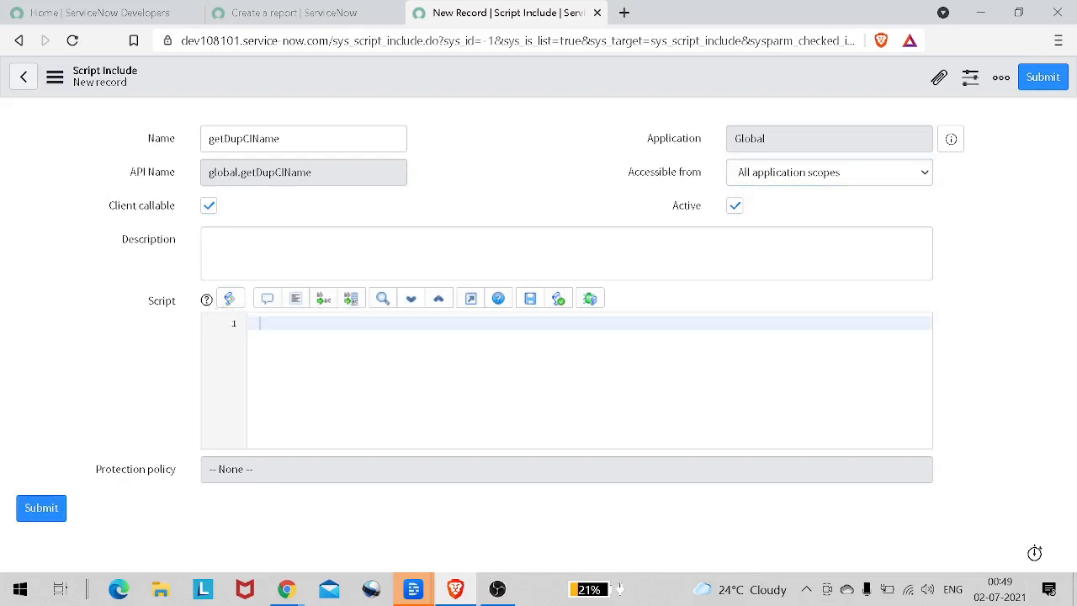
Write function getDupCIName() with var dupRecord = []
{"action": "type", "text": "functi"}
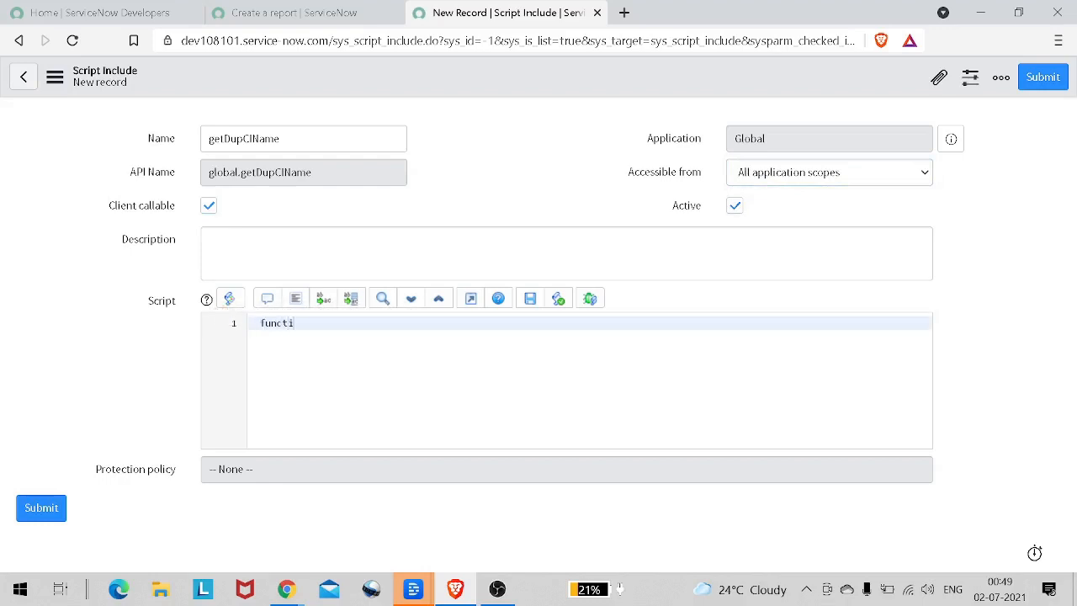
{"action": "type", "text": "on"}
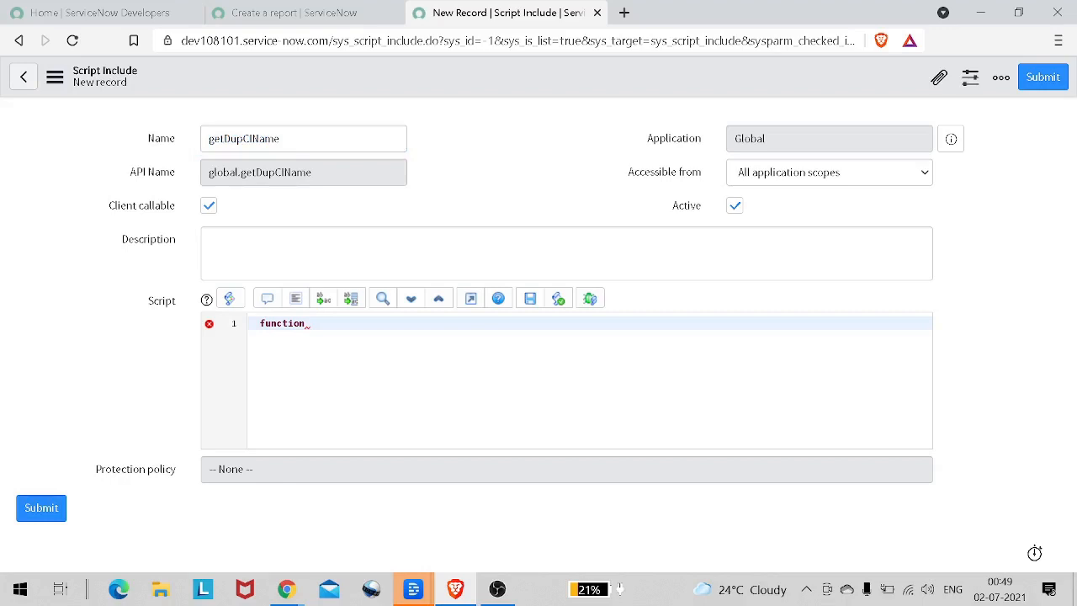
{"action": "type", "text": "getDupCIName"}
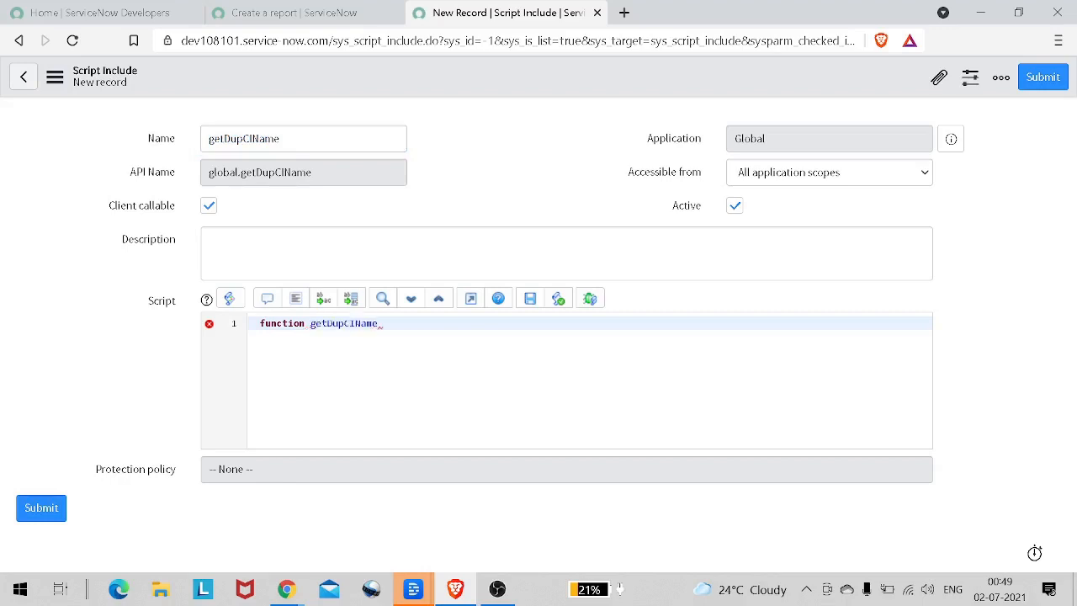
{"action": "type", "text": "() {"}
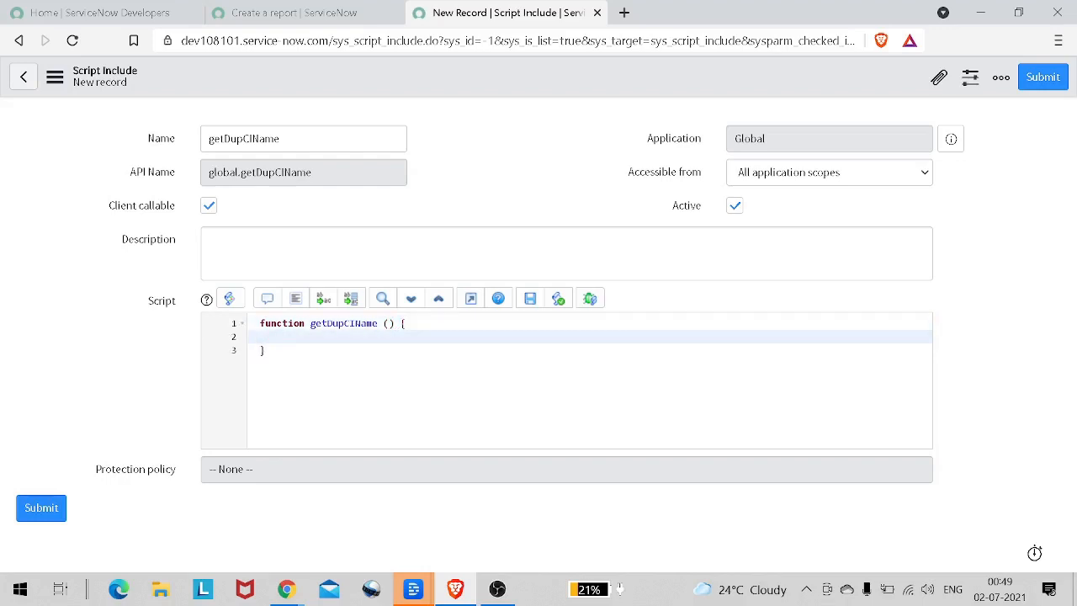
{"action": "type", "text": "var"}
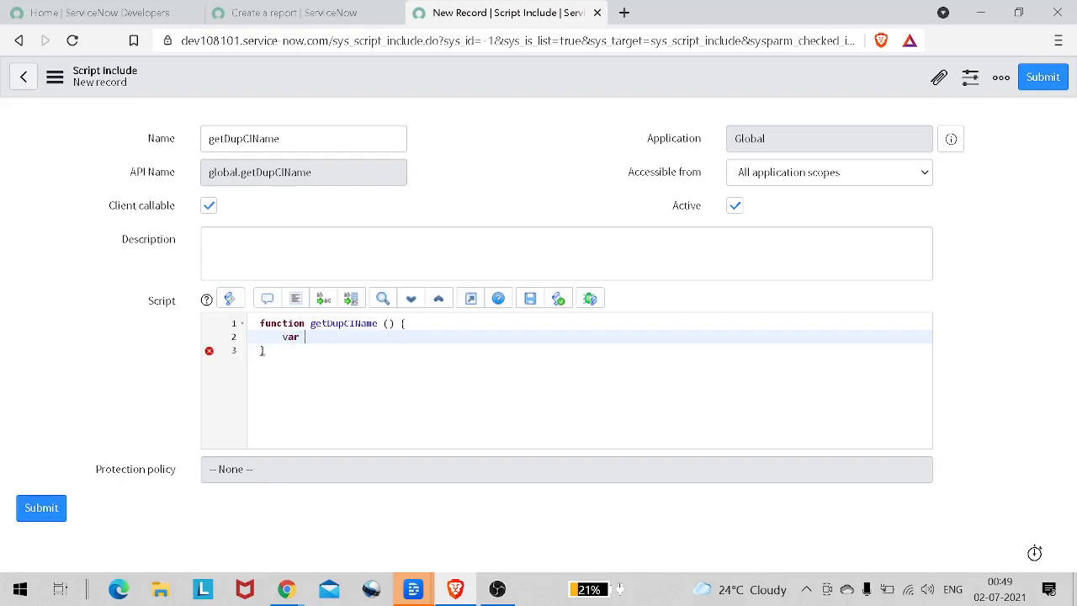
{"action": "type", "text": "dup"}
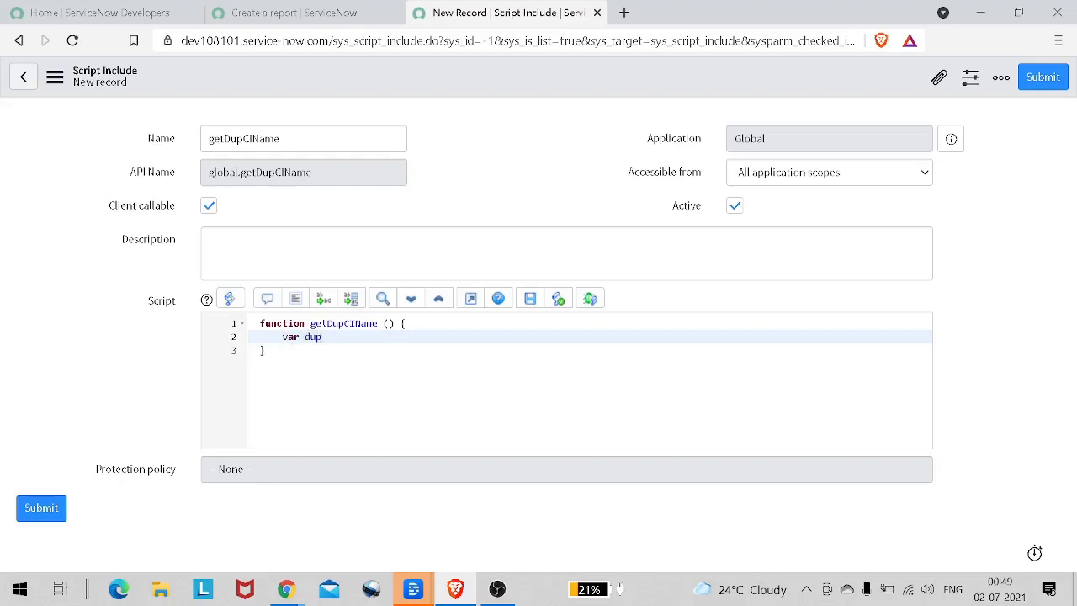
{"action": "type", "text": "Record"}
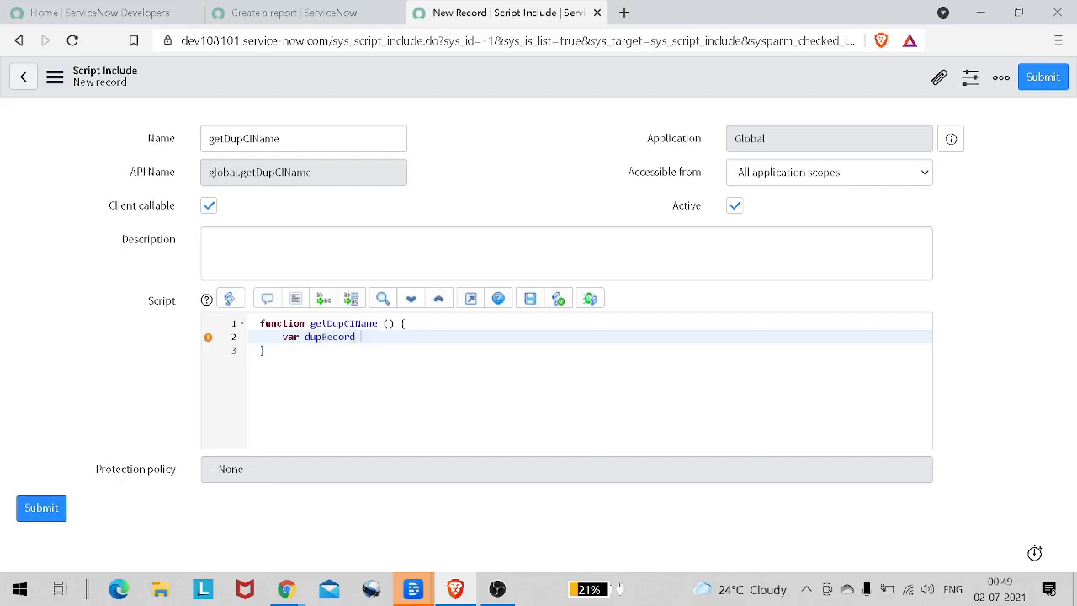
{"action": "type", "text": "=[];"}
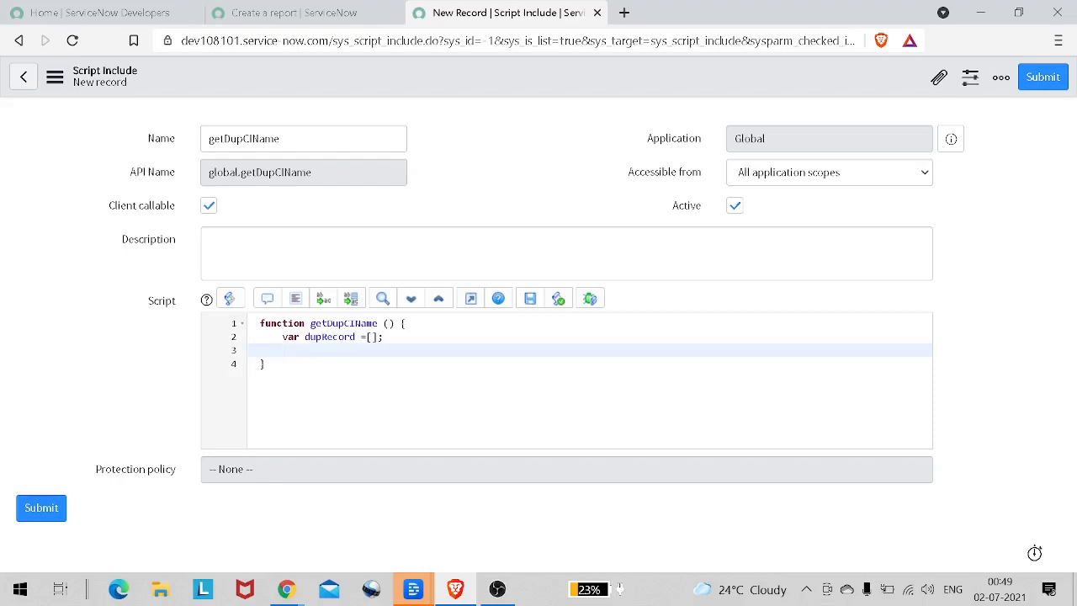
Declare gaDupCheck as a new GlideAggregate on 'cmdb_ci'
{"action": "type", "text": "var gaDupChec"}
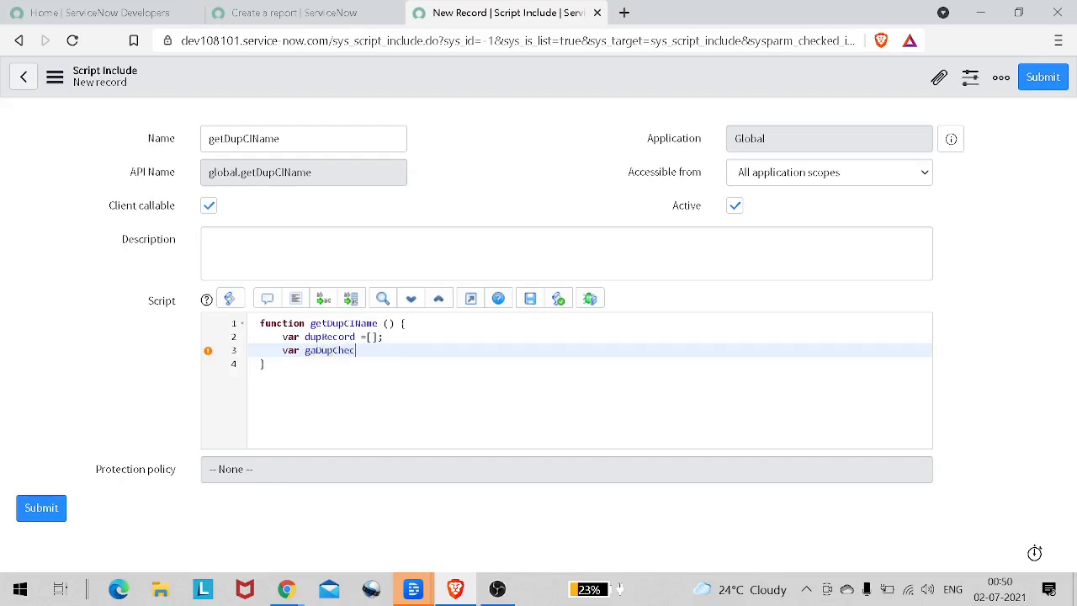
{"action": "type", "text": "k"}
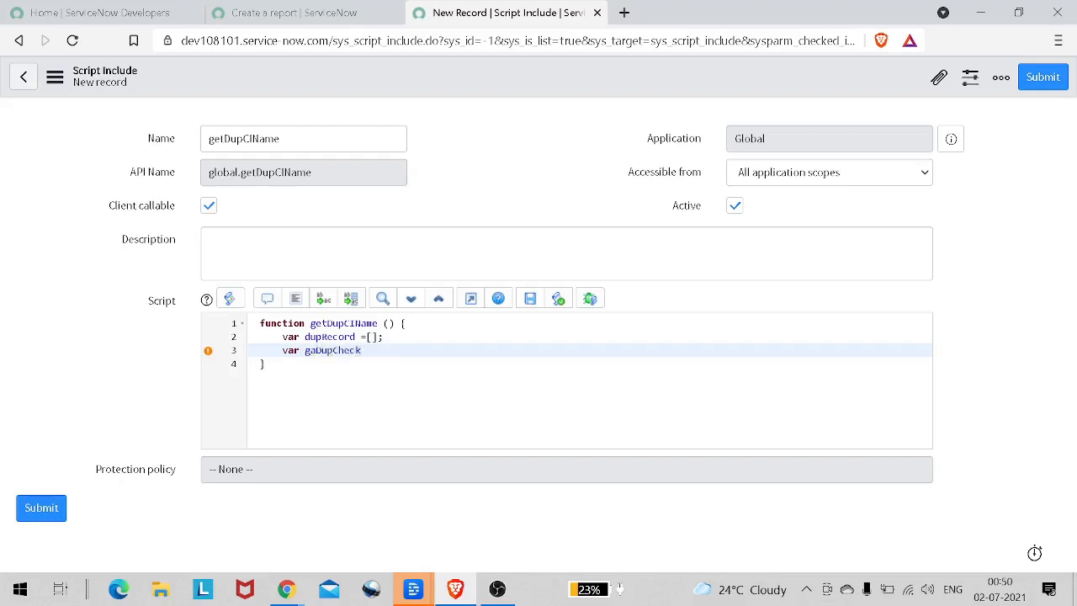
{"action": "type", "text": "="}
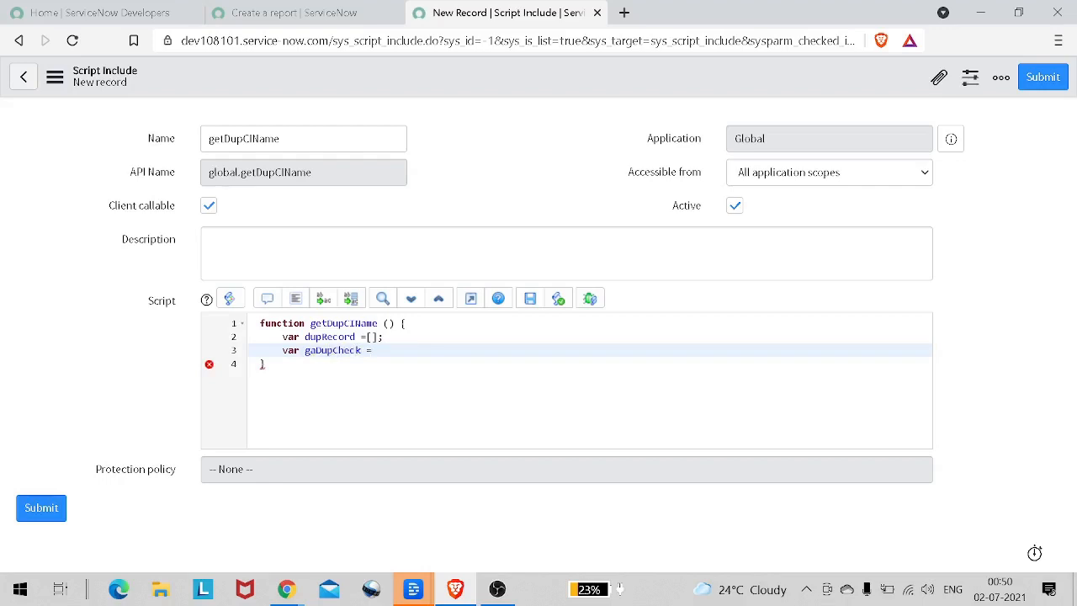
{"action": "type", "text": "new GlideAgg"}
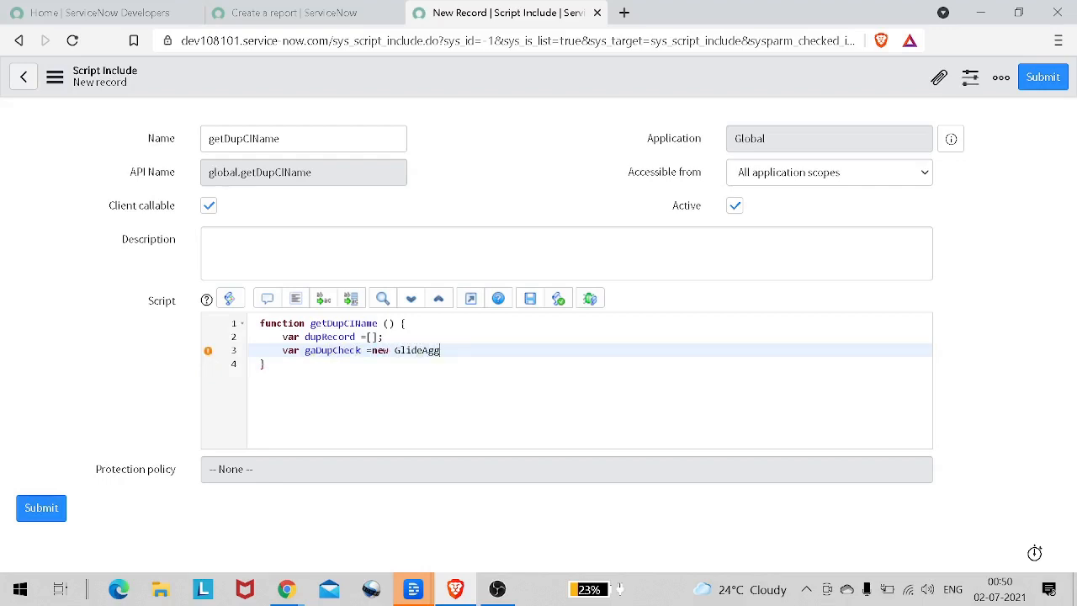
{"action": "type", "text": "regate"}
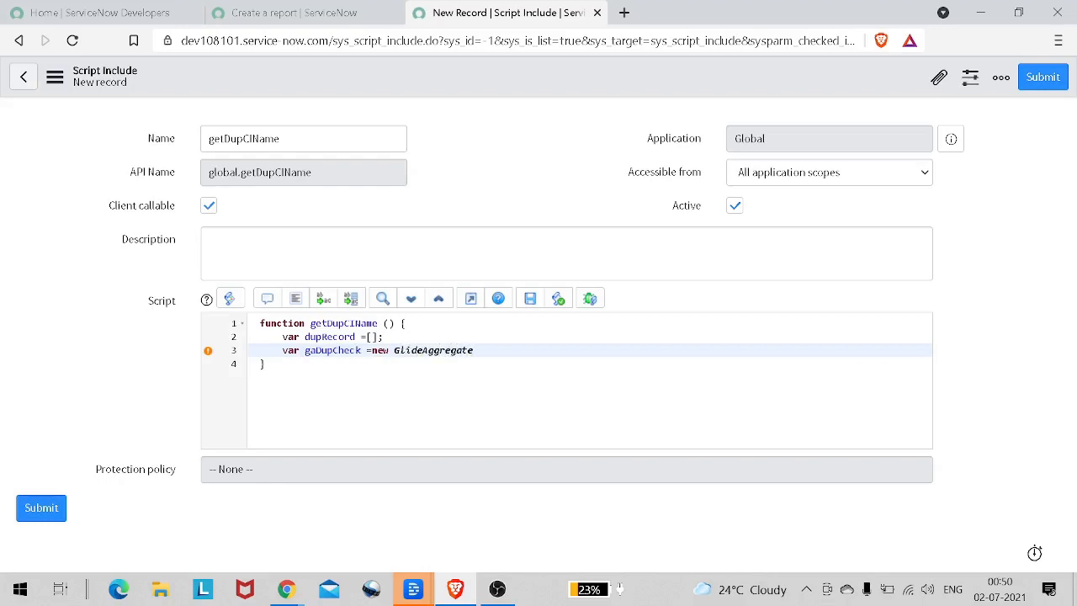
{"action": "type", "text": "('')"}
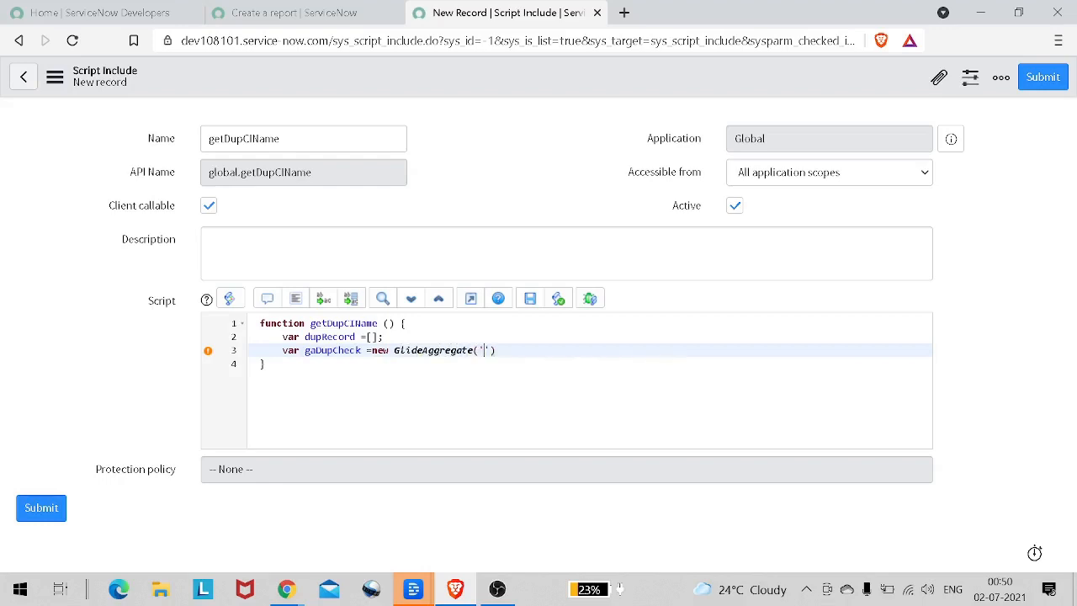
{"action": "type", "text": "cmdb"}
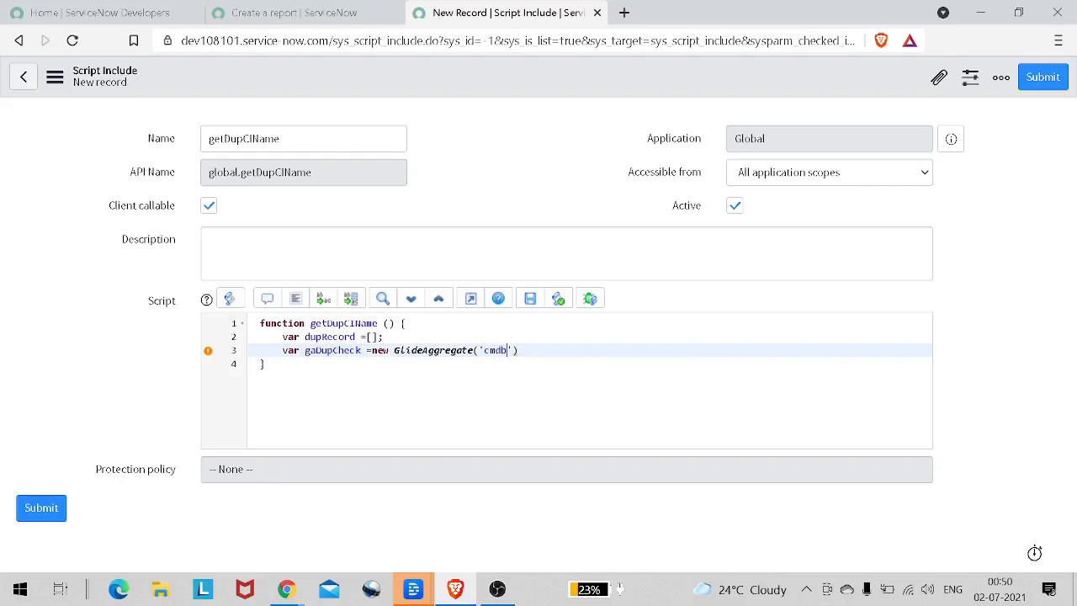
{"action": "type", "text": "_ci"}
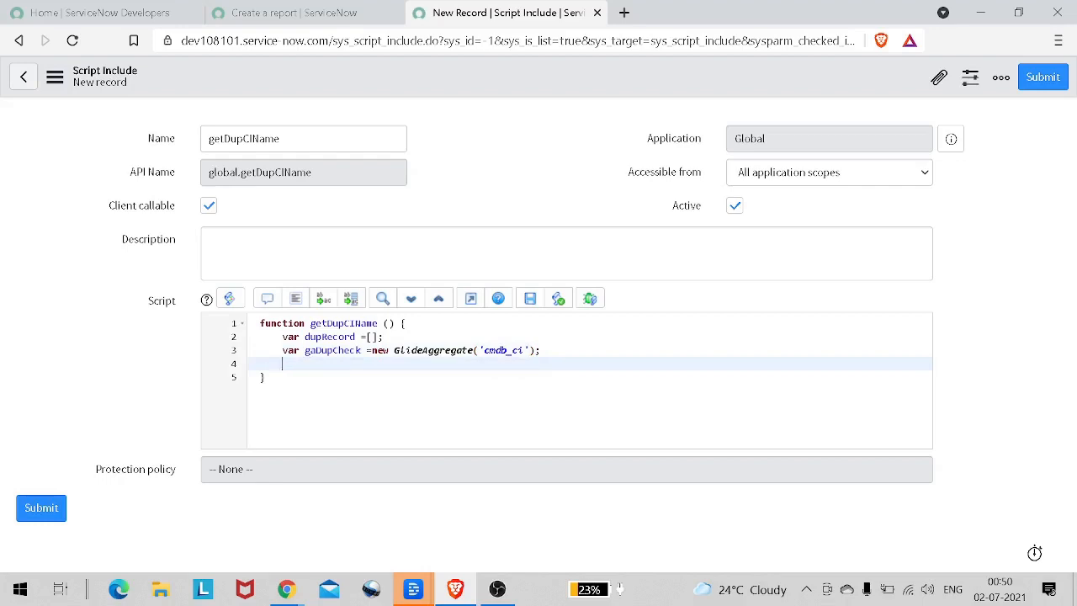
Add gaDupCheck.addAggregate('COUNT','name') and begin the addNotNullQuery('name') line
{"action": "type", "text": "gaDupCheck"}
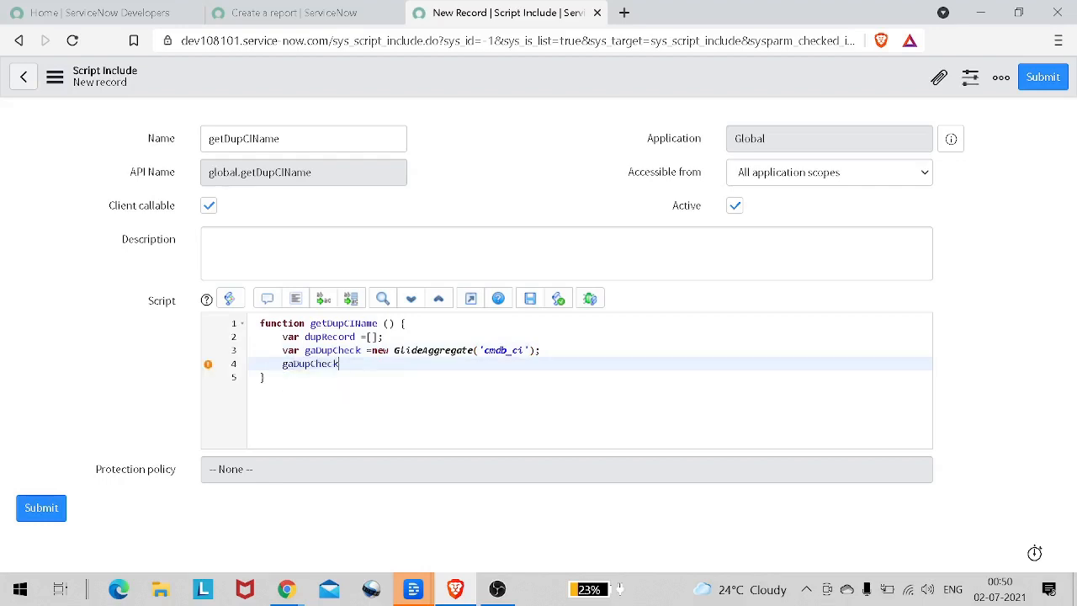
{"action": "type", "text": ".a"}
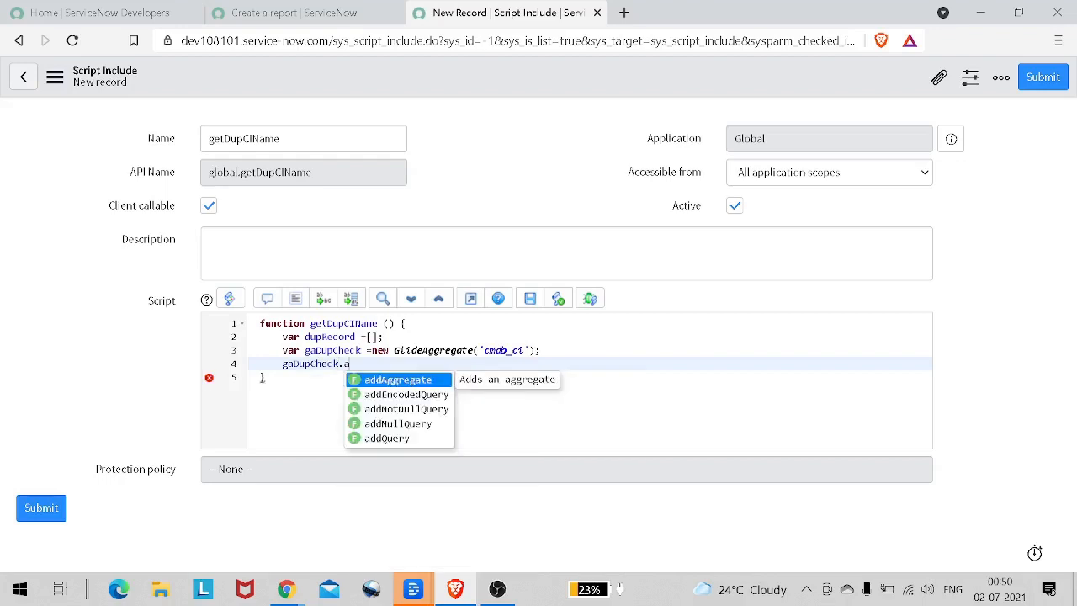
{"action": "left_click", "coordinate": [397, 380]}
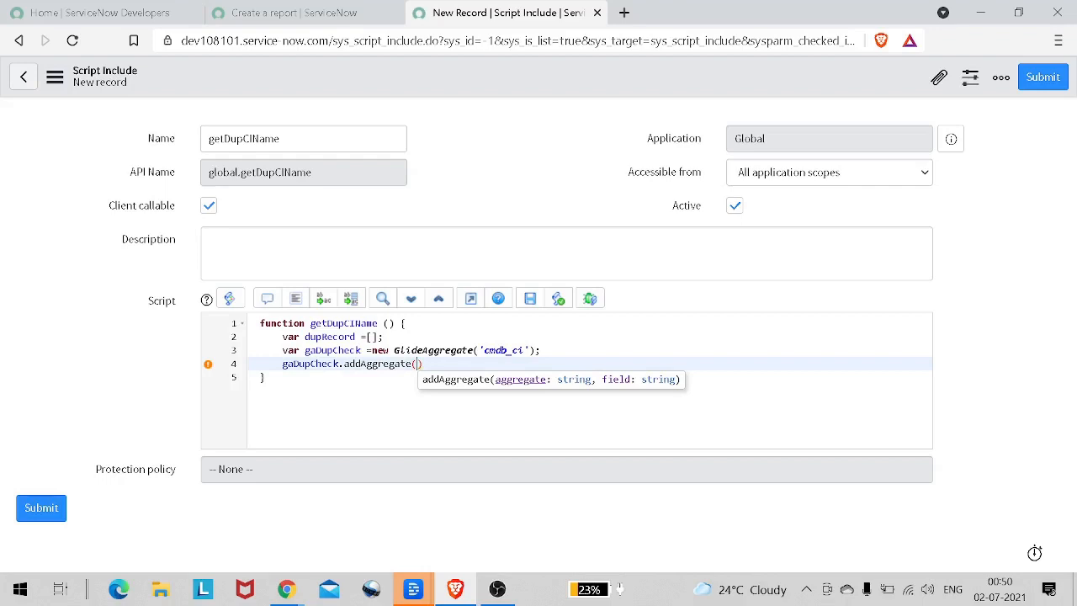
{"action": "type", "text": "'C'"}
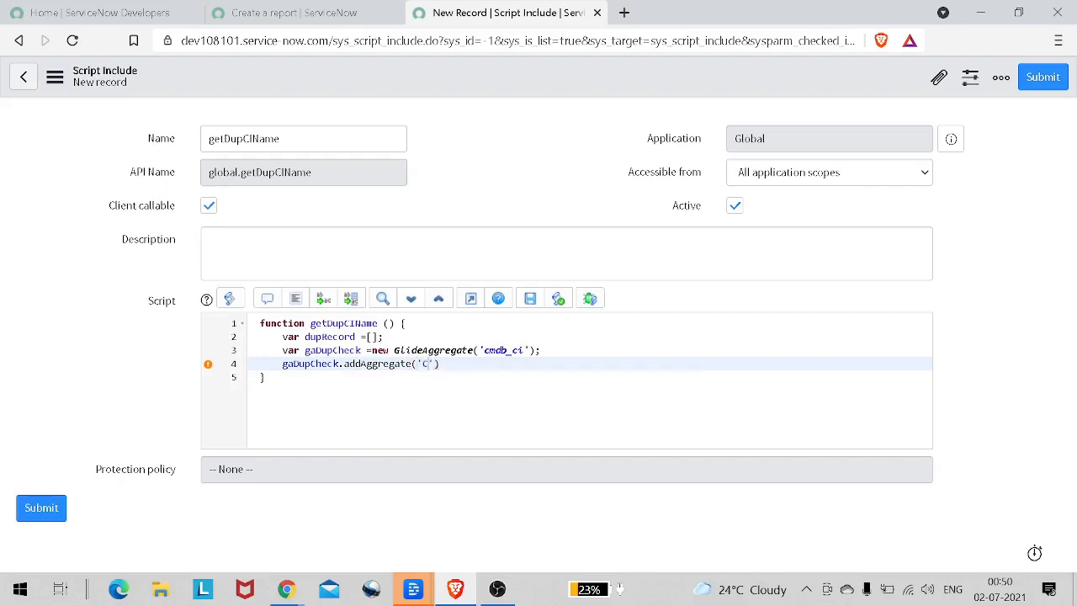
{"action": "type", "text": "OUNT"}
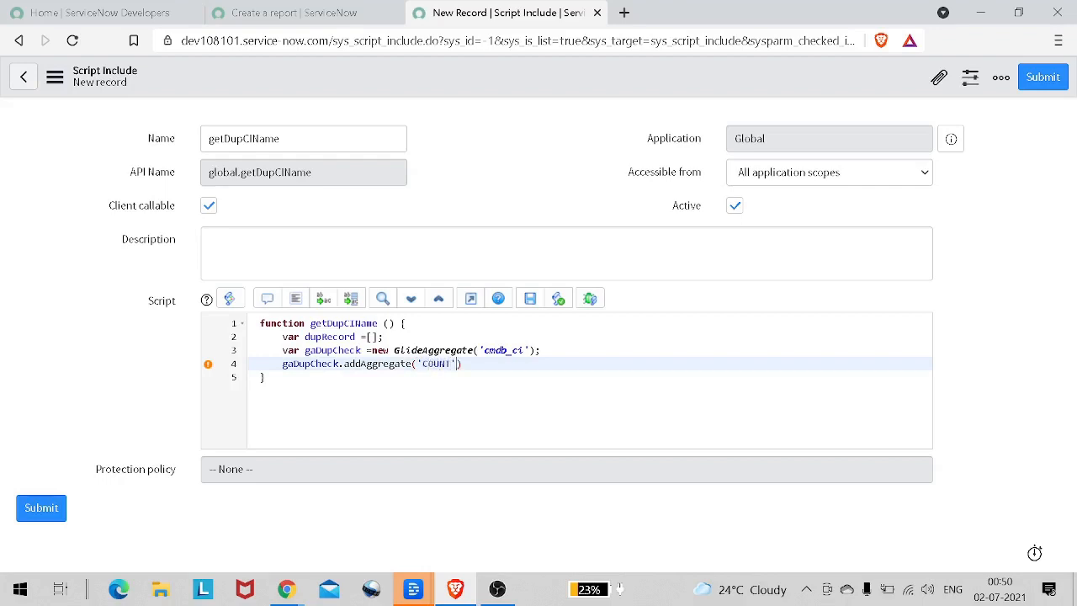
{"action": "type", "text": ","}
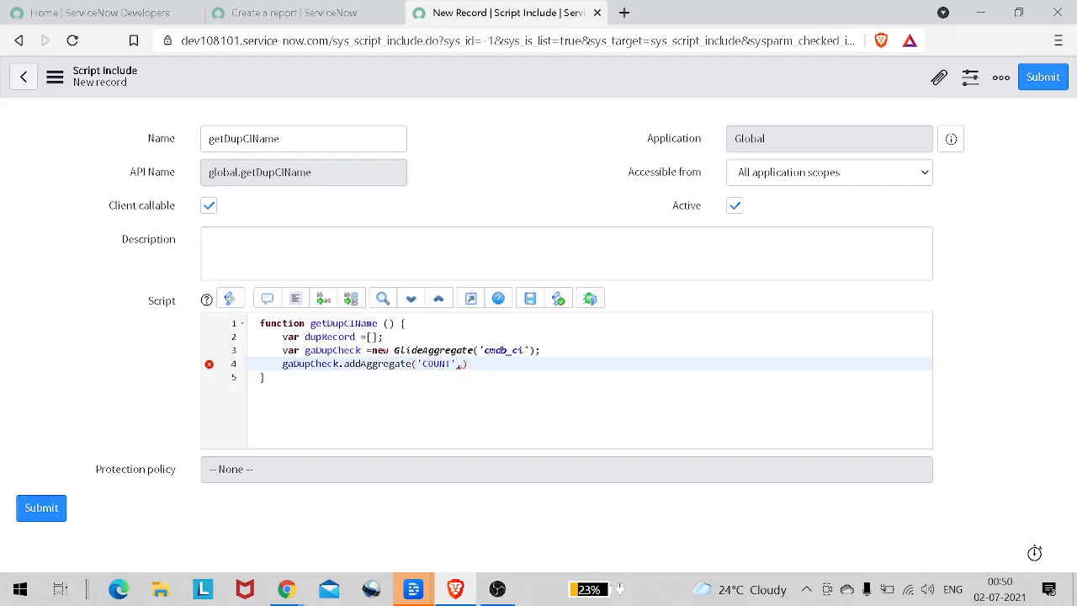
{"action": "type", "text": ",'name'"}
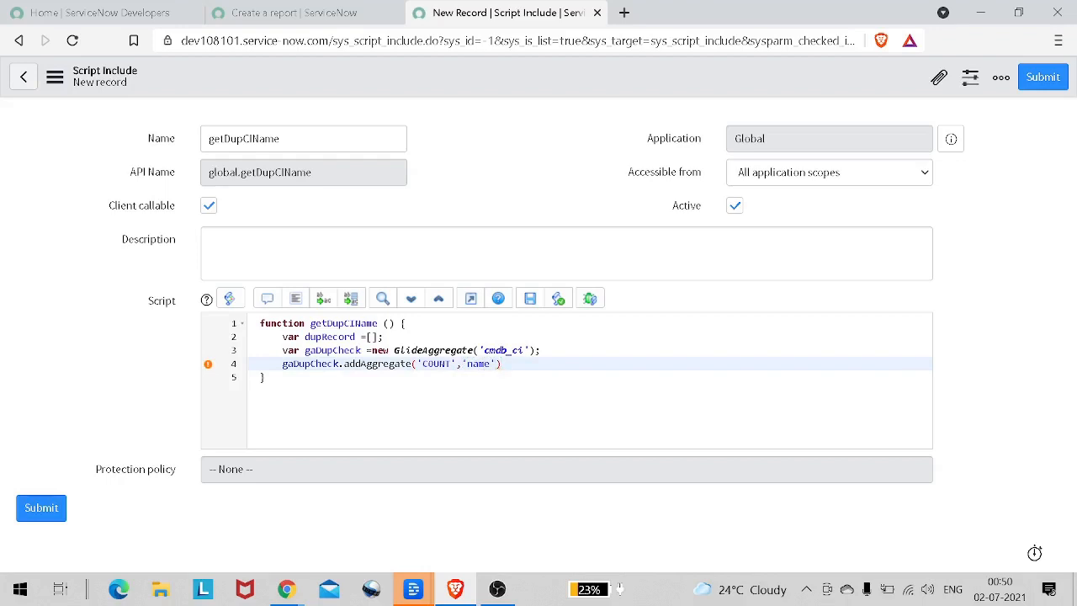
{"action": "key", "text": "enter"}
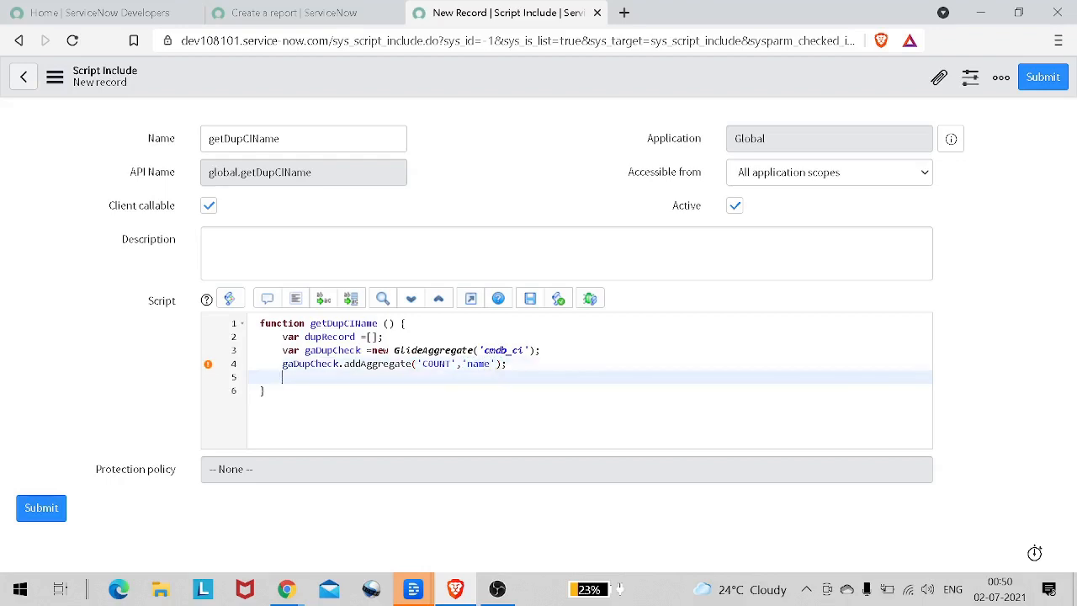
{"action": "type", "text": "ga"}
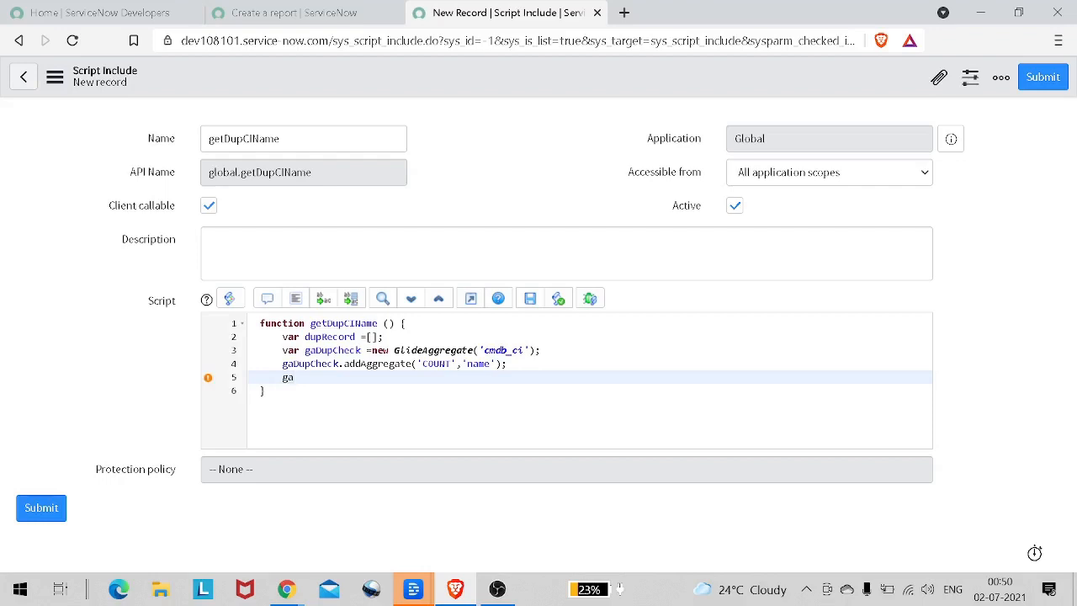
{"action": "type", "text": "DupCheck"}
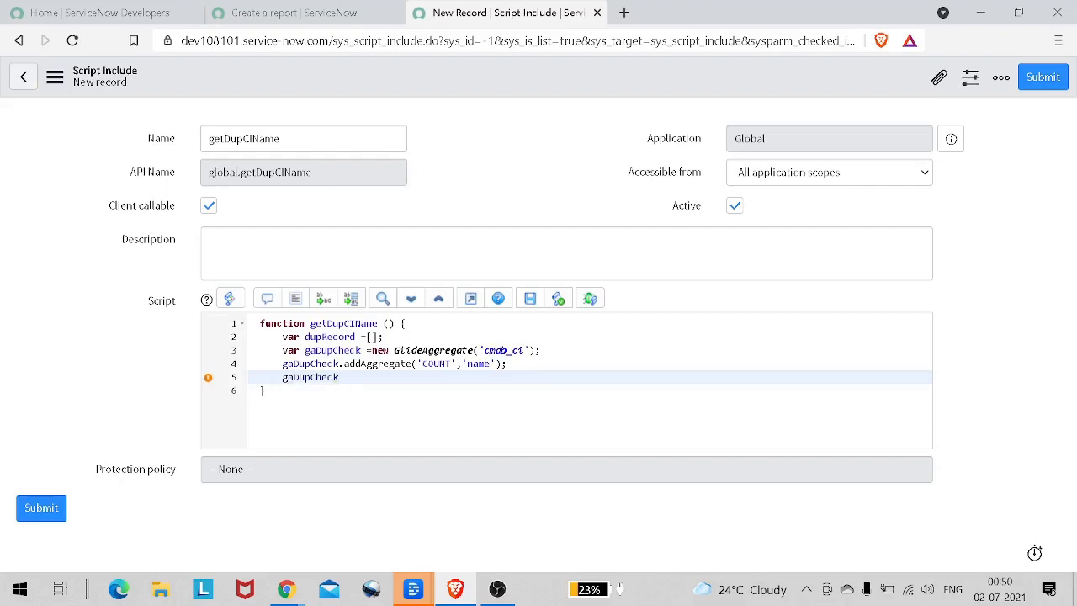
{"action": "type", "text": "."}
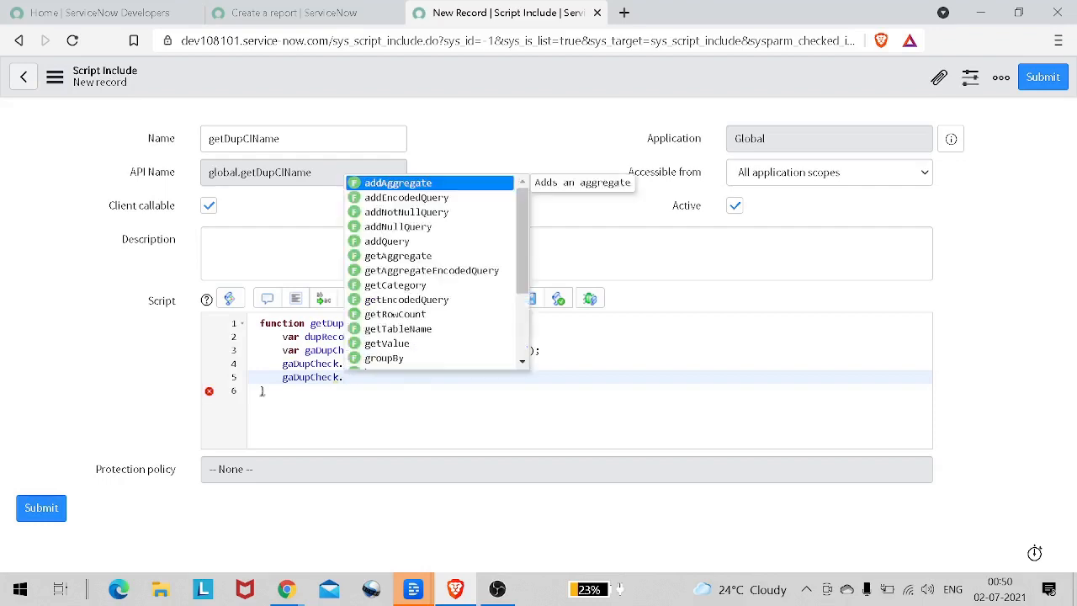
{"action": "type", "text": "addNotNullQuery('name');"}
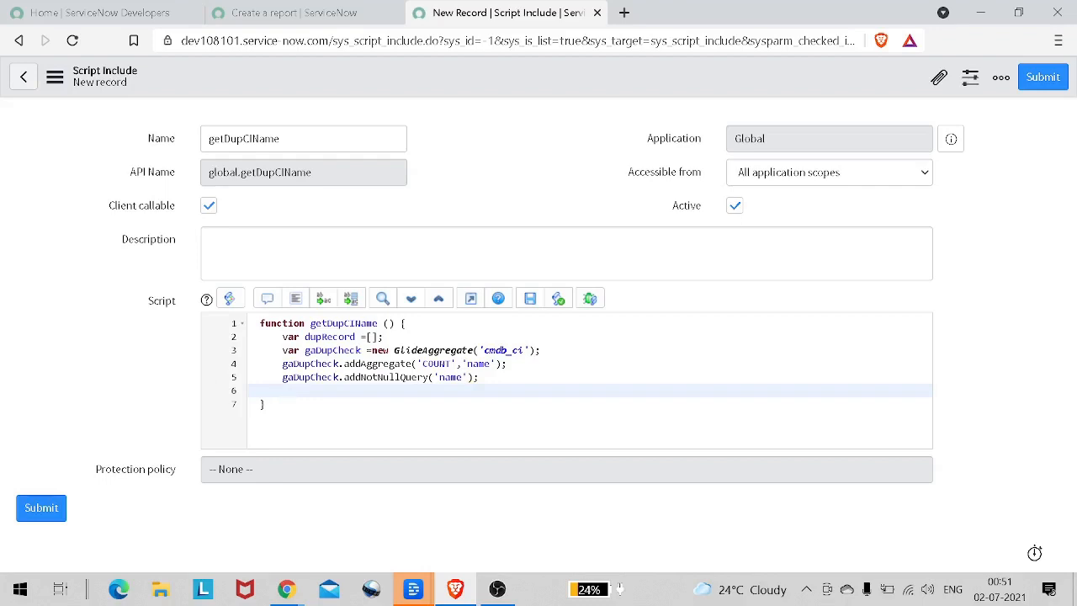
Add gaDupCheck.groupBy('name'); so the aggregate groups CI records by name
{"action": "type", "text": "gaDupCheck."}
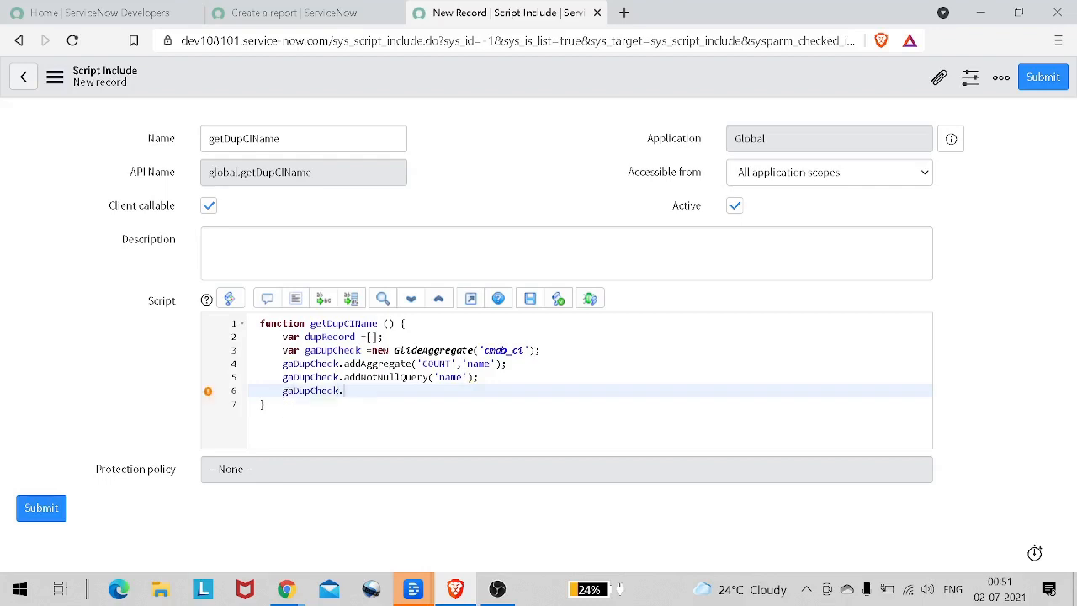
{"action": "type", "text": "groupBy("}
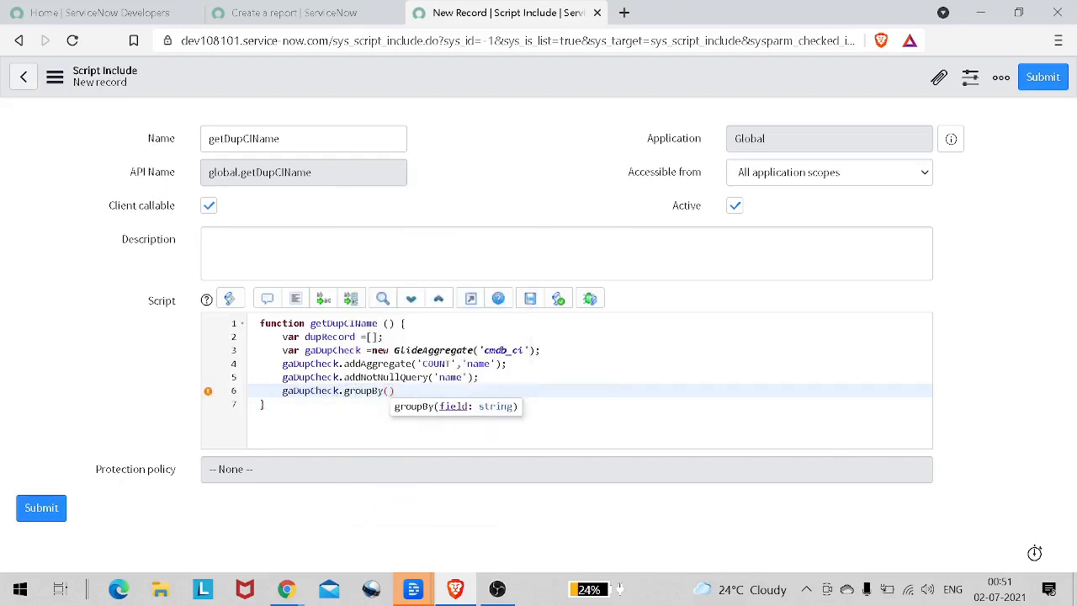
{"action": "type", "text": "'name'"}
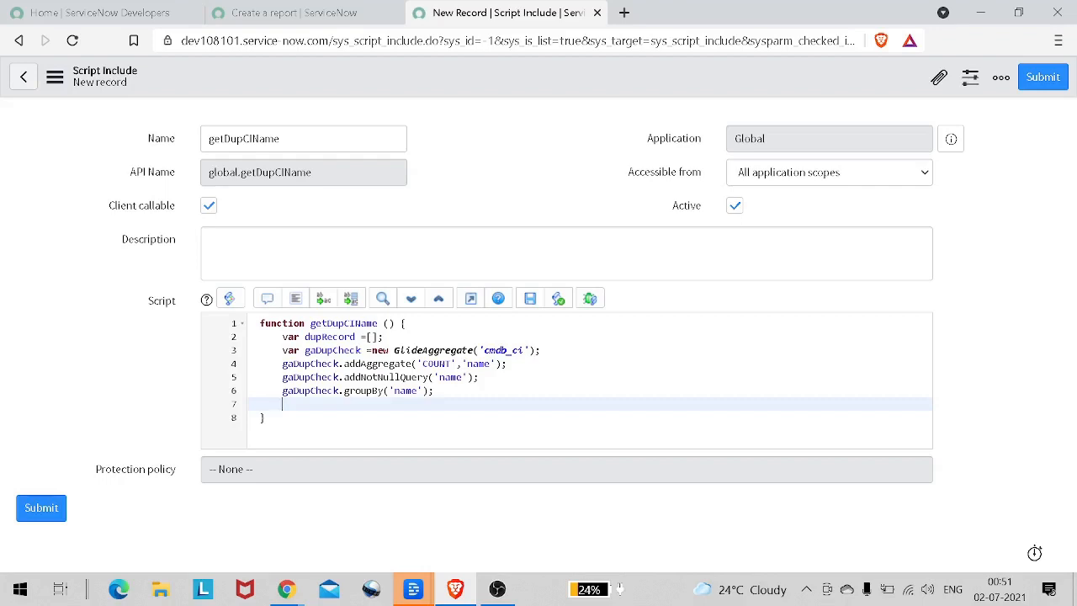
Add gaDupCheck.addHaving('COUNT','>',1); to keep only names counted more than once
{"action": "type", "text": "gaDupCheck."}
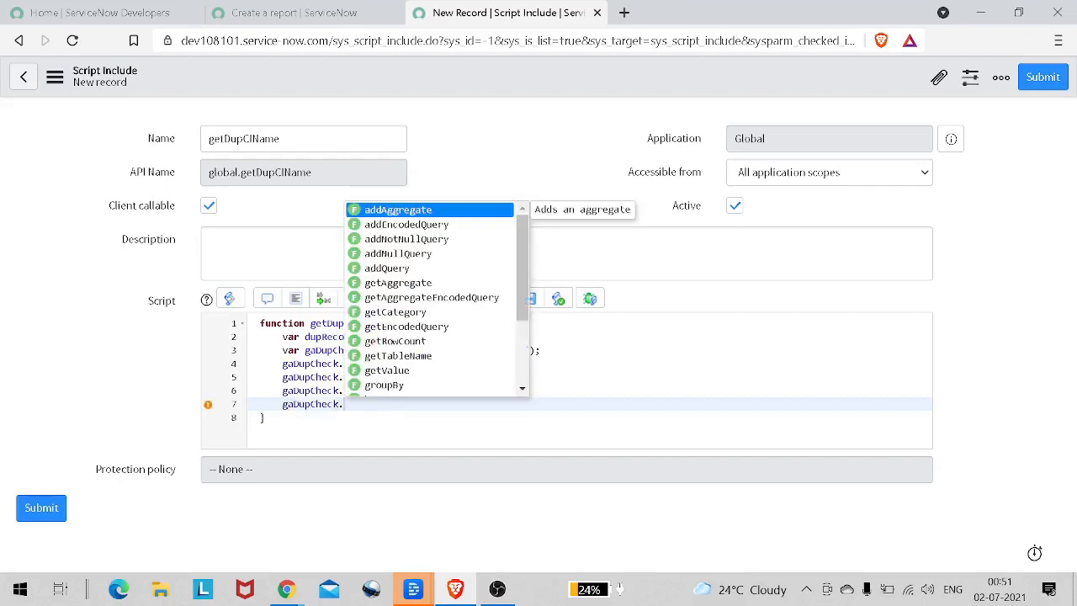
{"action": "type", "text": "a"}
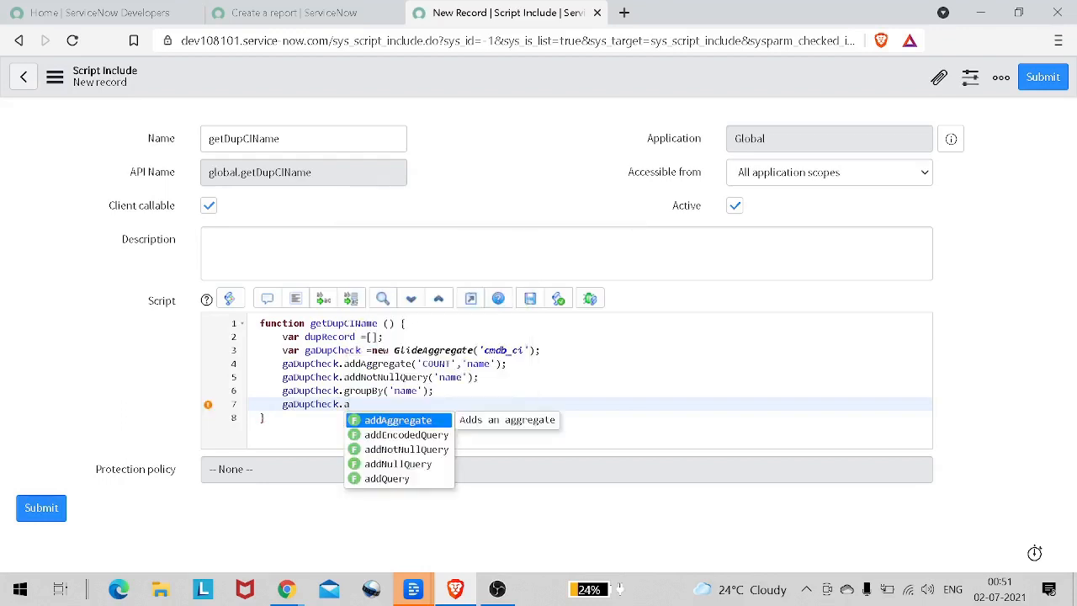
{"action": "type", "text": "ddHavin"}
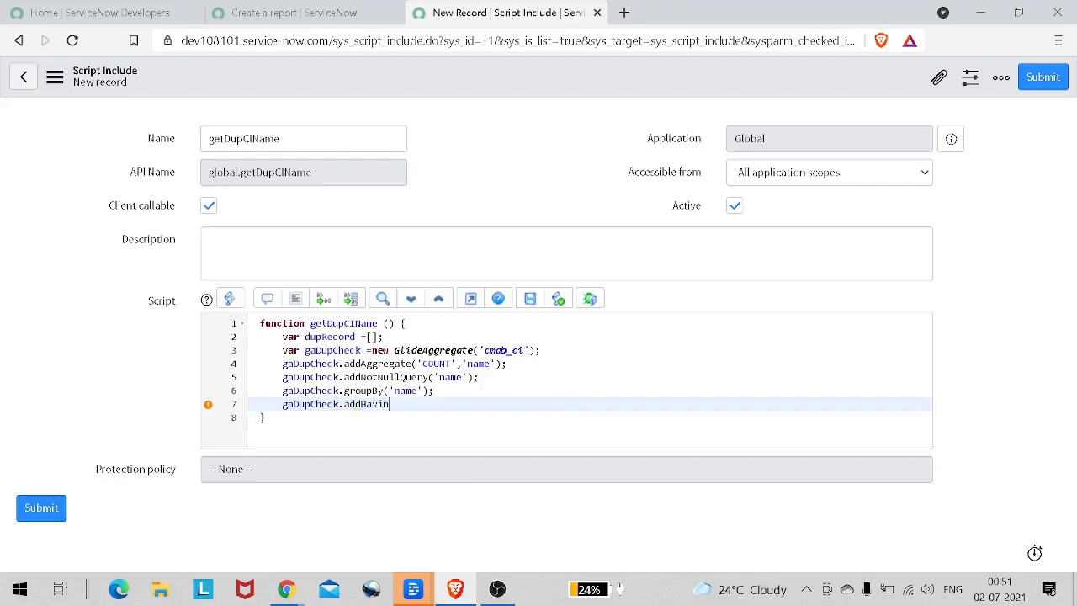
{"action": "type", "text": "g()"}
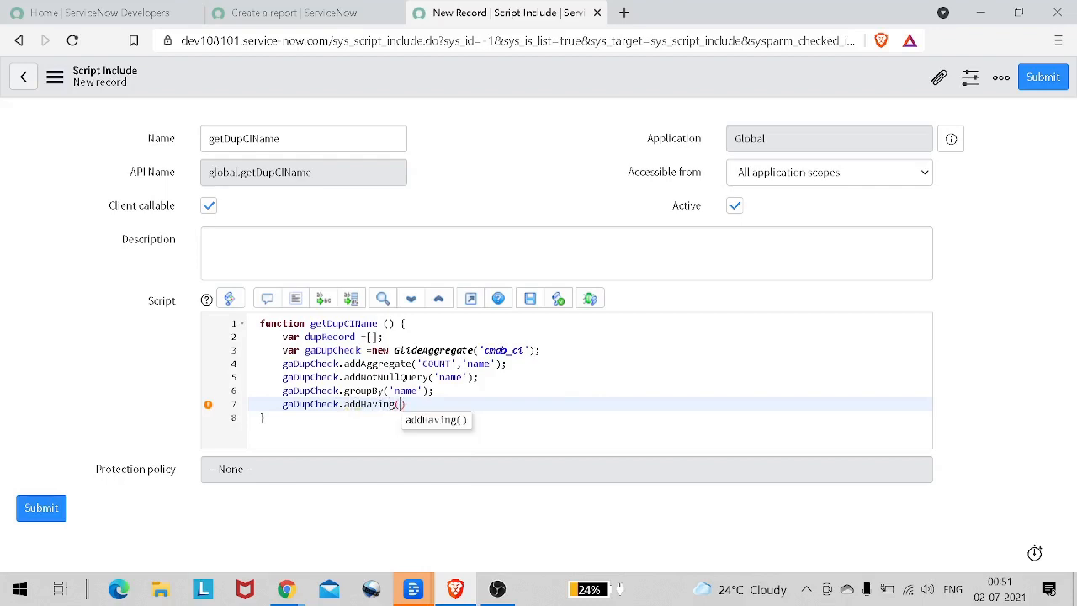
{"action": "type", "text": "''"}
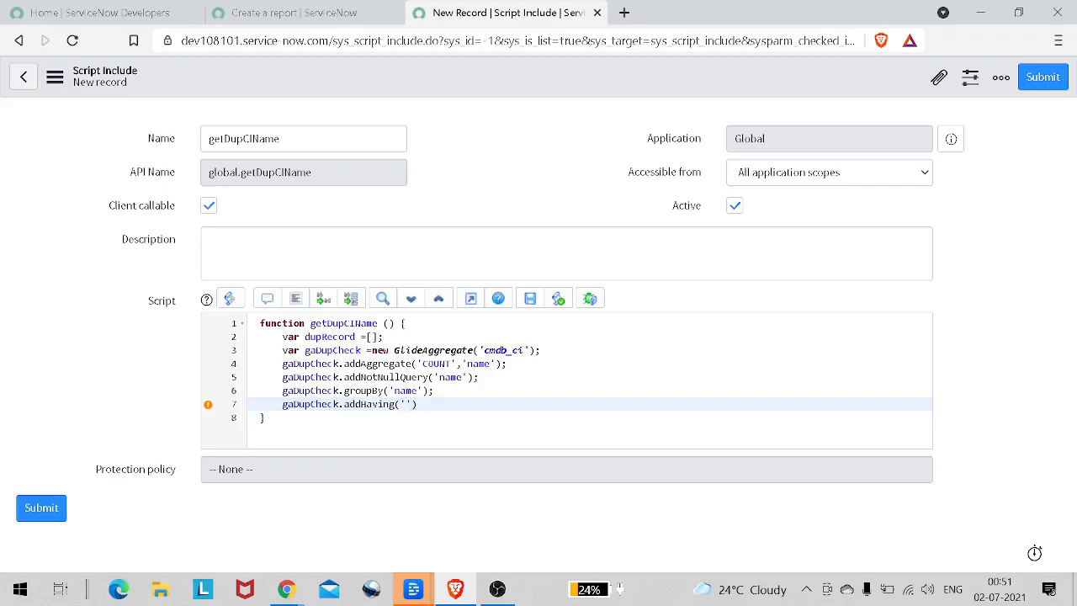
{"action": "type", "text": "COU"}
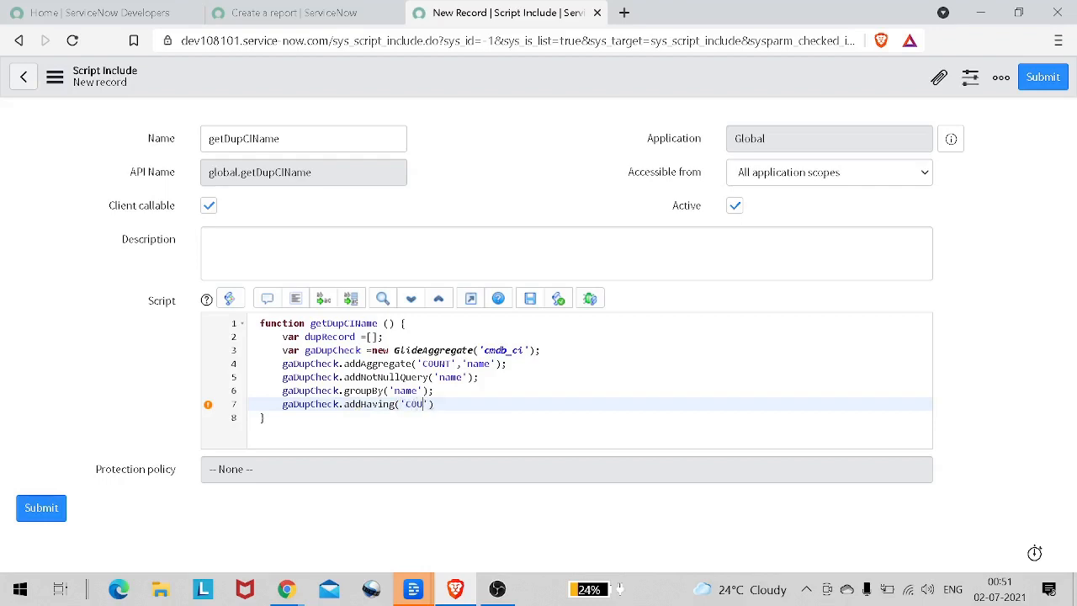
{"action": "type", "text": "NT',"}
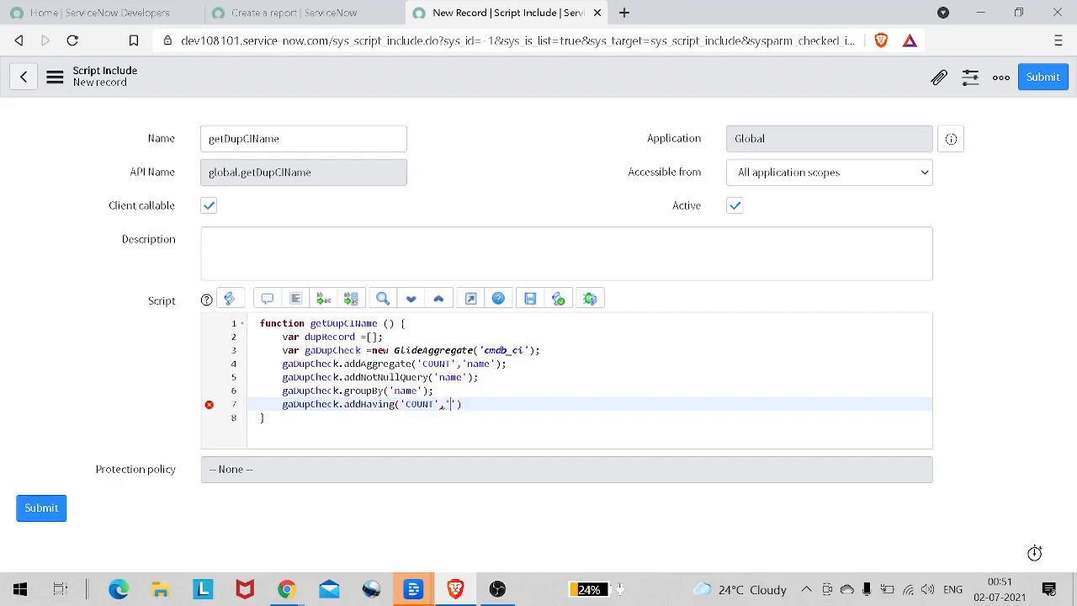
{"action": "type", "text": ">"}
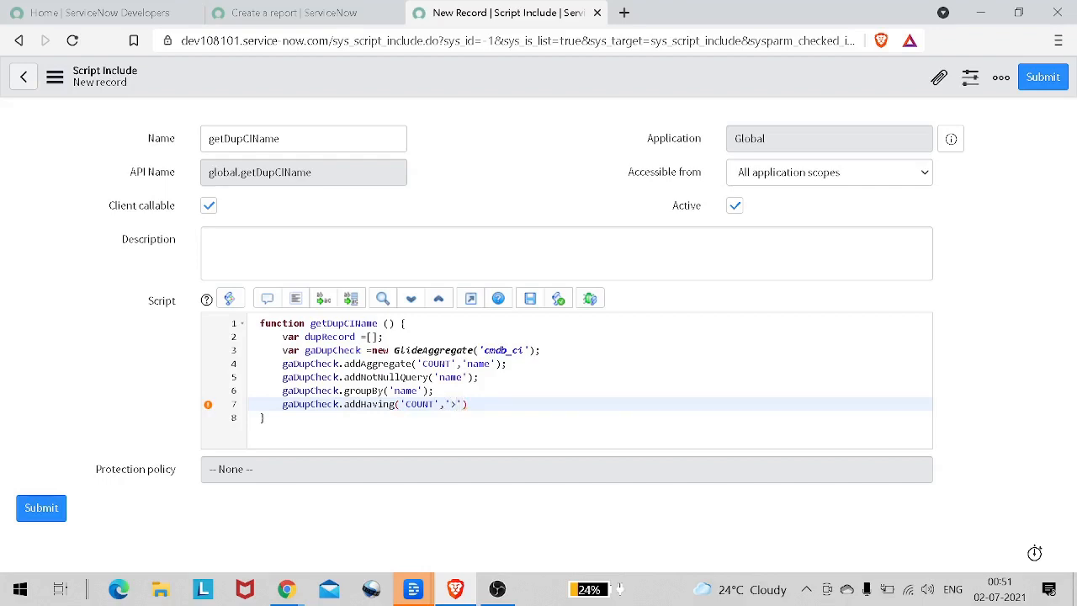
{"action": "type", "text": ",1"}
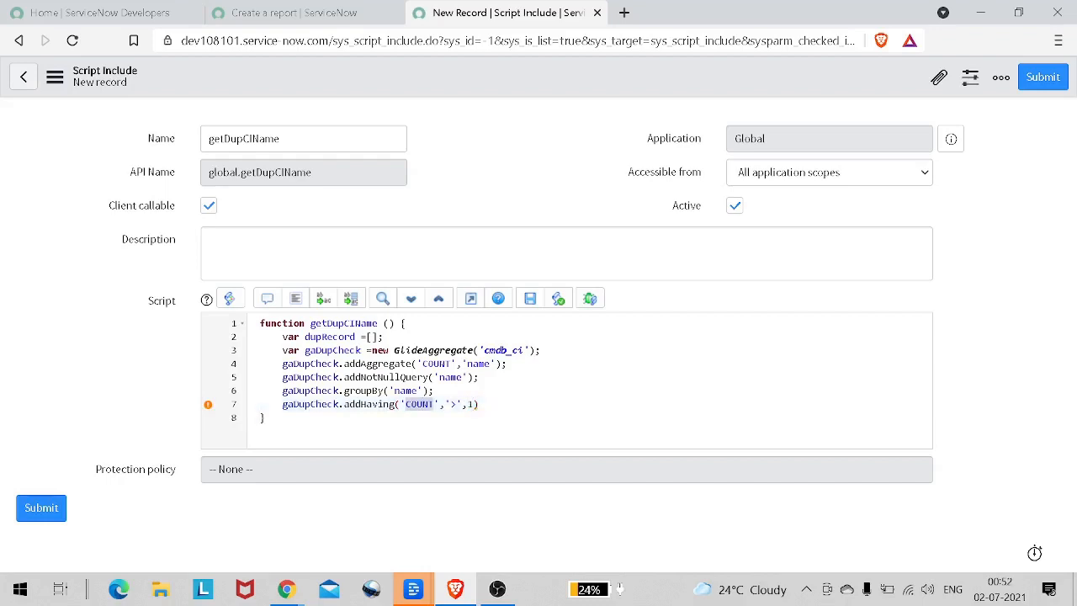
{"action": "left_click", "coordinate": [370, 404]}
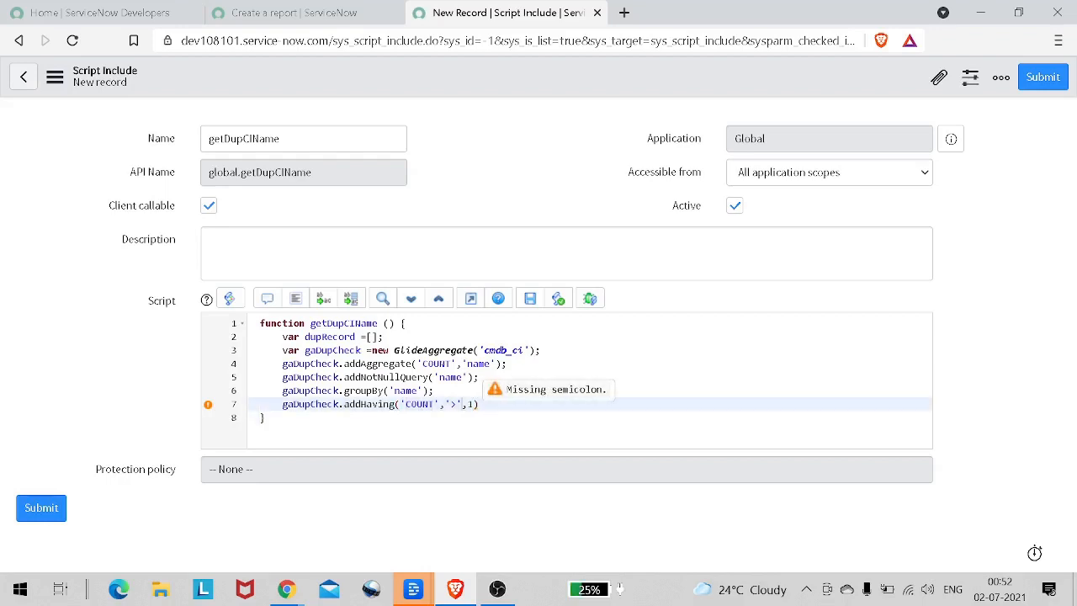
{"action": "type", "text": ";"}
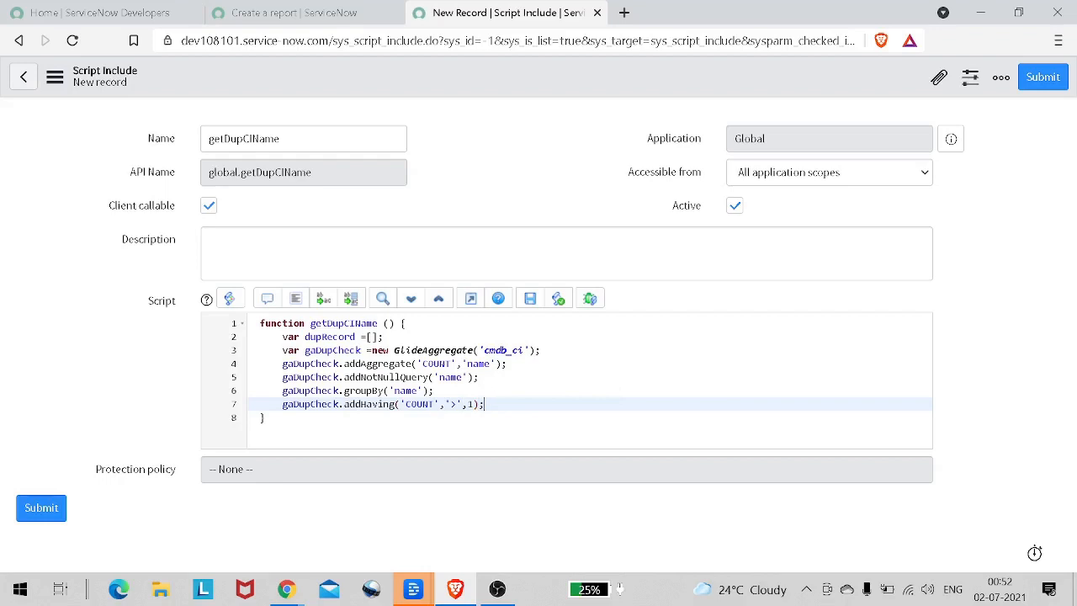
Begin the next gaDupCheck statement on a new line
{"action": "key", "text": "Return"}
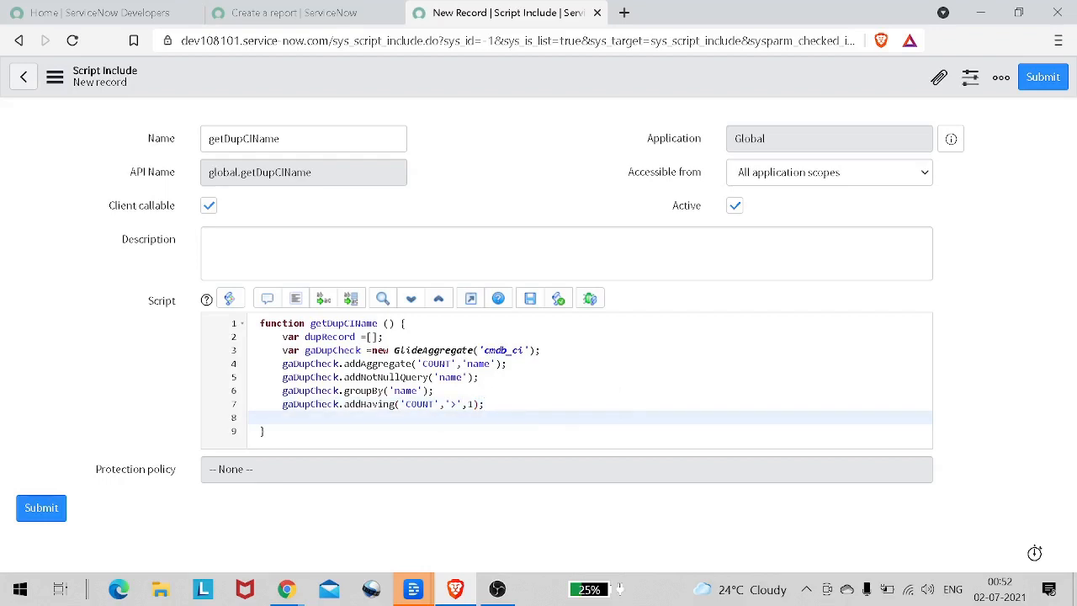
{"action": "type", "text": "gaDupCheck"}
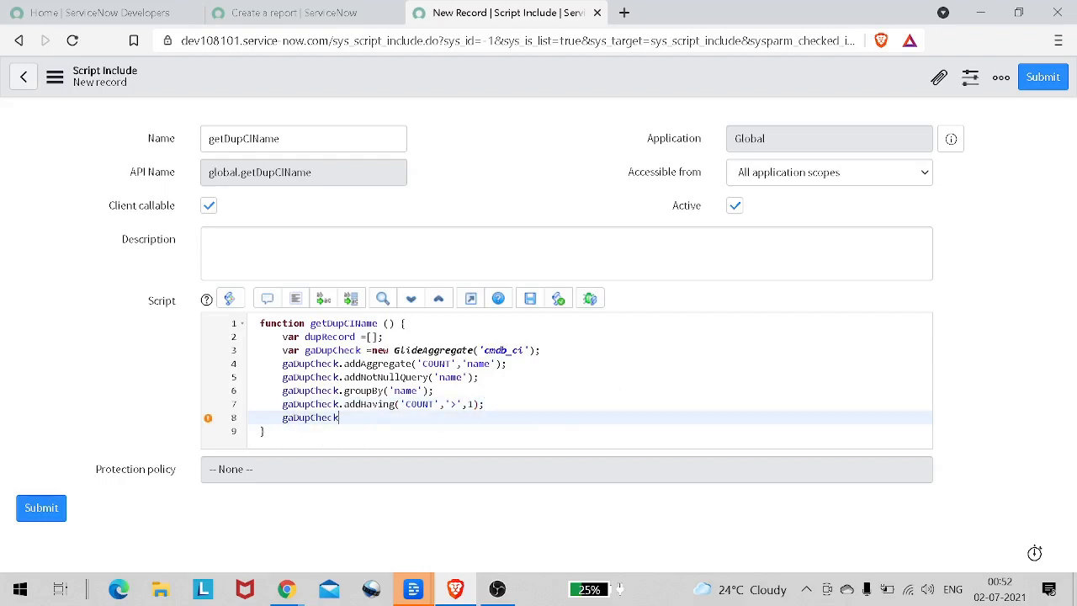
Add gaDupCheck.query(); and a while (gaDupCheck.next()) { loop
{"action": "type", "text": ".query();"}
{"action": "type", "text": "while ("}
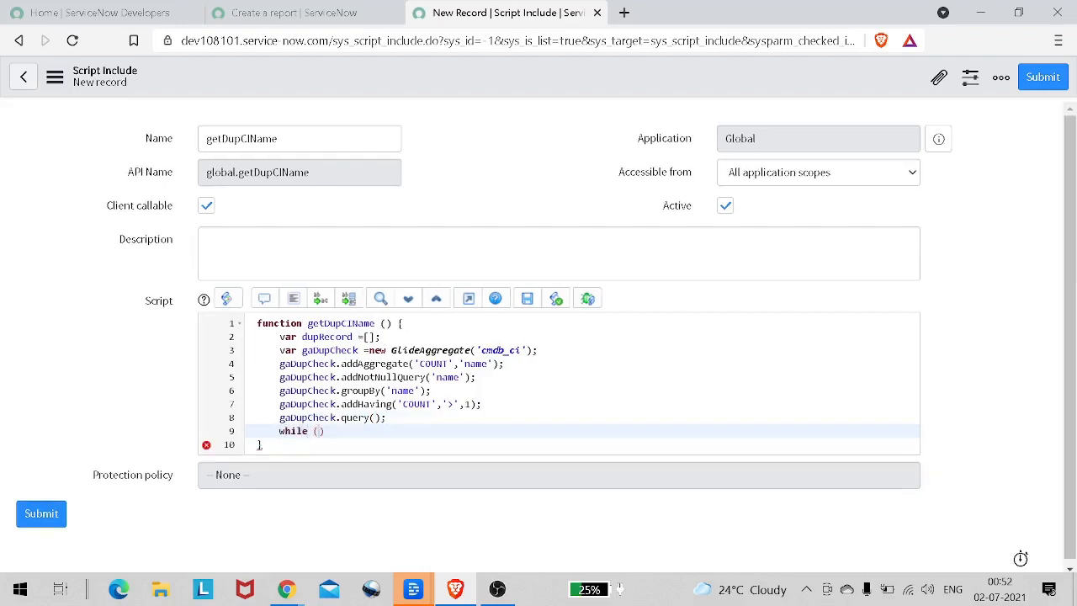
{"action": "type", "text": "gaDupCheck"}
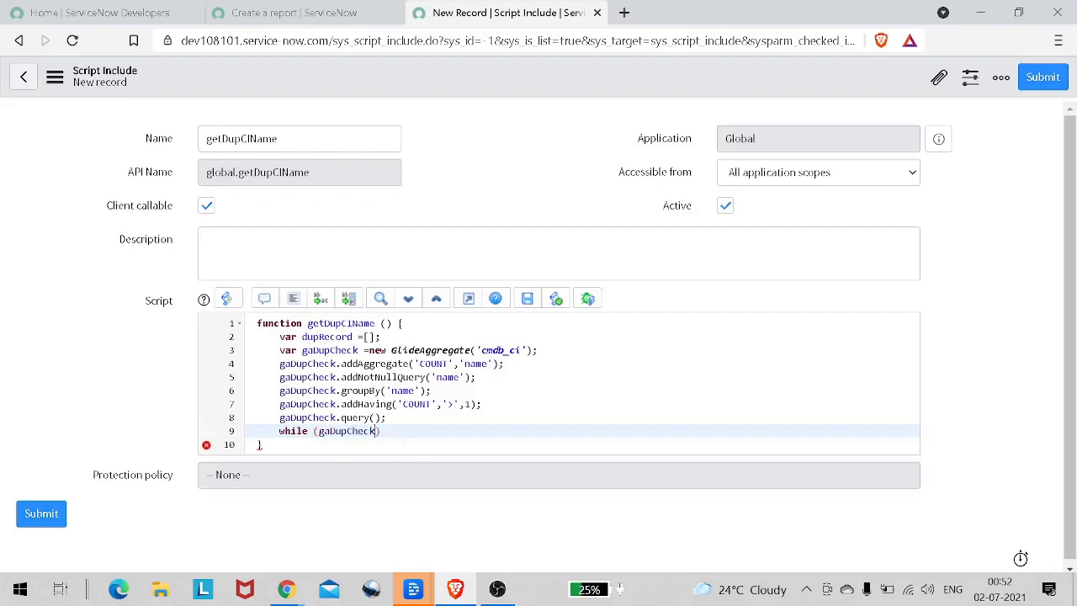
{"action": "type", "text": ".n"}
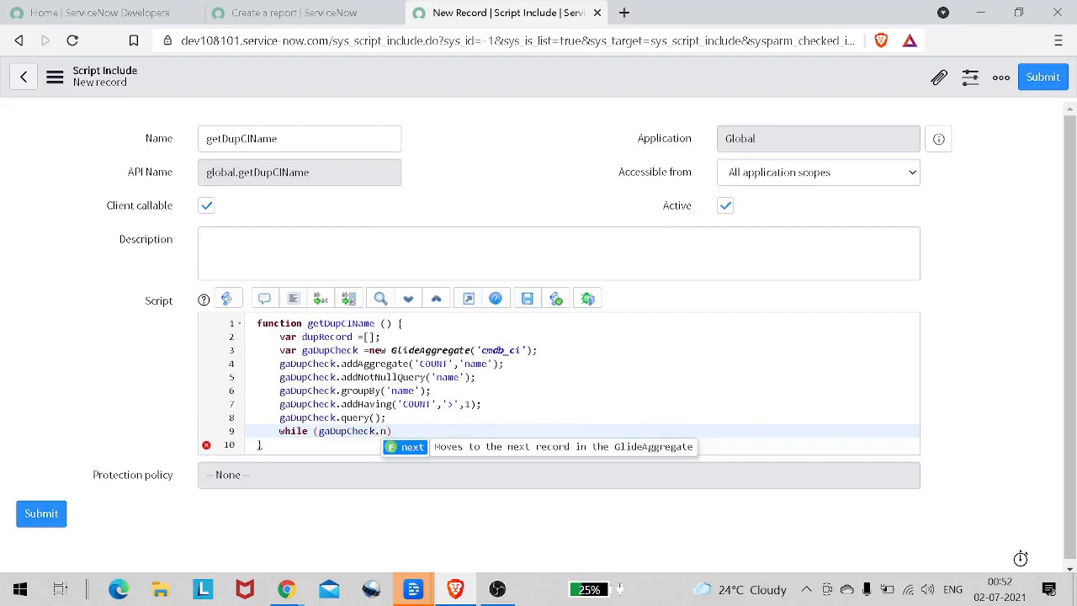
{"action": "left_click", "coordinate": [413, 448]}
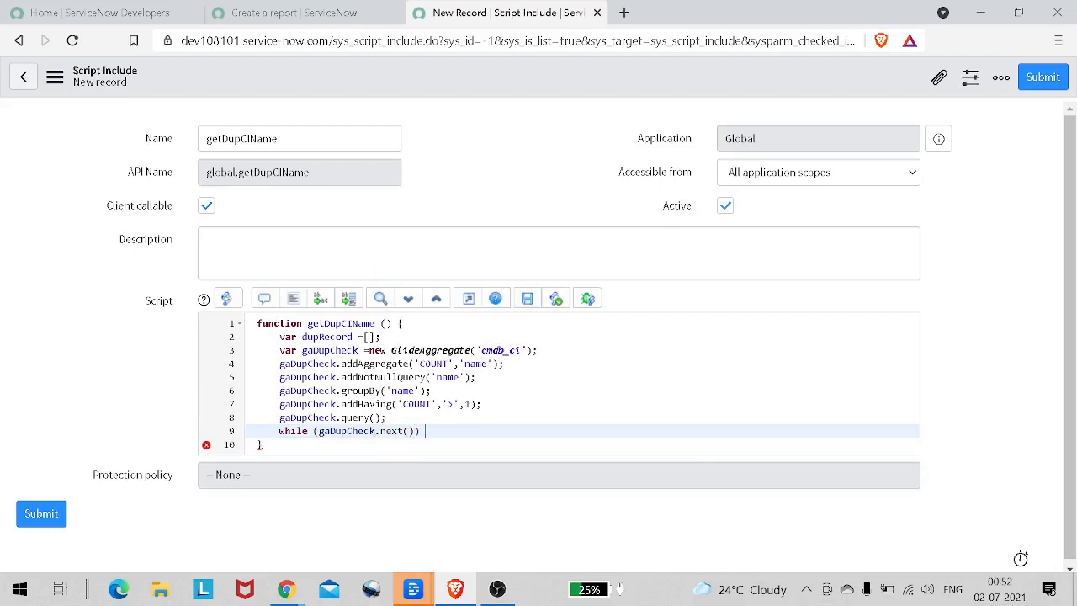
{"action": "type", "text": "{"}
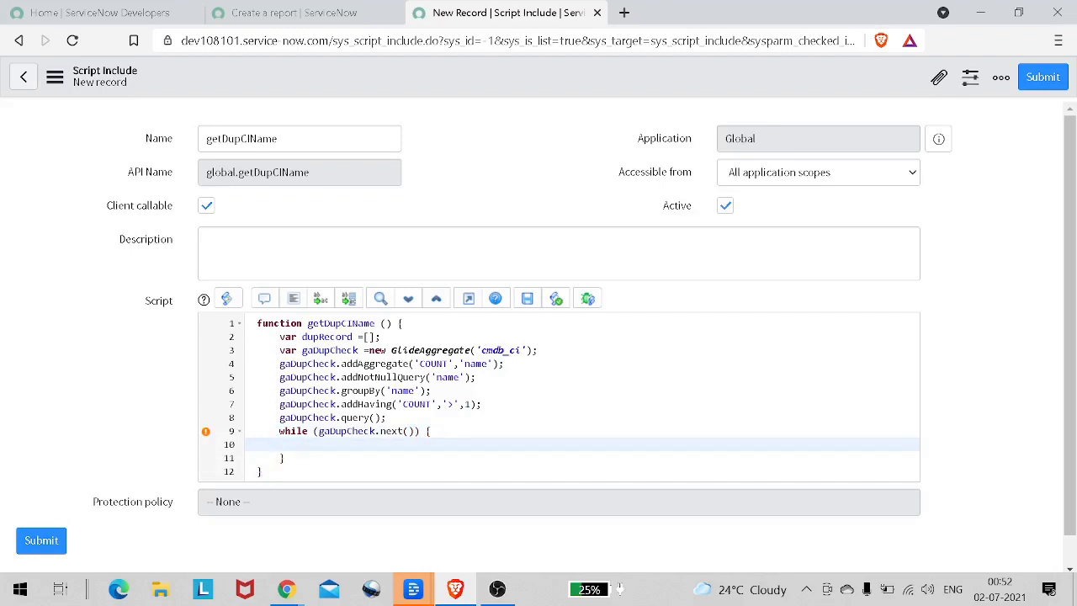
{"action": "left_click", "coordinate": [305, 444]}
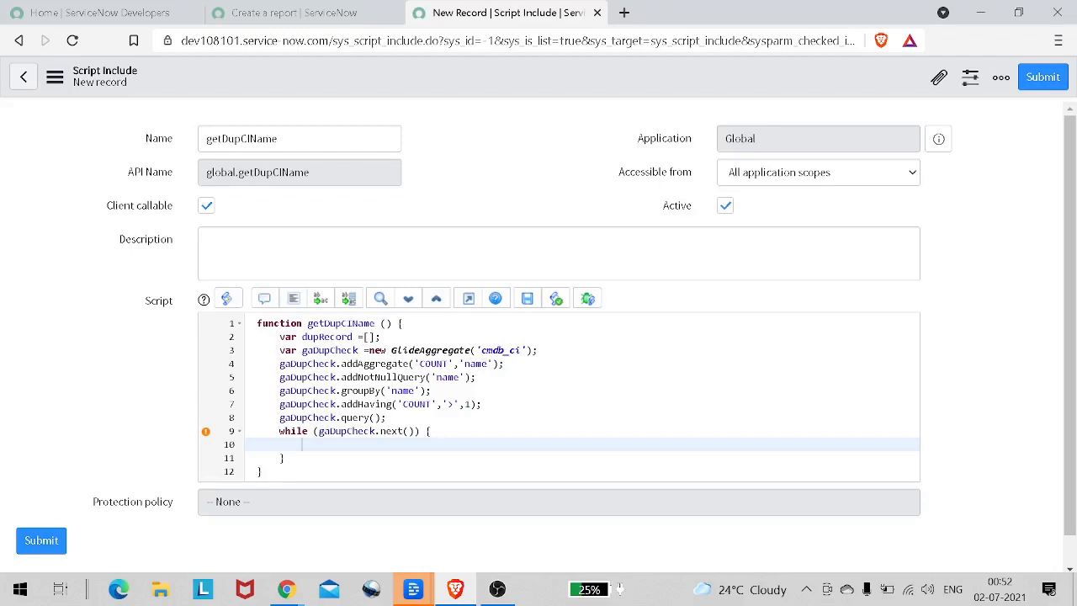
Inside the loop, write dupRecord.push(gaDupCheck.getValue('name'));
{"action": "type", "text": "d"}
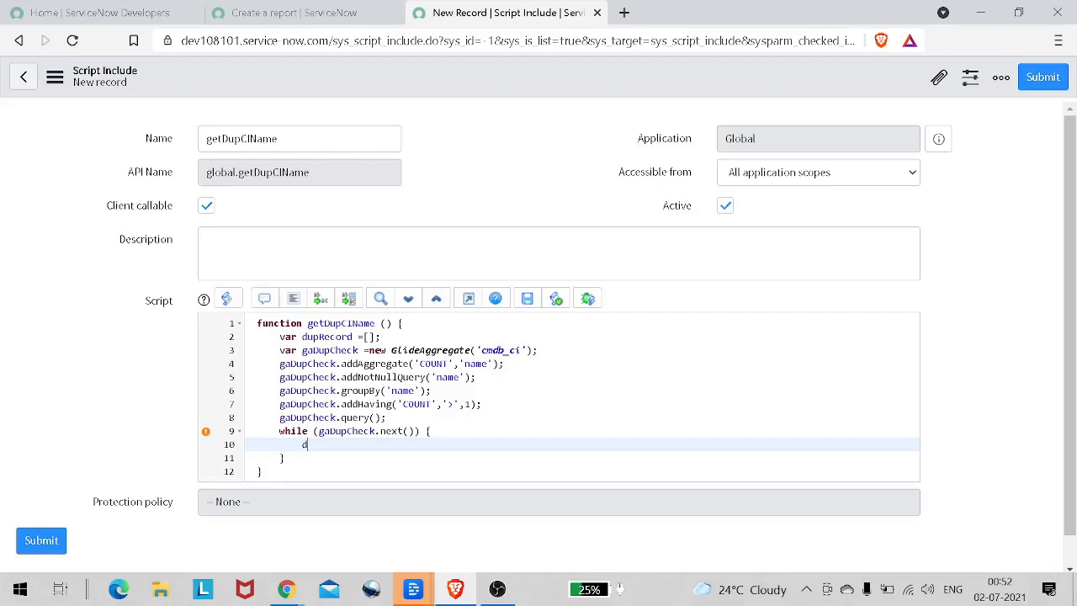
{"action": "type", "text": "upRecord.p"}
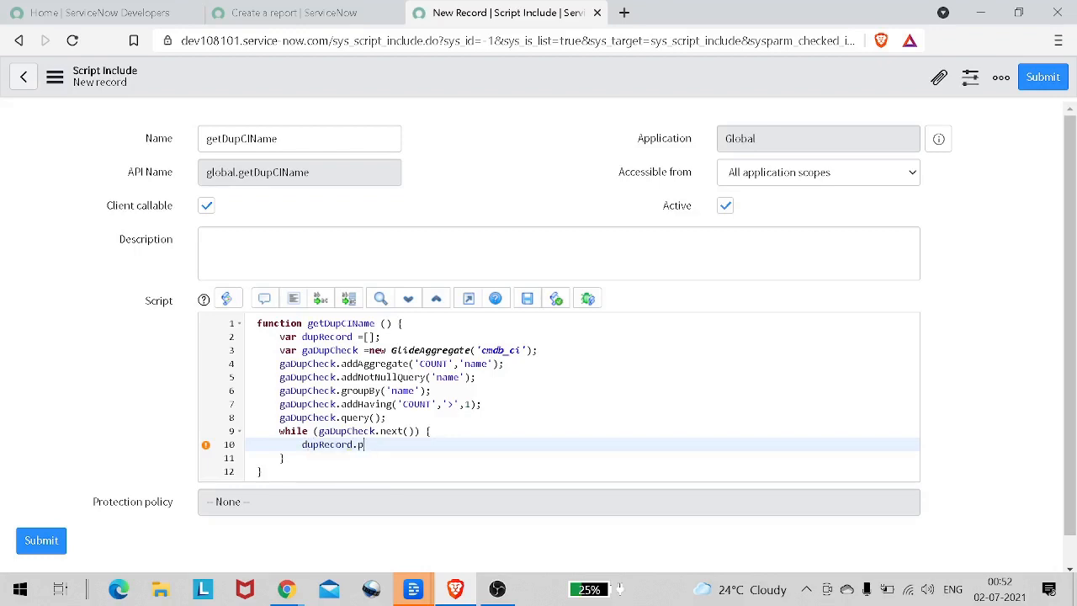
{"action": "type", "text": "u"}
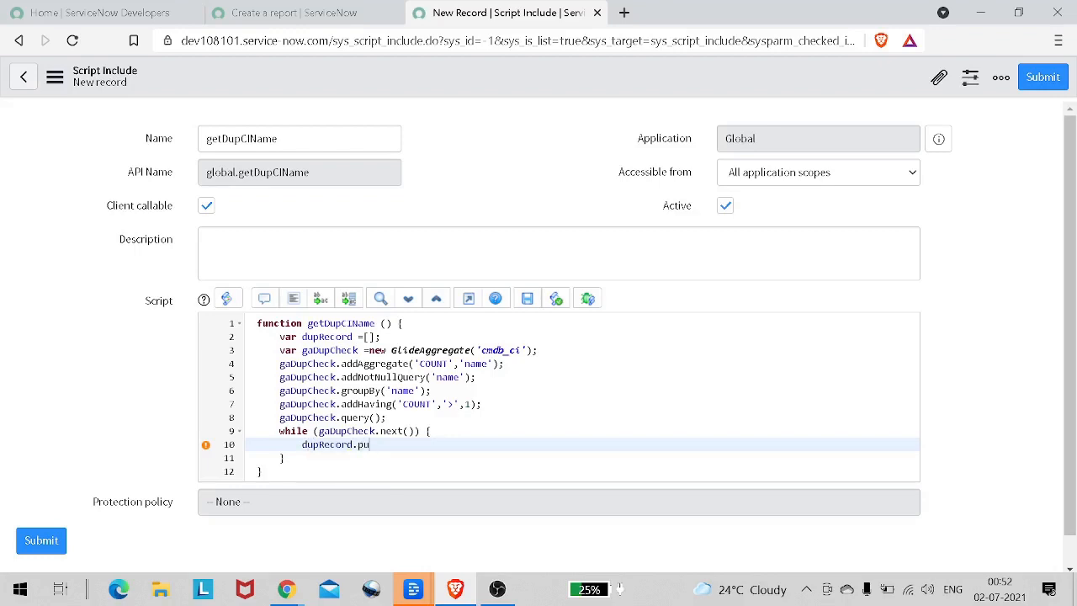
{"action": "type", "text": "sh ("}
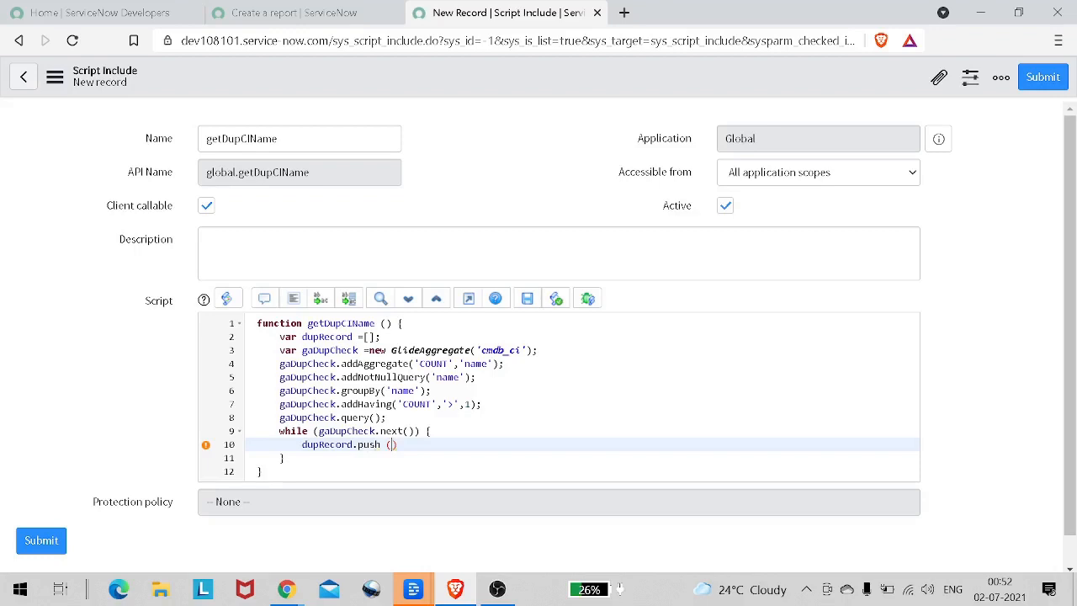
{"action": "type", "text": "gaDupCheck"}
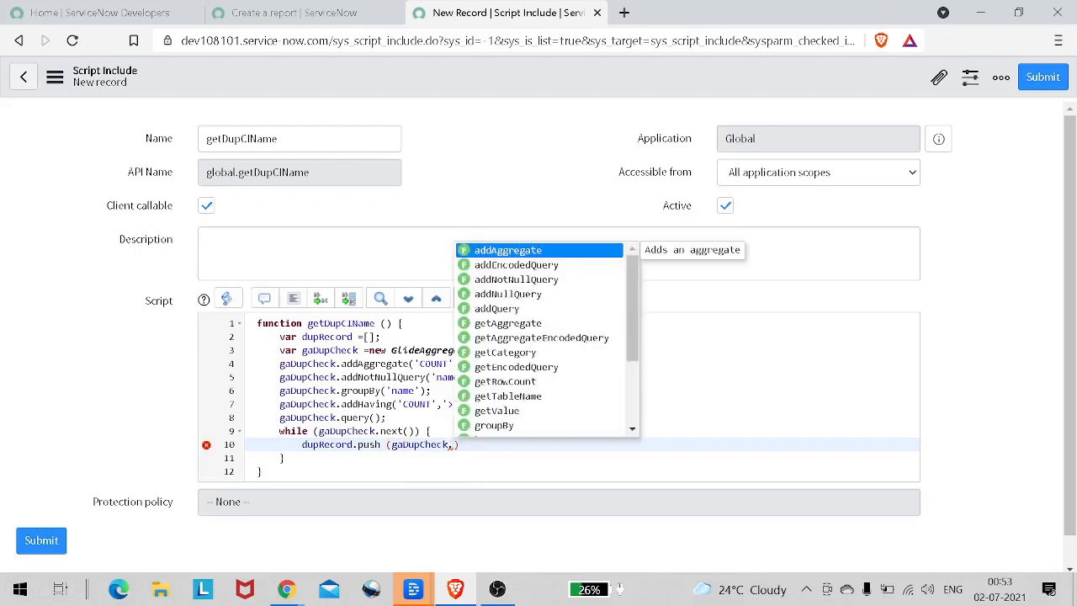
{"action": "type", "text": ".get"}
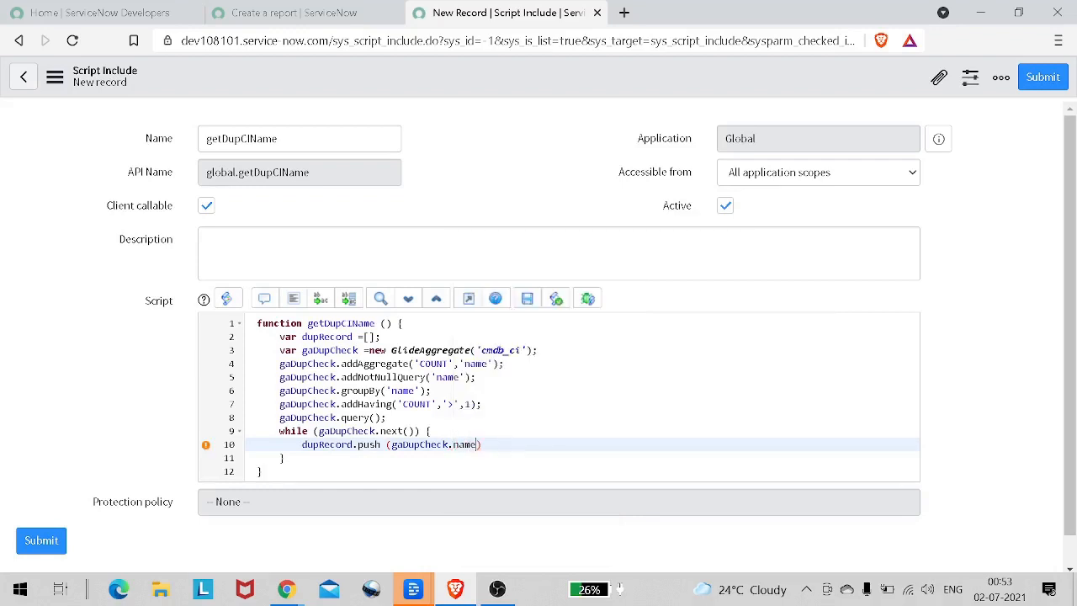
{"action": "type", "text": ".t"}
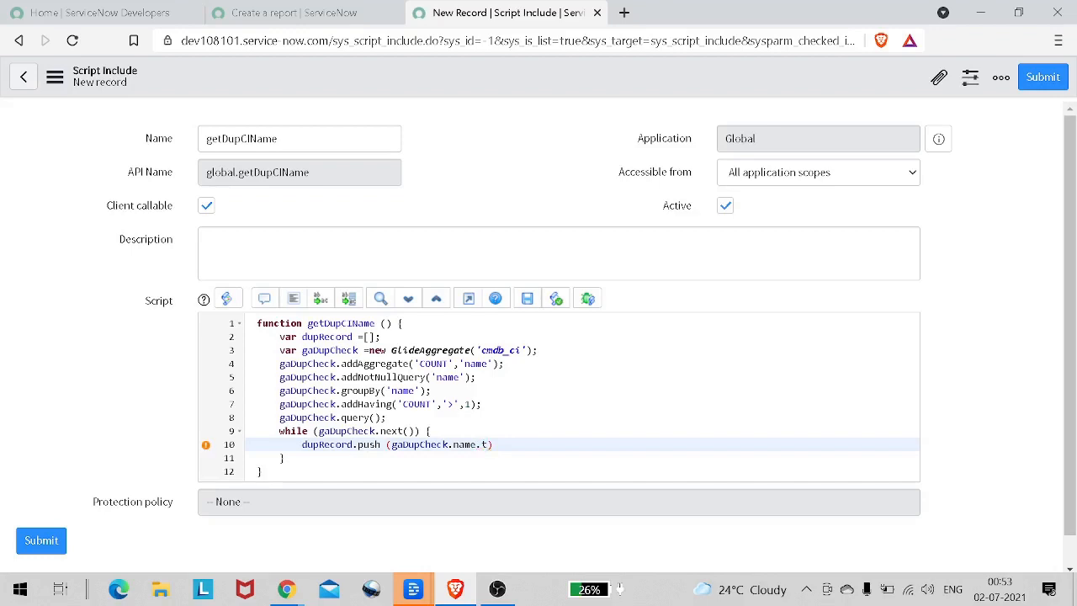
{"action": "key", "text": "Backspace"}
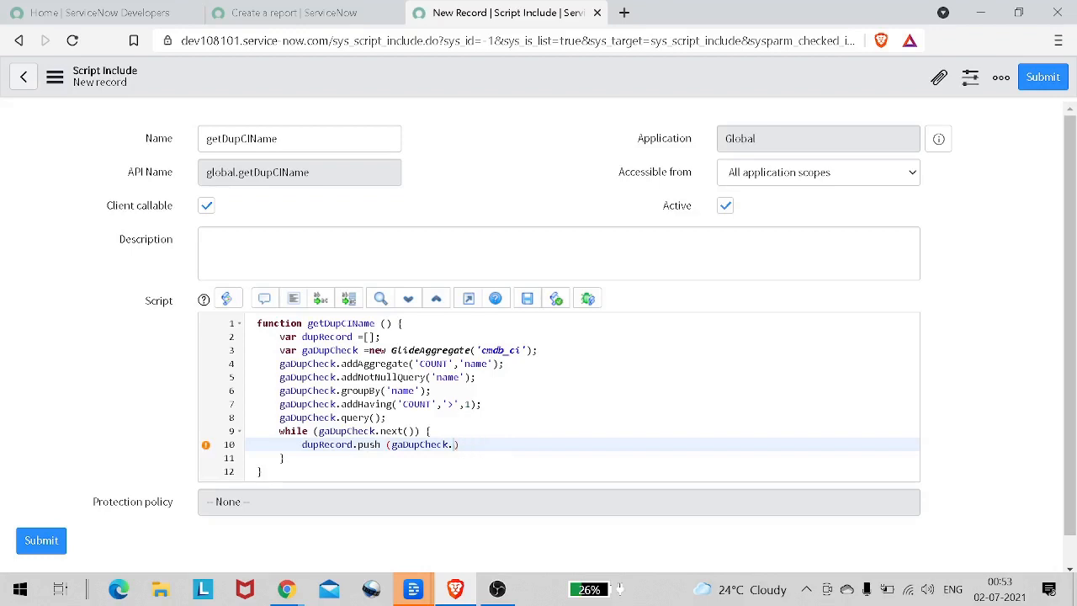
{"action": "type", "text": "getv"}
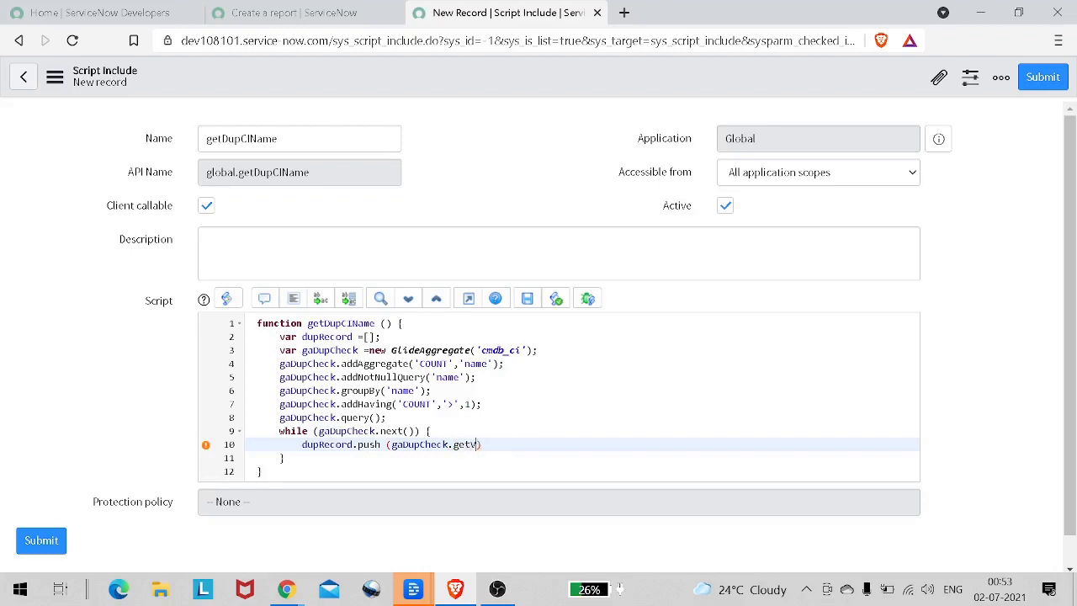
{"action": "type", "text": "alue('"}
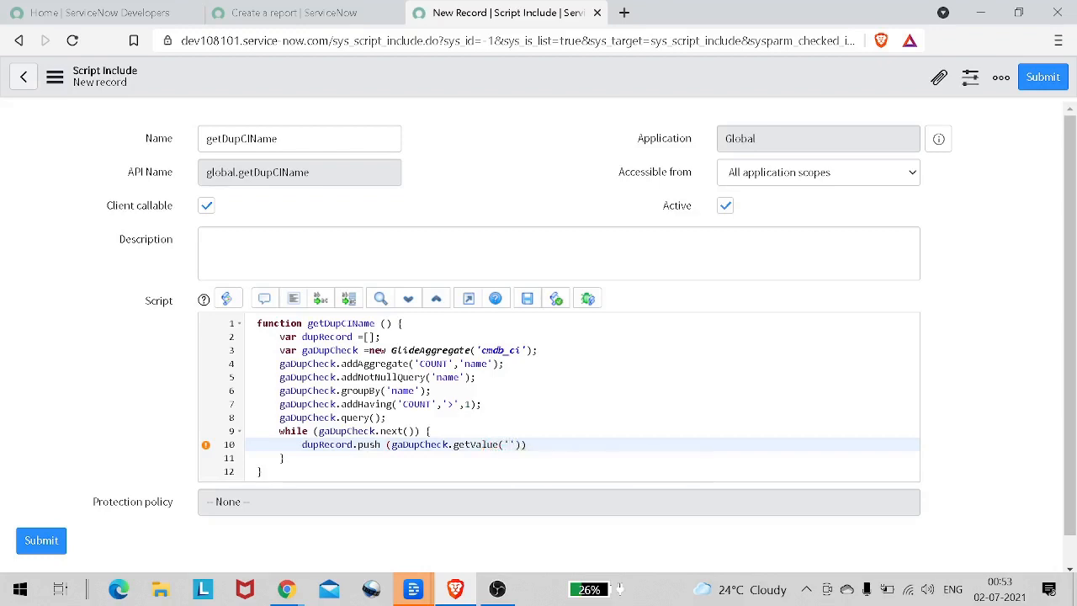
{"action": "type", "text": "name"}
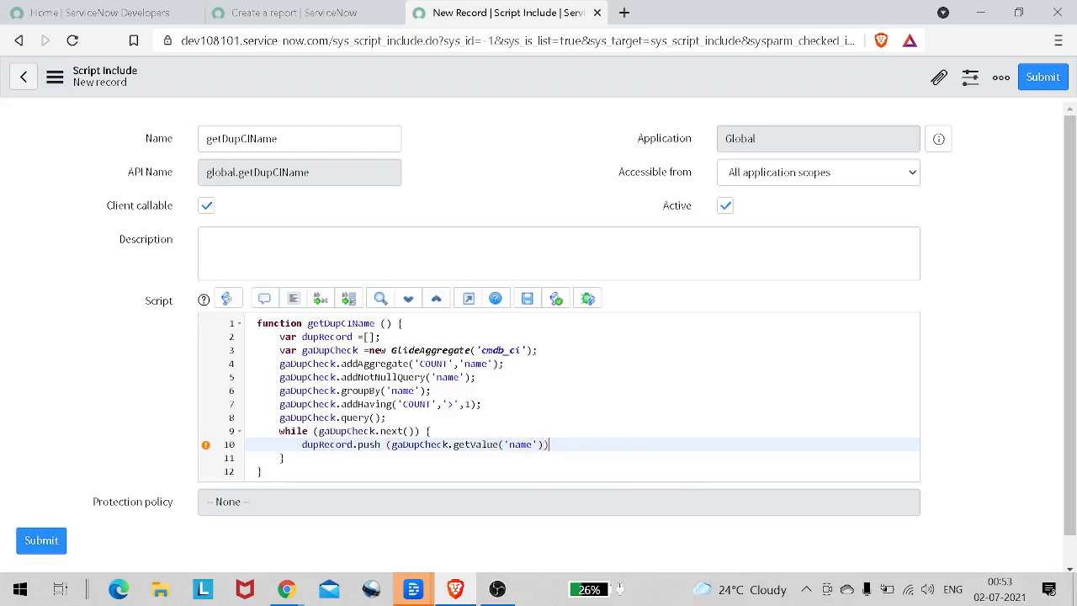
{"action": "type", "text": ";"}
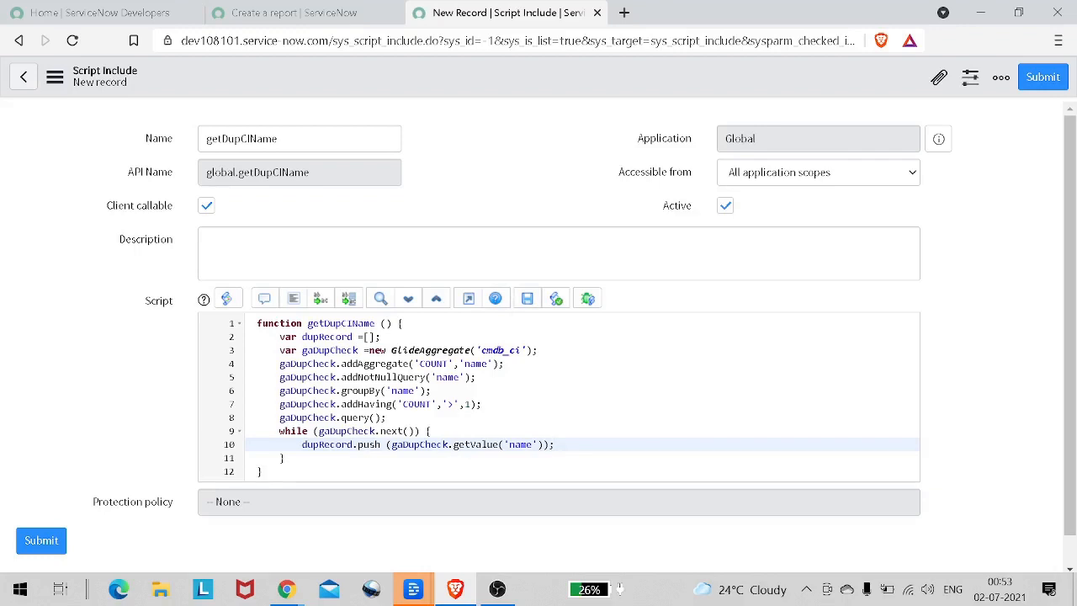
{"action": "mouse_move", "coordinate": [528, 298]}
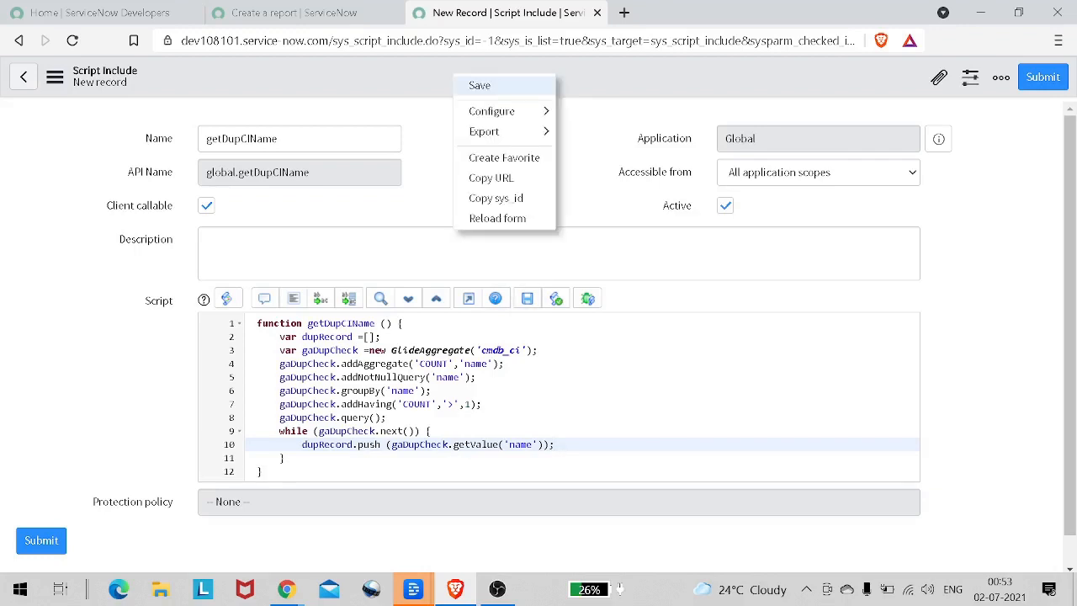
Save the new getDupCIName script include record from the form header
{"action": "left_click", "coordinate": [480, 84]}
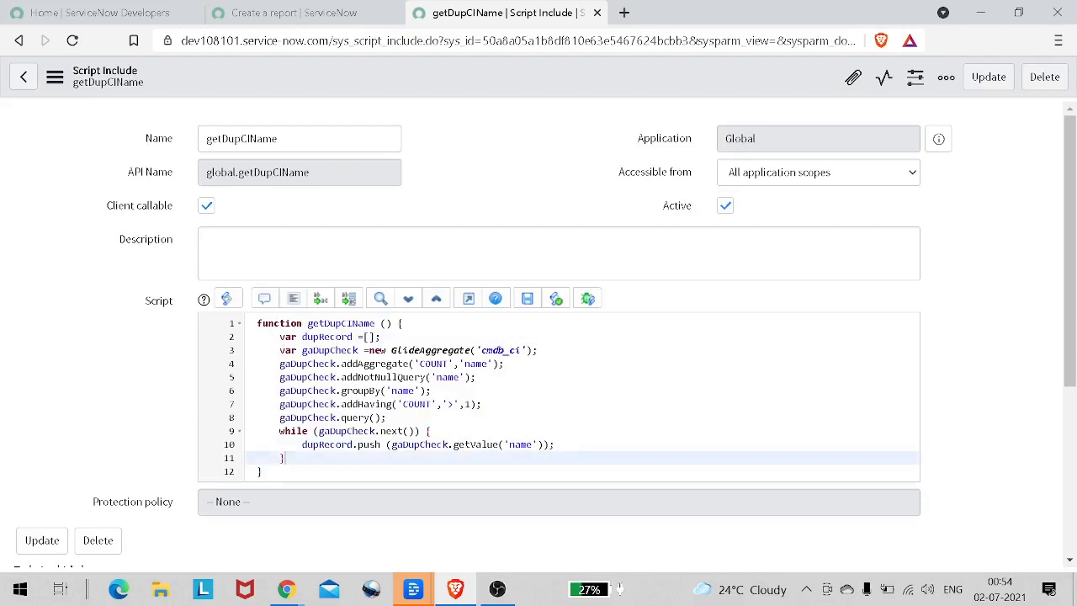
End the function with return dupRecord; after the while loop
{"action": "type", "text": "ret"}
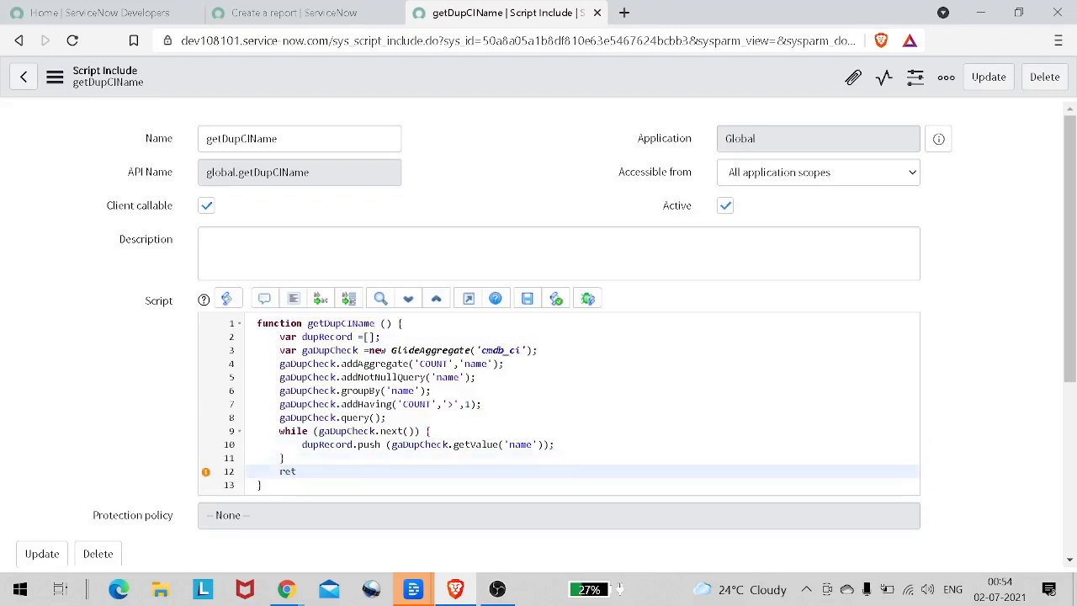
{"action": "left_click", "coordinate": [297, 471]}
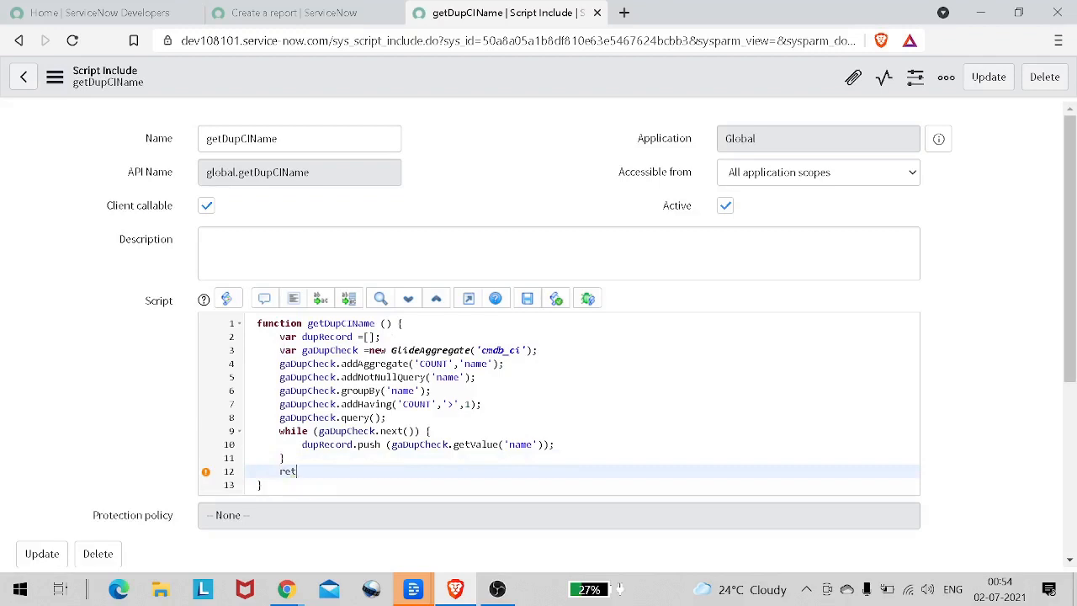
{"action": "key", "text": "Backspace"}
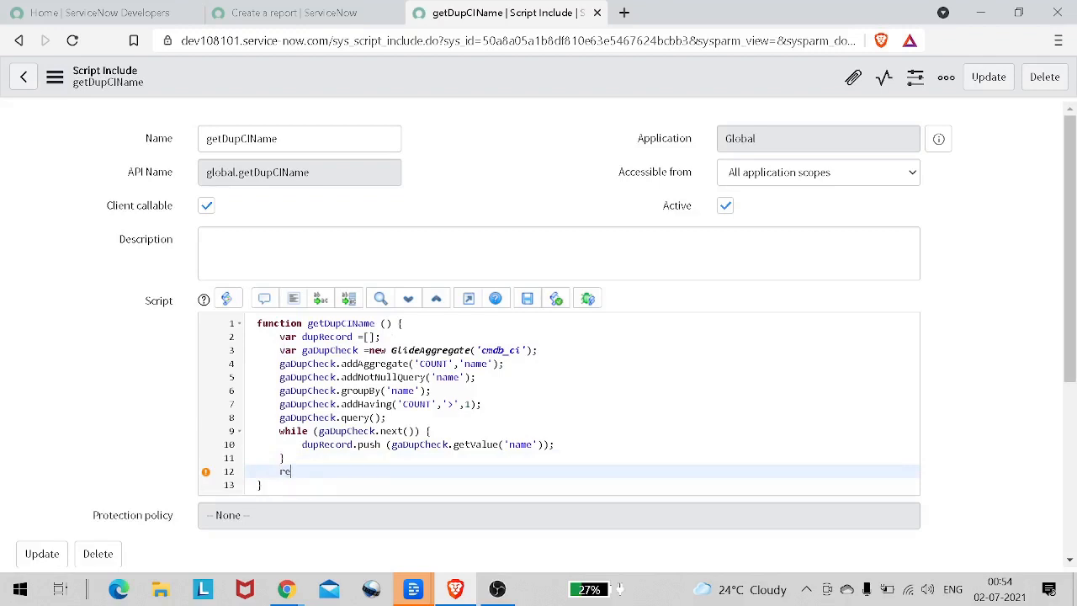
{"action": "type", "text": "turn"}
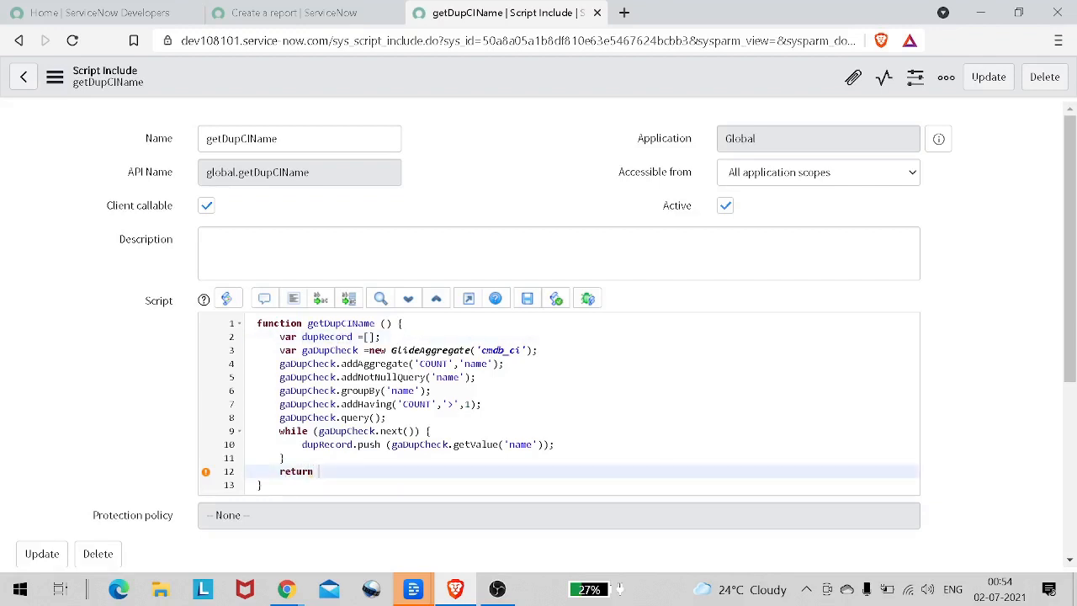
{"action": "type", "text": "dupRecord;"}
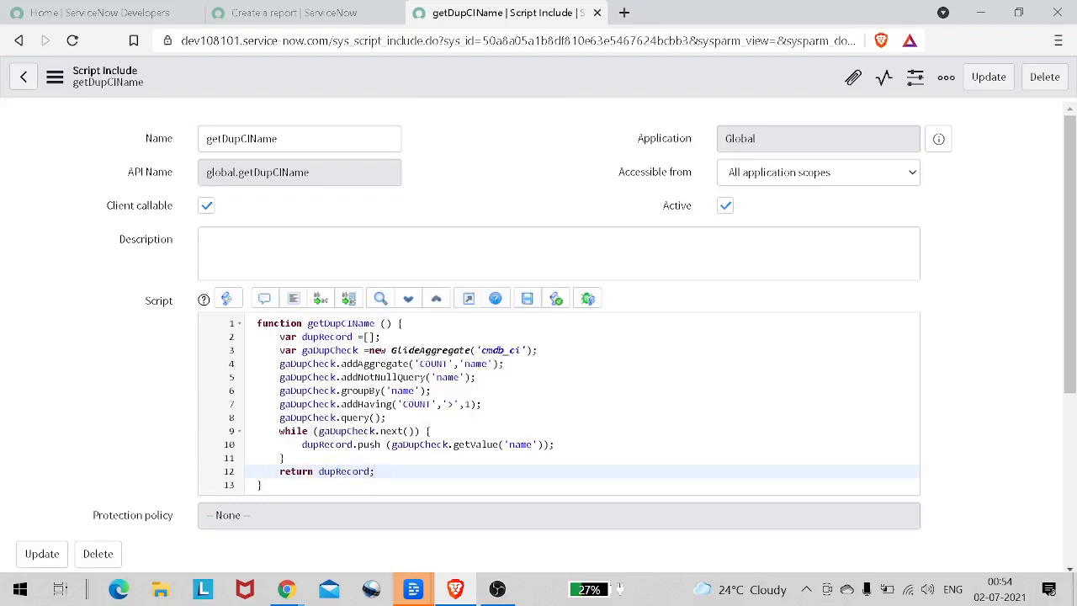
Update the record and select the getDupCIName name for copying
{"action": "left_click", "coordinate": [988, 78]}
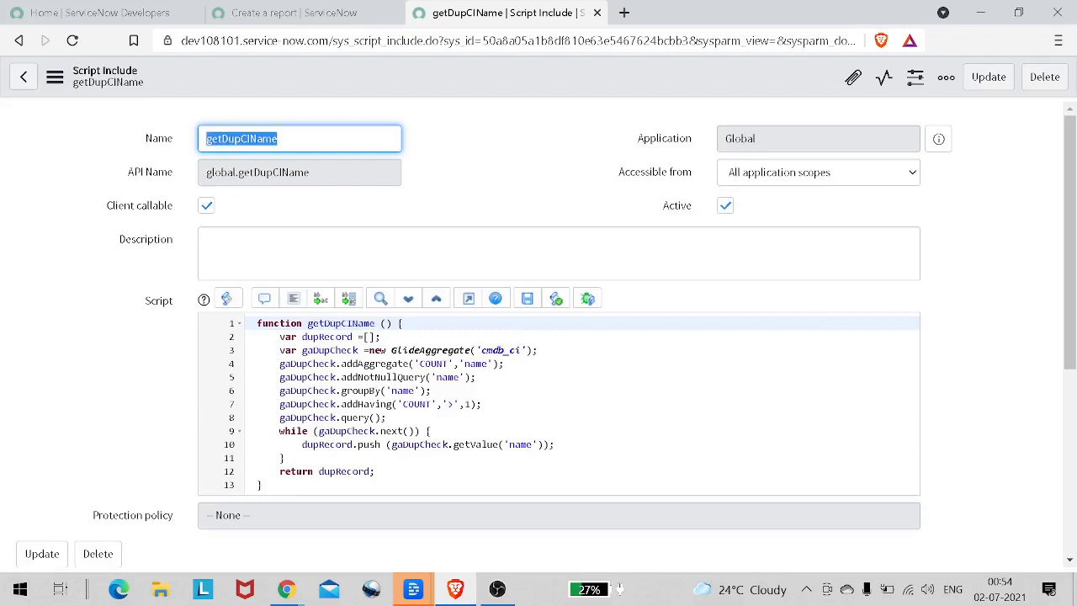
{"action": "left_click", "coordinate": [303, 13]}
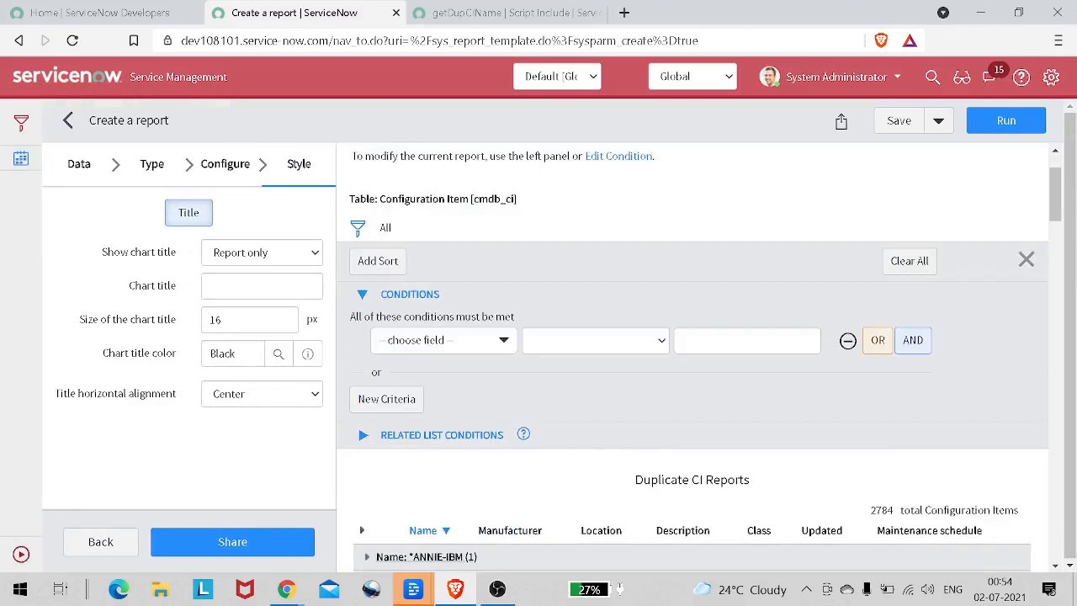
Set the report condition field to Name with operator 'is'
{"action": "left_click", "coordinate": [443, 340]}
{"action": "type", "text": "nam"}
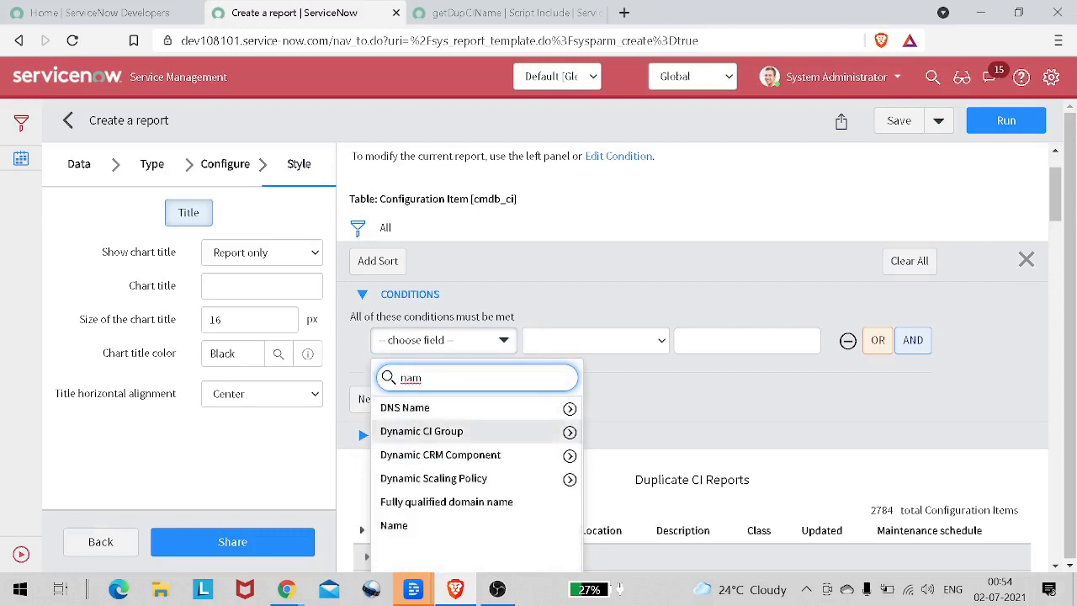
{"action": "left_click", "coordinate": [393, 525]}
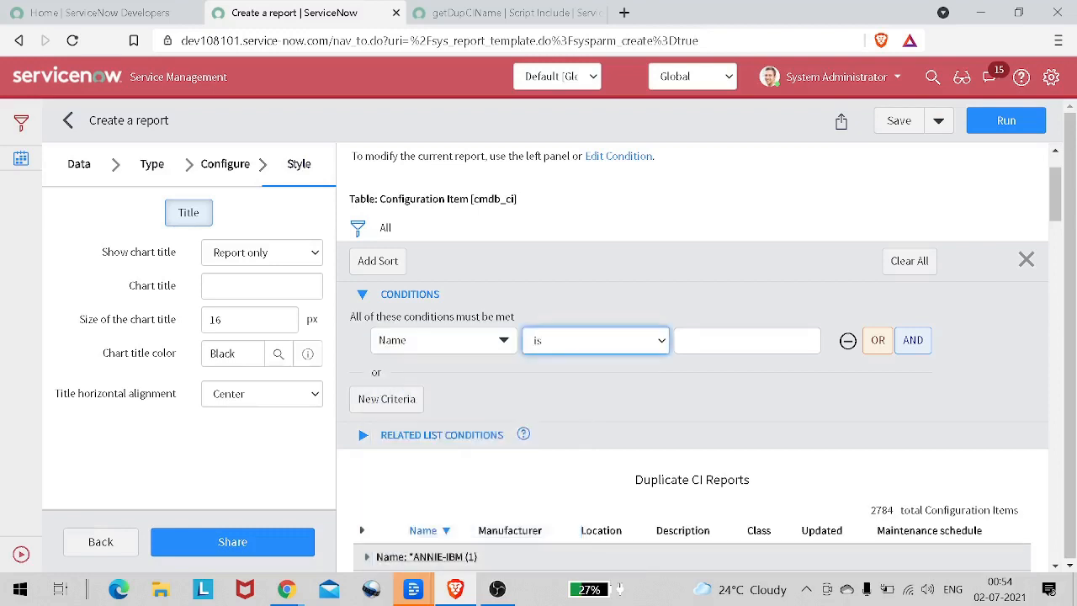
{"action": "left_click", "coordinate": [747, 340]}
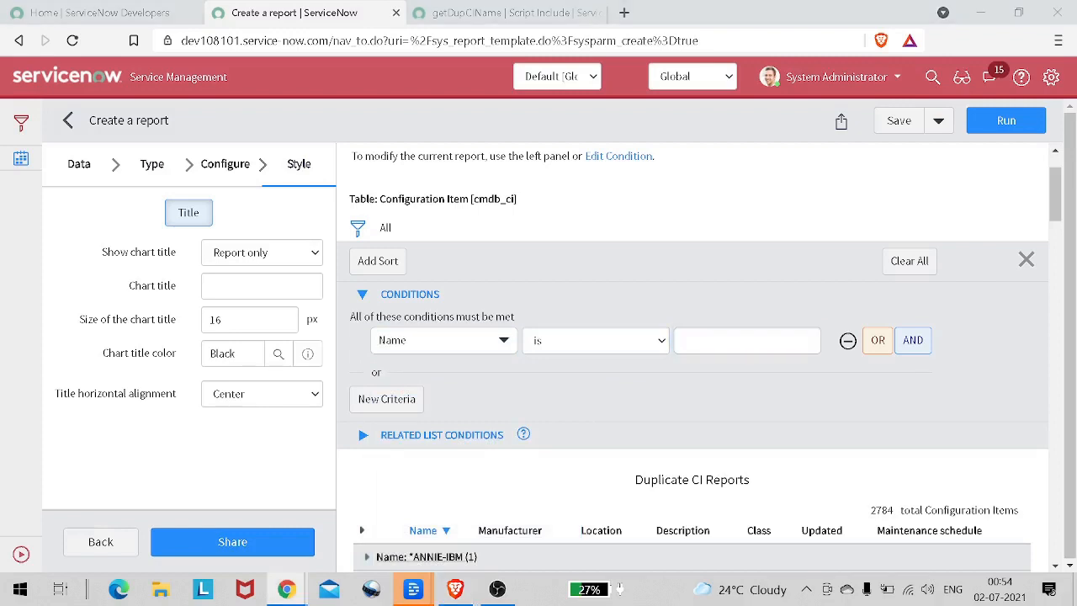
{"action": "left_click", "coordinate": [747, 340]}
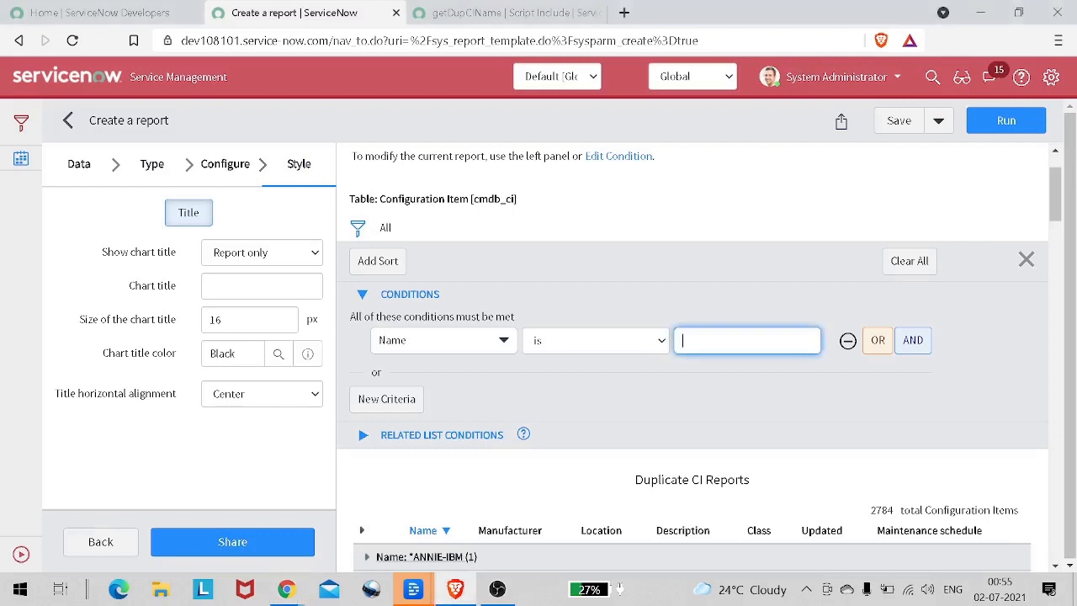
Enter javascript: getDupCIName() as the condition value
{"action": "type", "text": "javascript"}
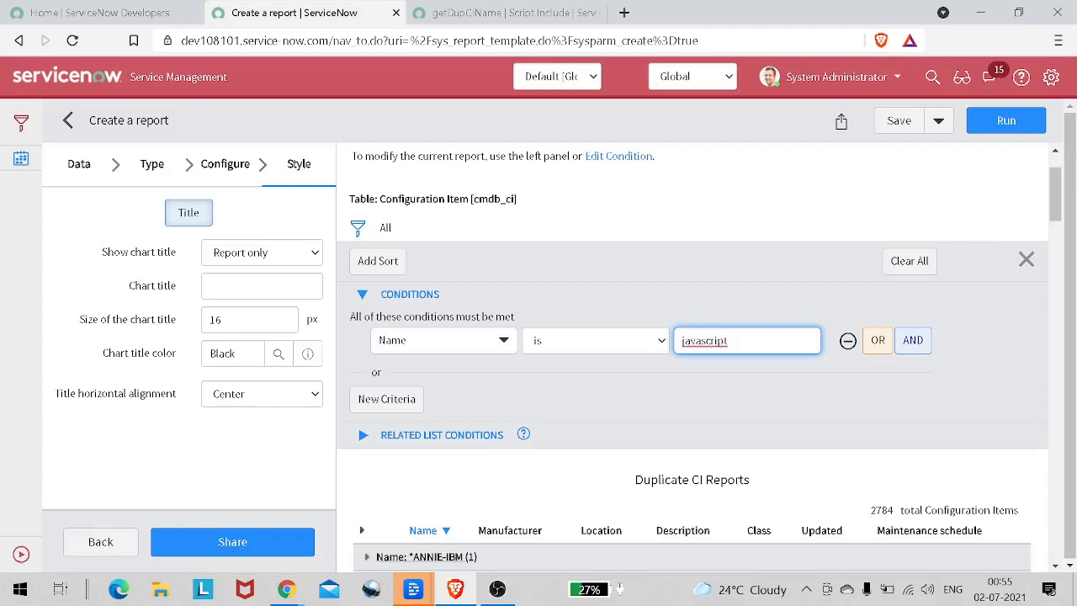
{"action": "type", "text": ";"}
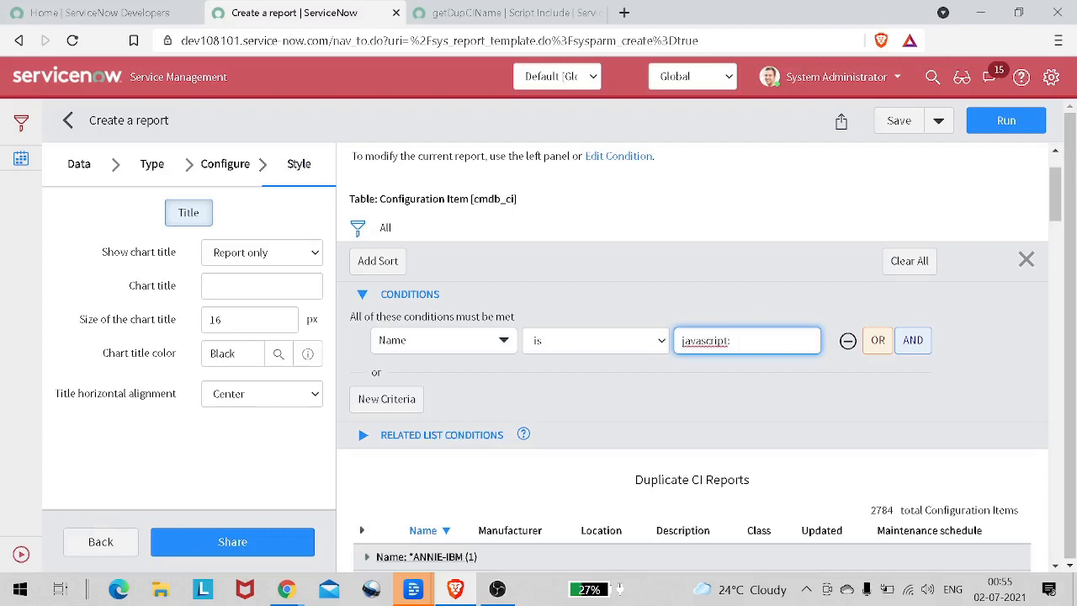
{"action": "type", "text": "getDupCIName()"}
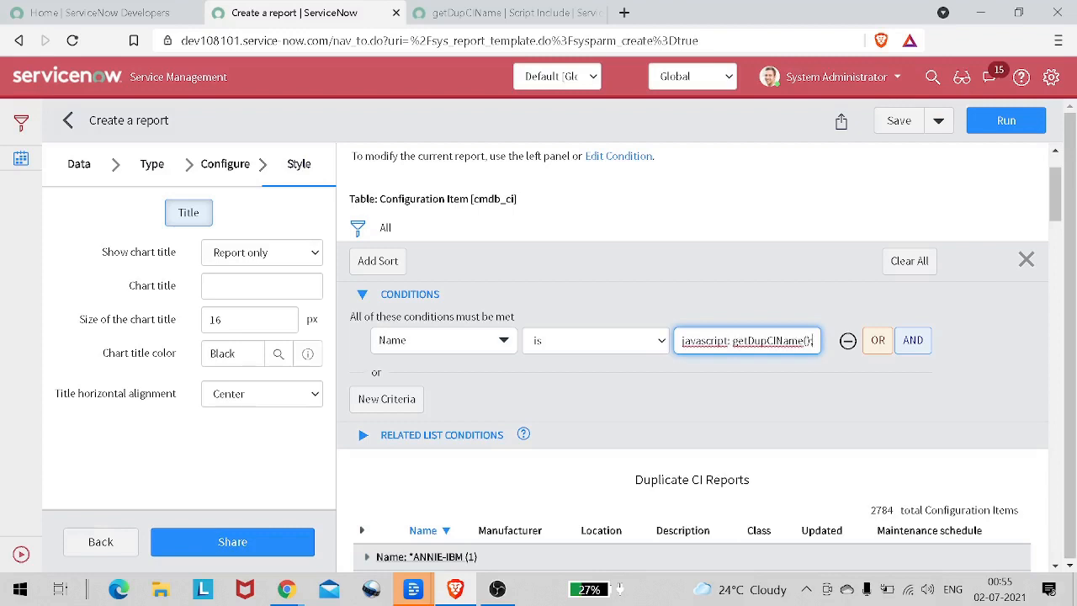
{"action": "scroll", "scroll_direction": "down", "scroll_amount": 3}
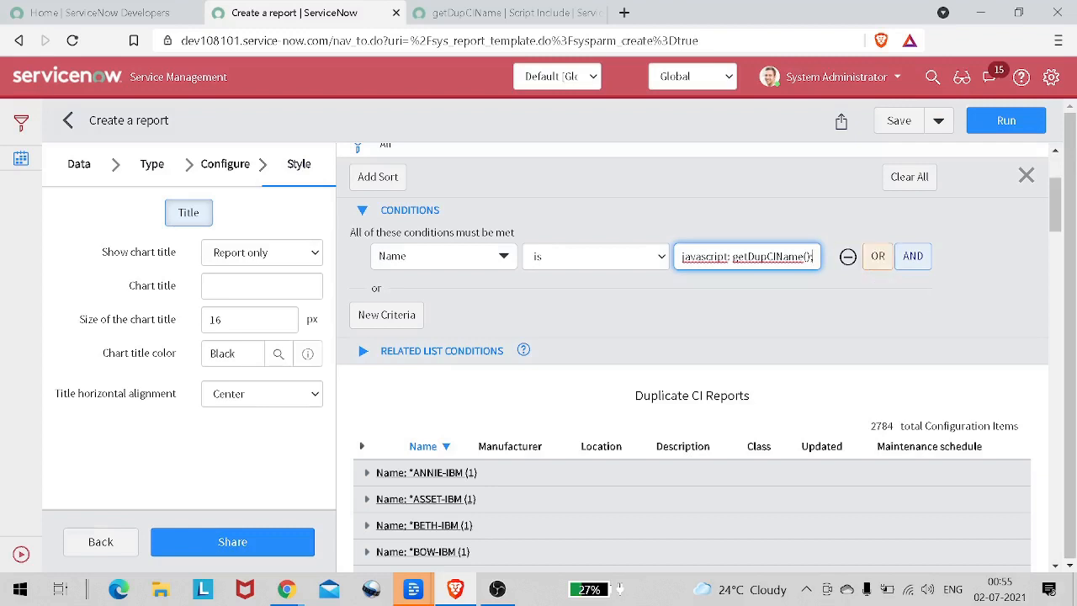
{"action": "scroll", "scroll_direction": "up", "scroll_amount": 3}
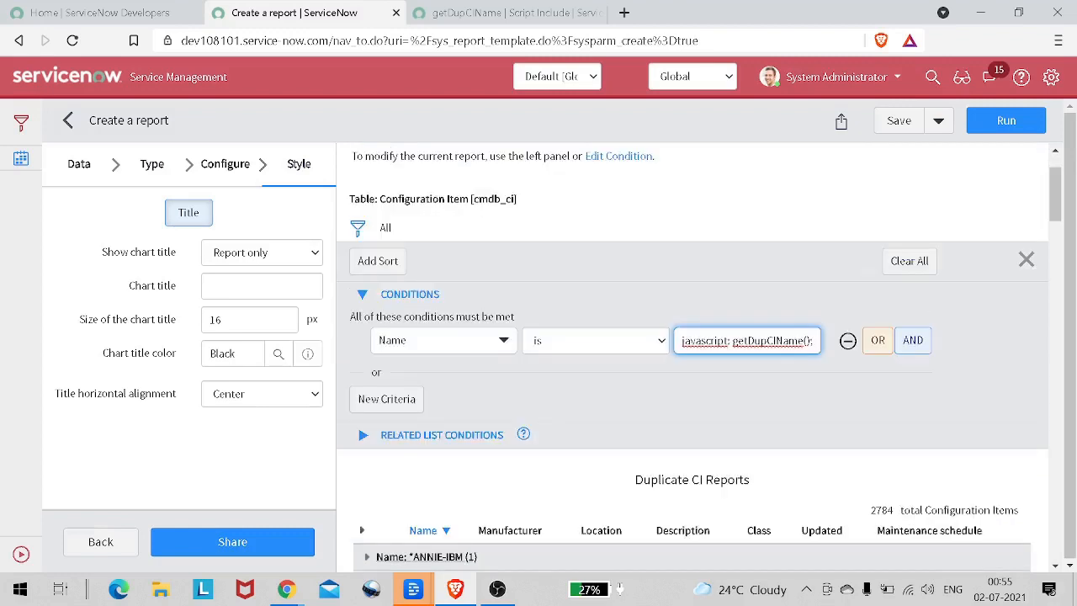
{"action": "scroll", "scroll_direction": "down", "scroll_amount": 3}
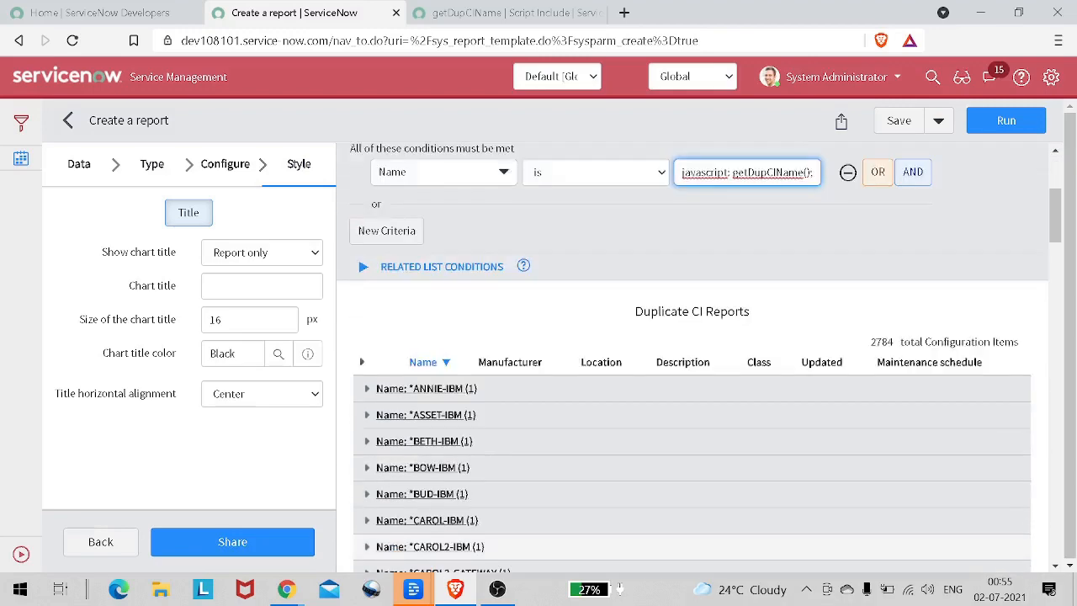
Run the report and review the 1196 duplicate-named configuration items
{"action": "left_click", "coordinate": [1006, 121]}
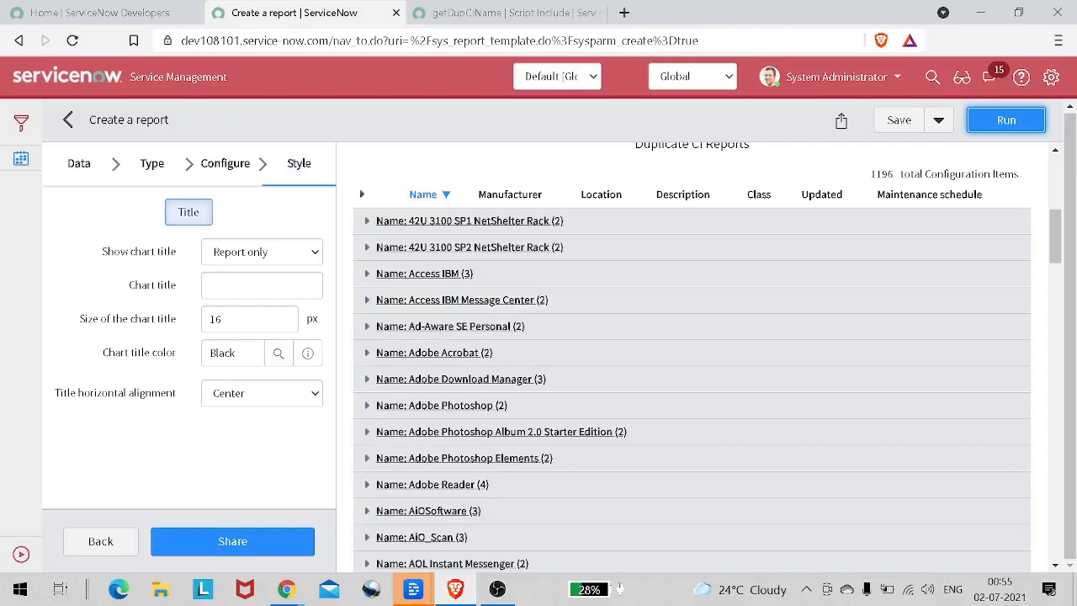
{"action": "scroll", "scroll_direction": "down", "scroll_amount": 3}
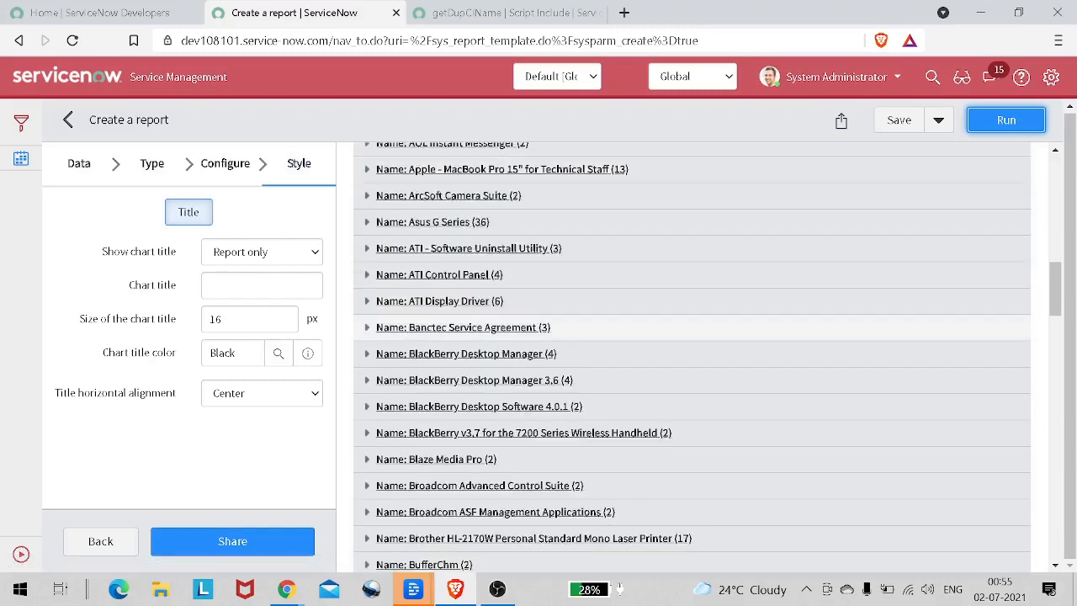
{"action": "scroll", "scroll_direction": "down", "scroll_amount": 3}
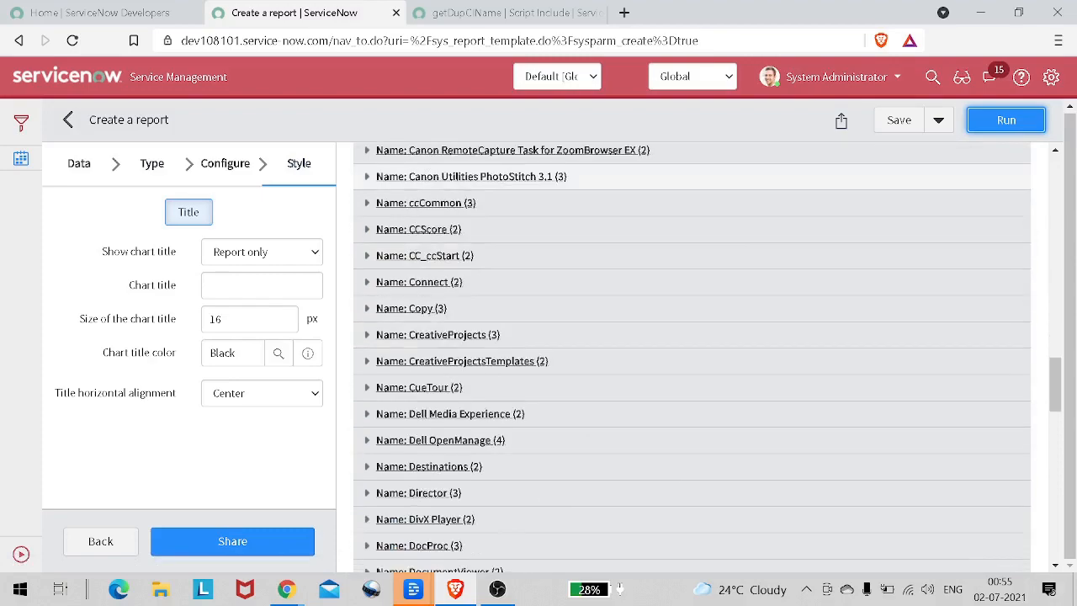
{"action": "scroll", "scroll_direction": "down", "scroll_amount": 3}
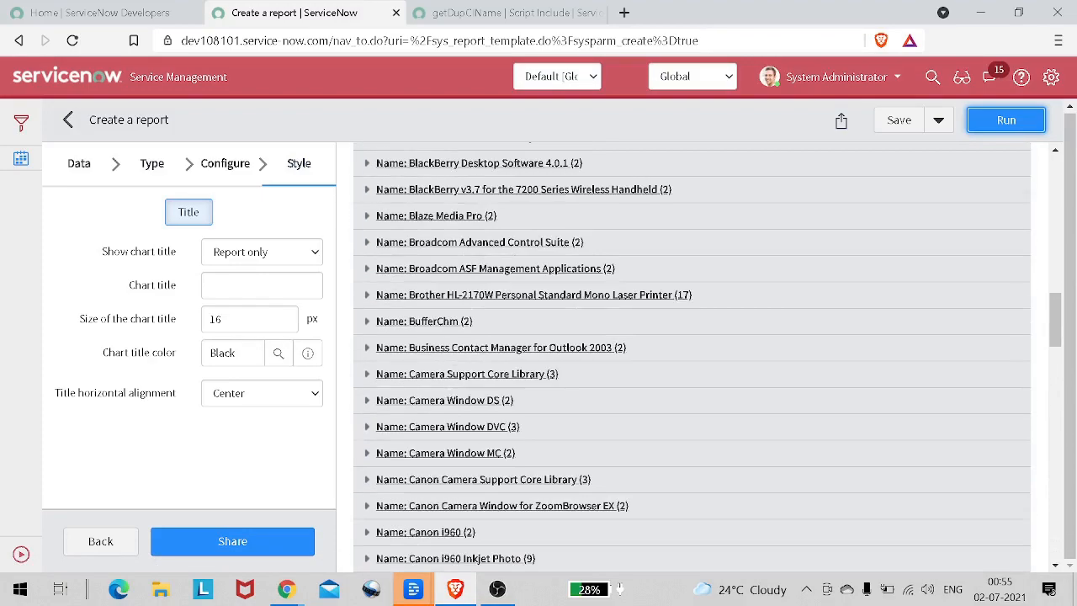
{"action": "scroll", "scroll_direction": "up", "scroll_amount": 3}
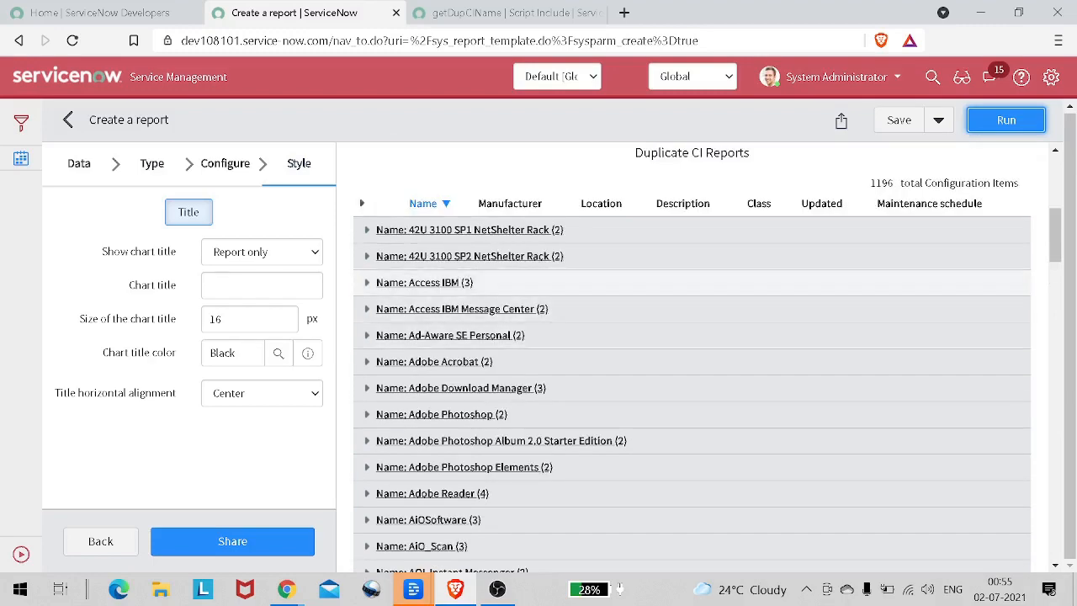